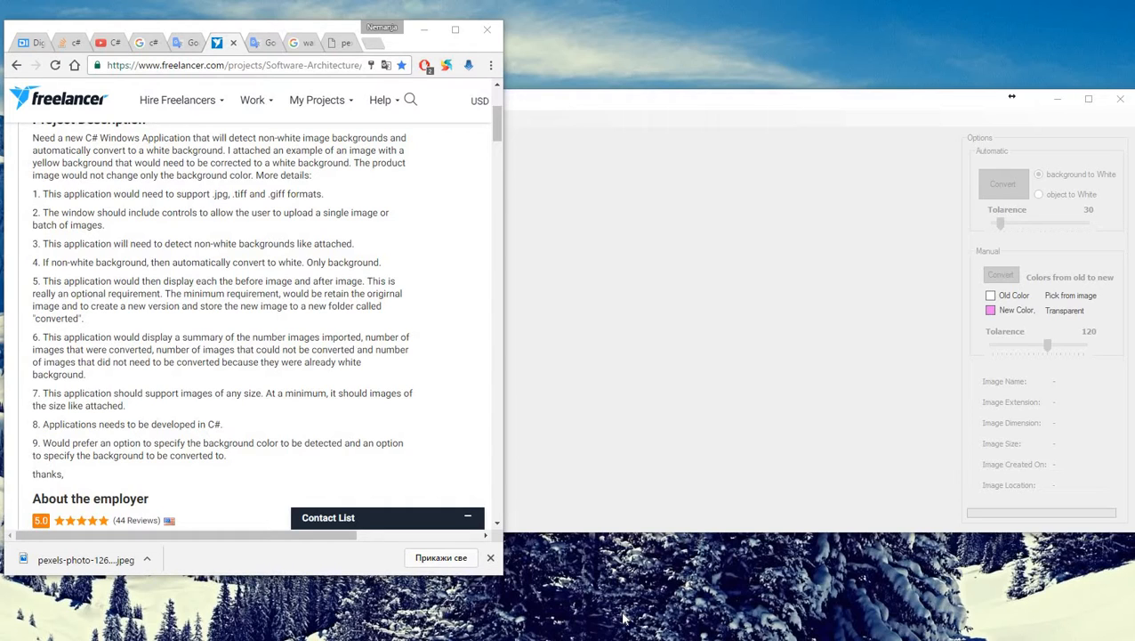
pyautogui.moveTo(408, 50)
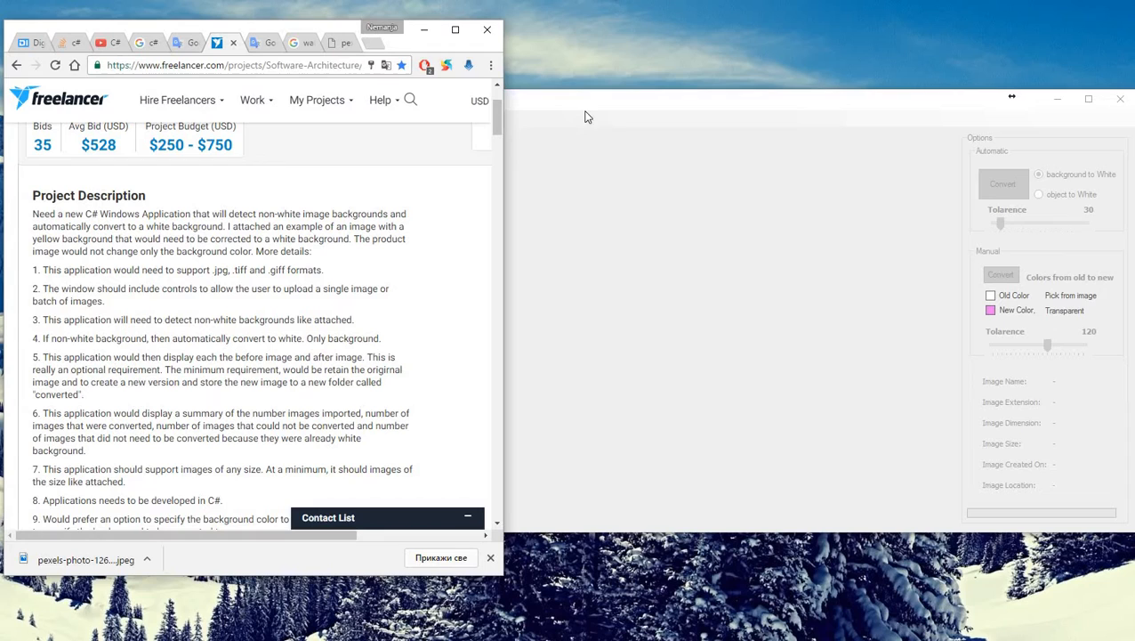
pyautogui.moveTo(596, 99)
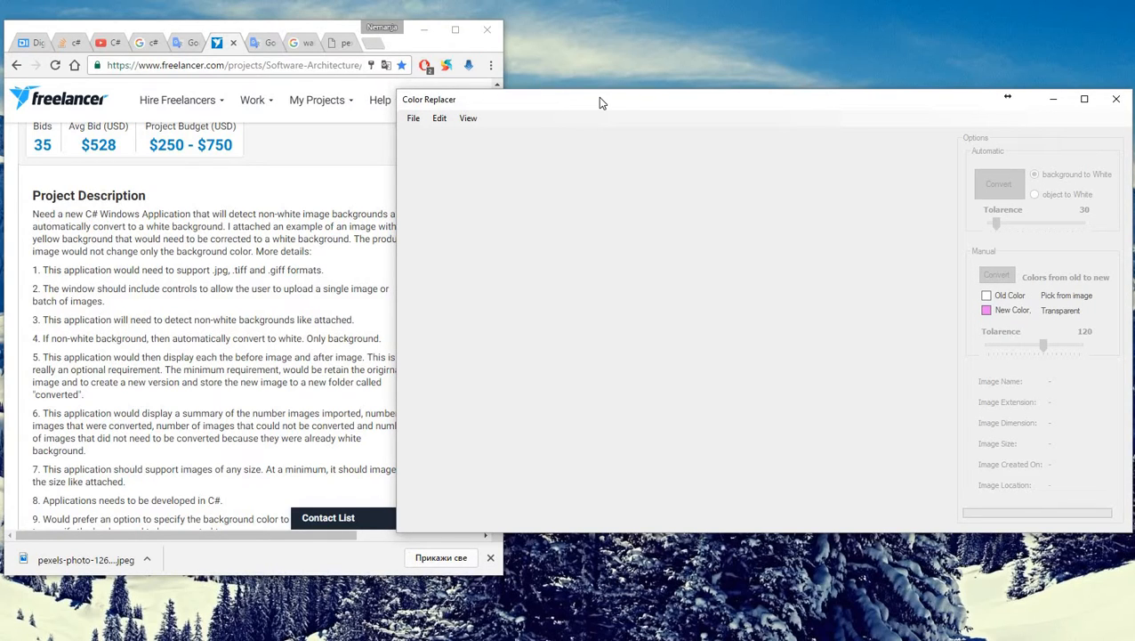
# - Move the Color Replacer window over the Freelancer project brief in Chrome
pyautogui.moveTo(602, 102); pyautogui.dragTo(595, 103)
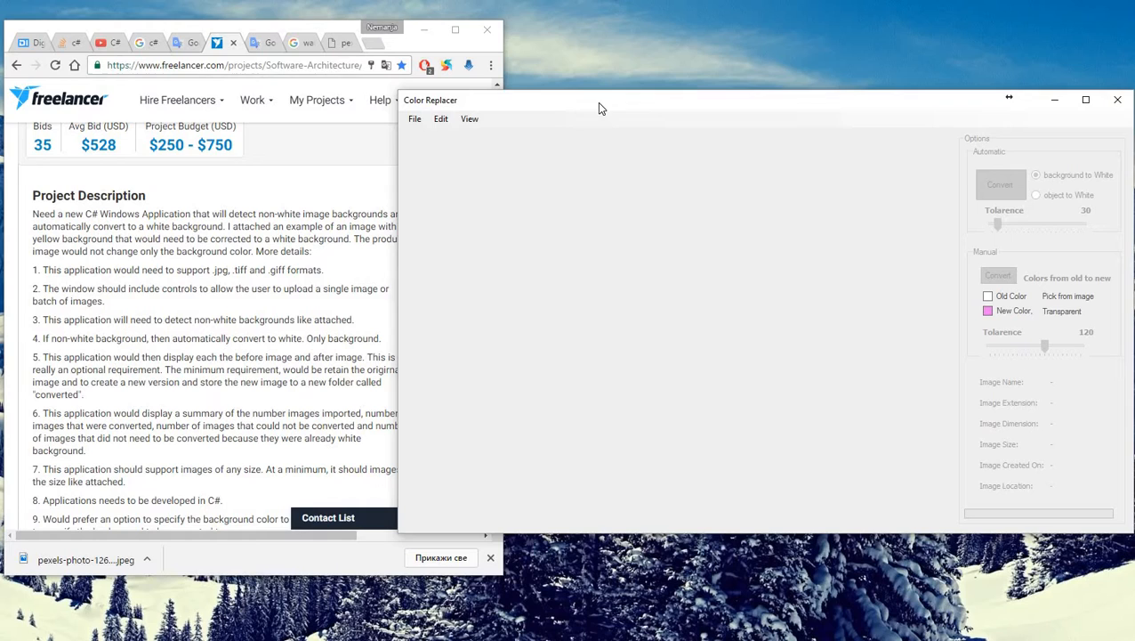
pyautogui.moveTo(334, 208)
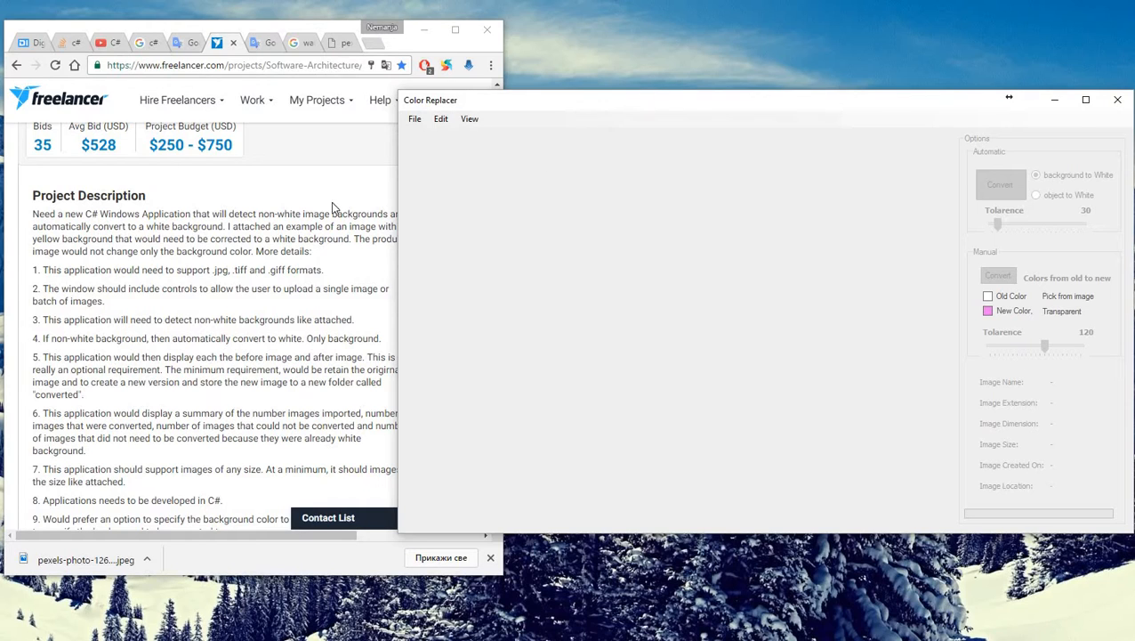
pyautogui.moveTo(261, 140)
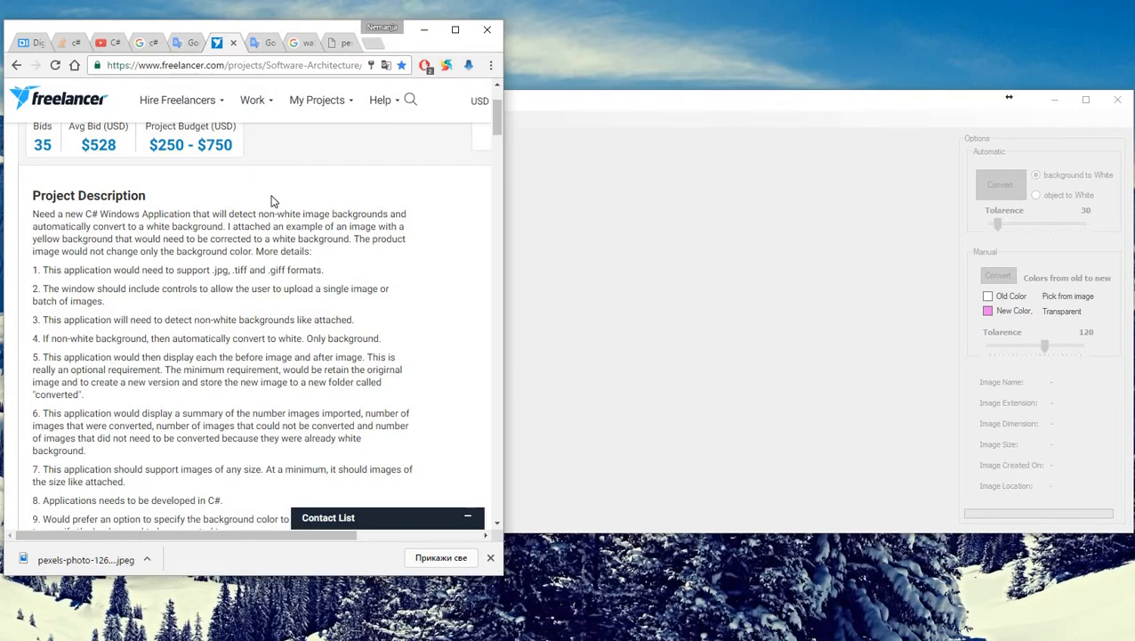
pyautogui.moveTo(74, 275)
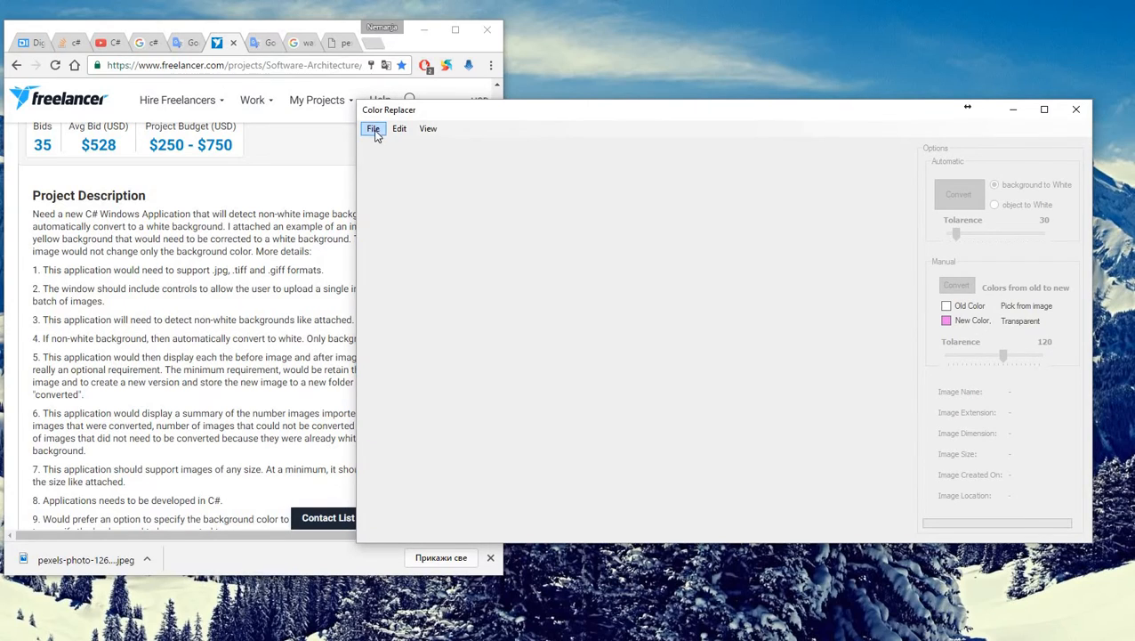
# - Explore the open-single-image dialog in Details view, trying png and tif filters, then close it
pyautogui.click(373, 128)
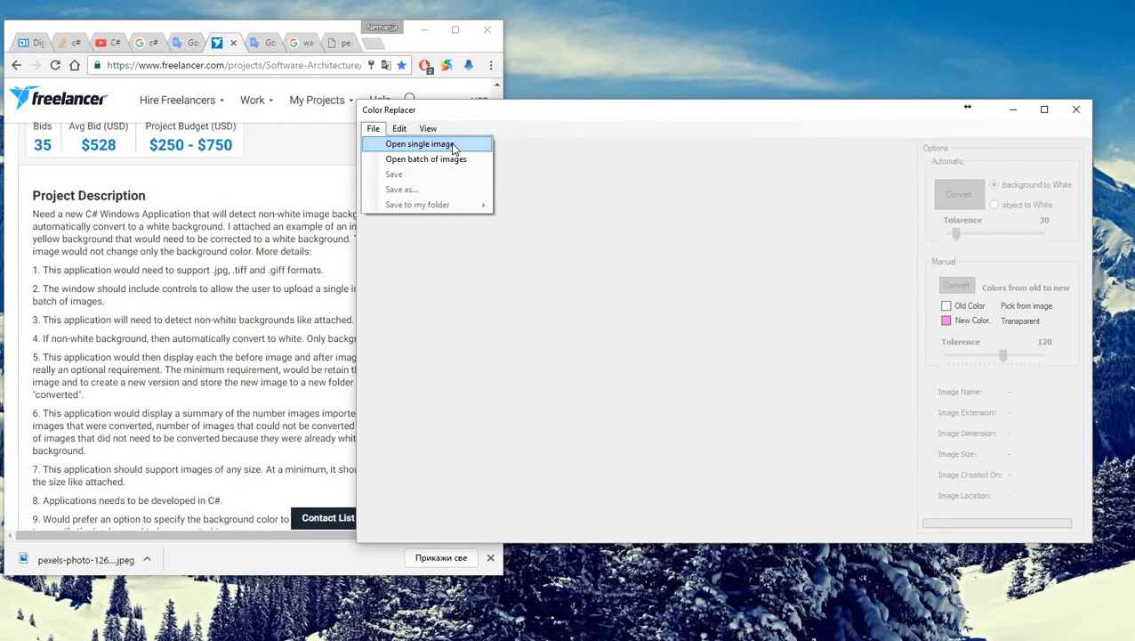
pyautogui.click(418, 144)
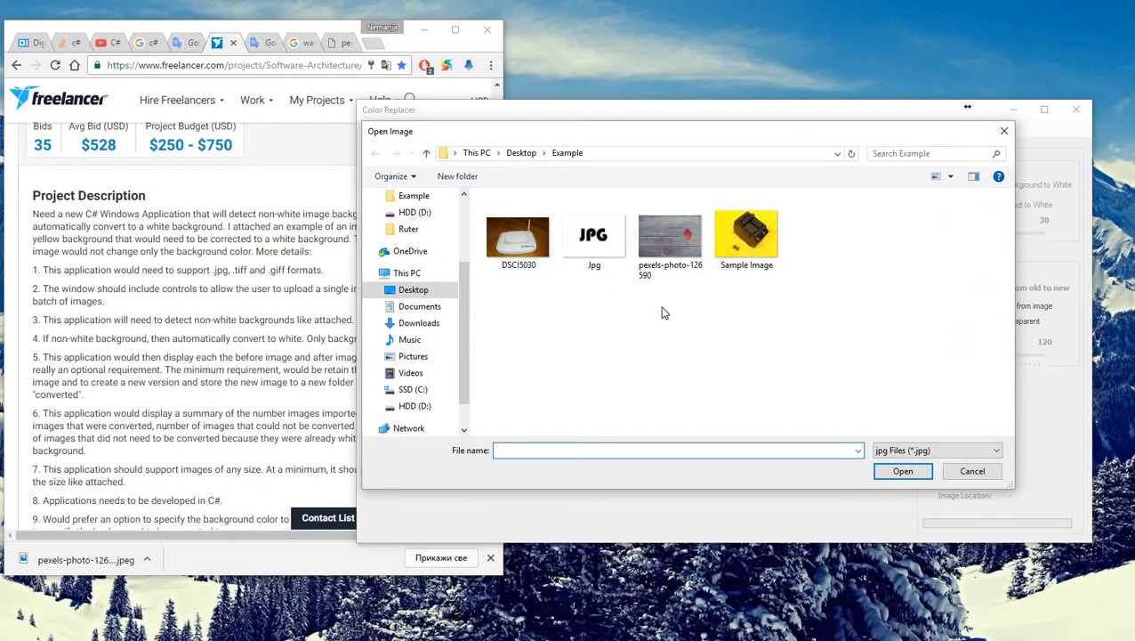
pyautogui.click(949, 176)
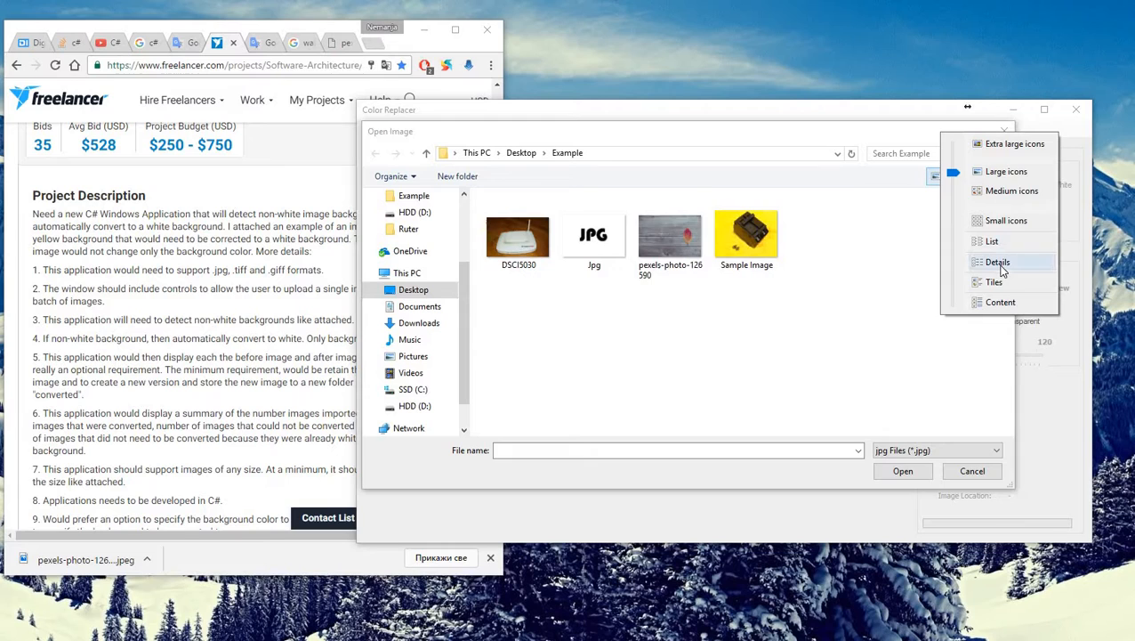
pyautogui.click(997, 262)
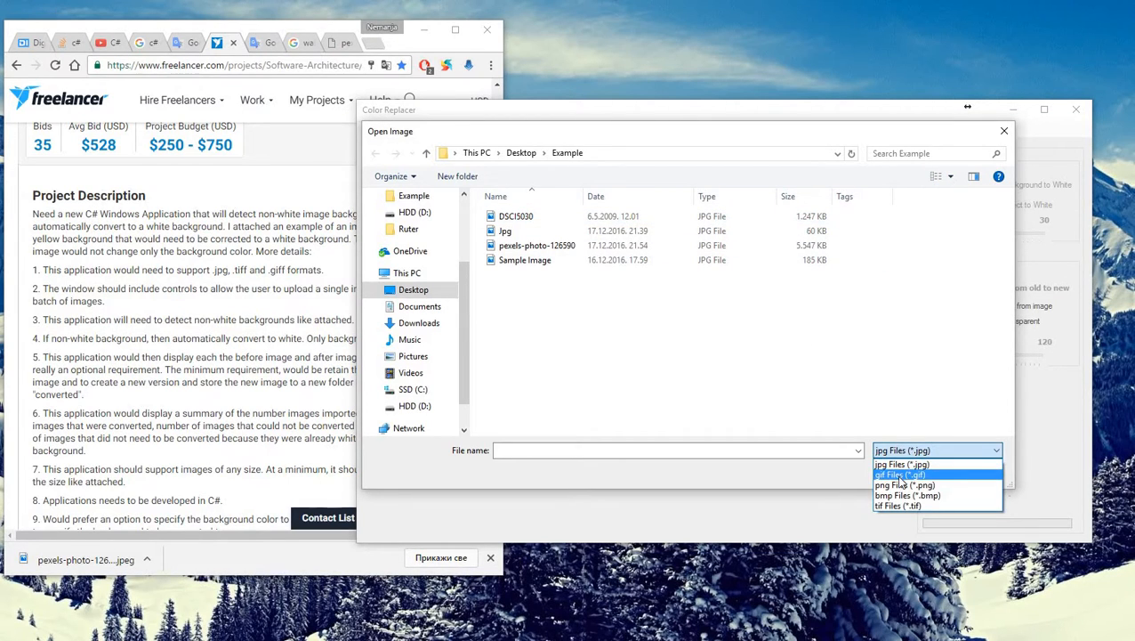
pyautogui.click(901, 474)
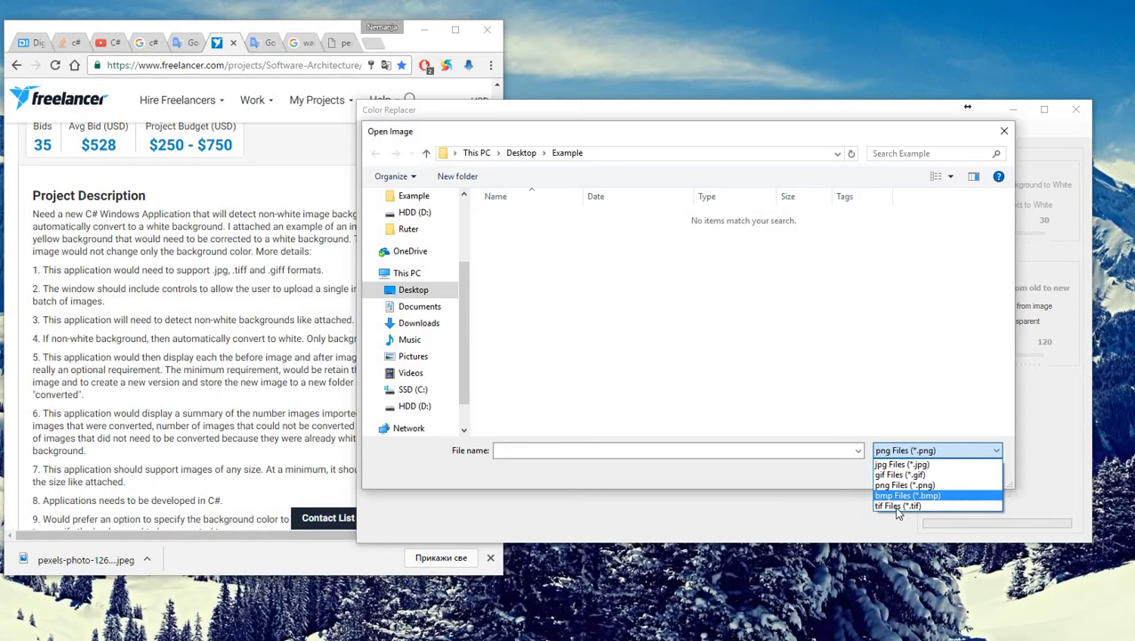
pyautogui.click(897, 505)
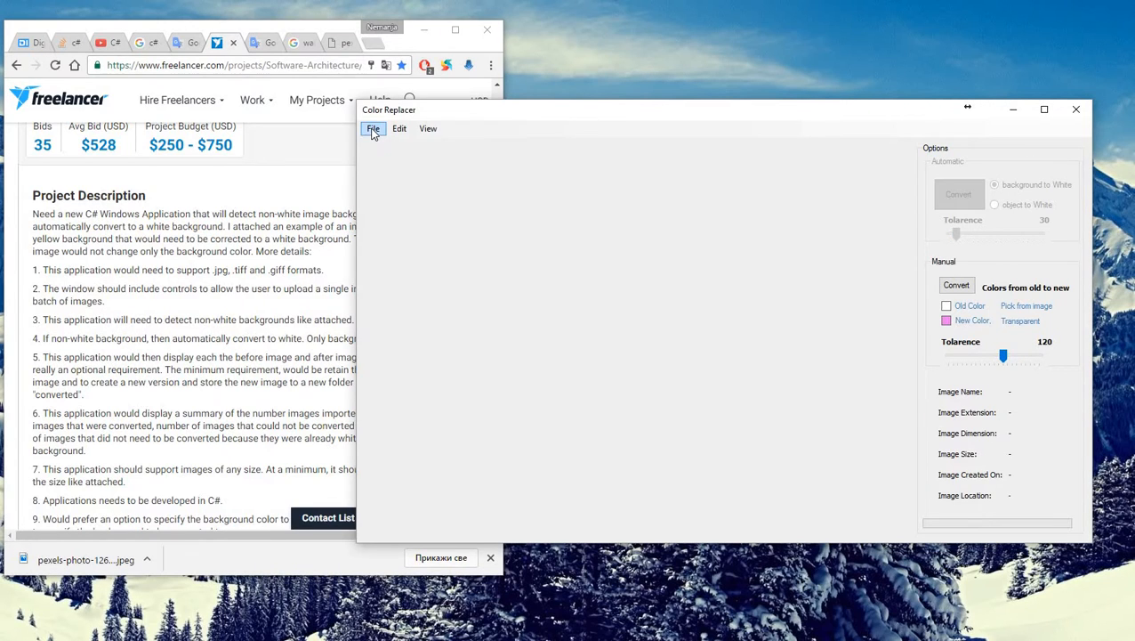
# - Load the Example folder as a six-image batch
pyautogui.click(373, 128)
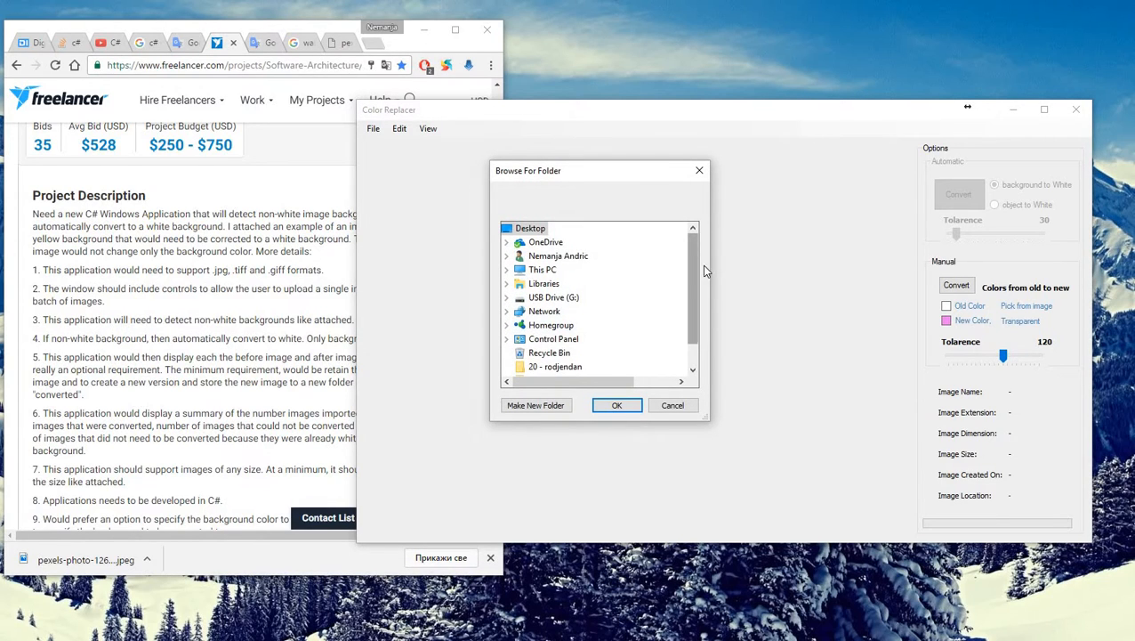
pyautogui.scroll(-3)
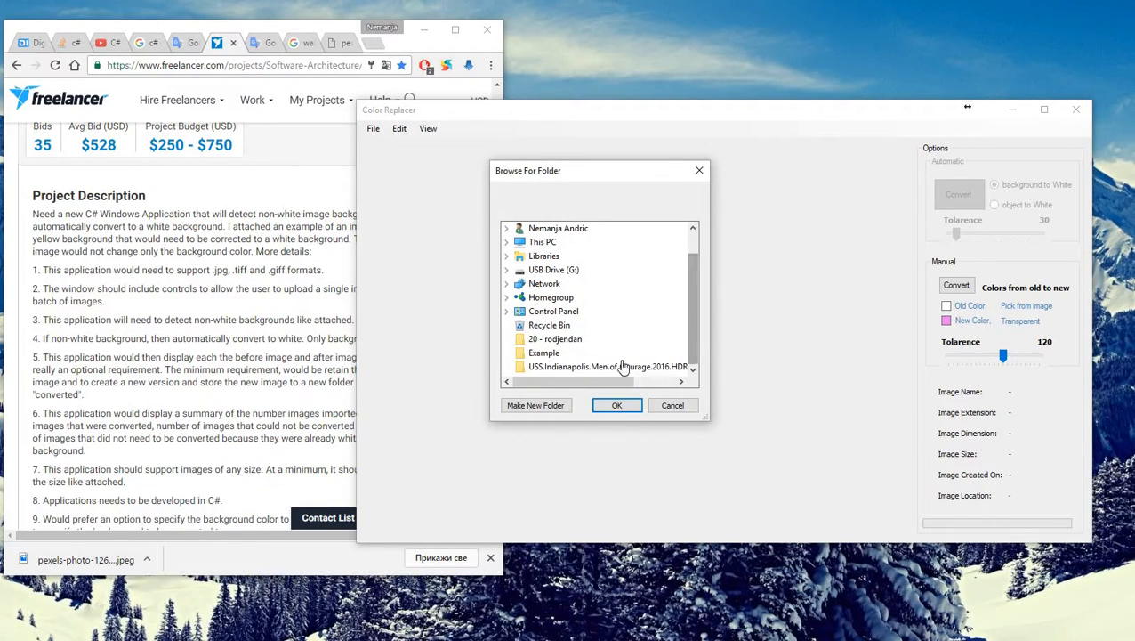
pyautogui.click(544, 352)
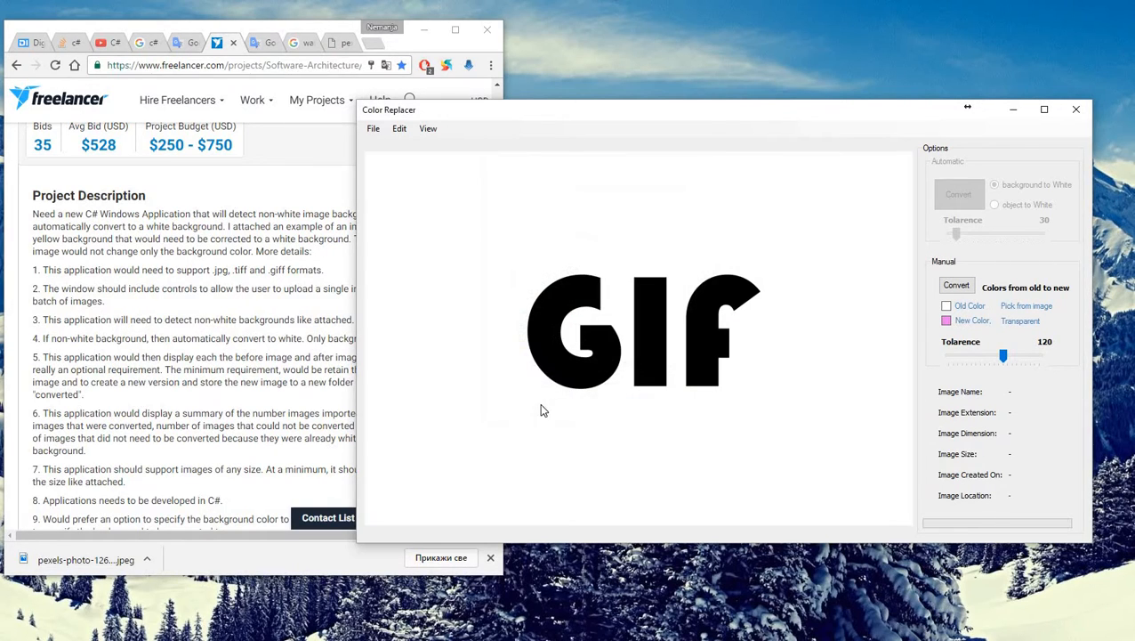
pyautogui.moveTo(507, 238)
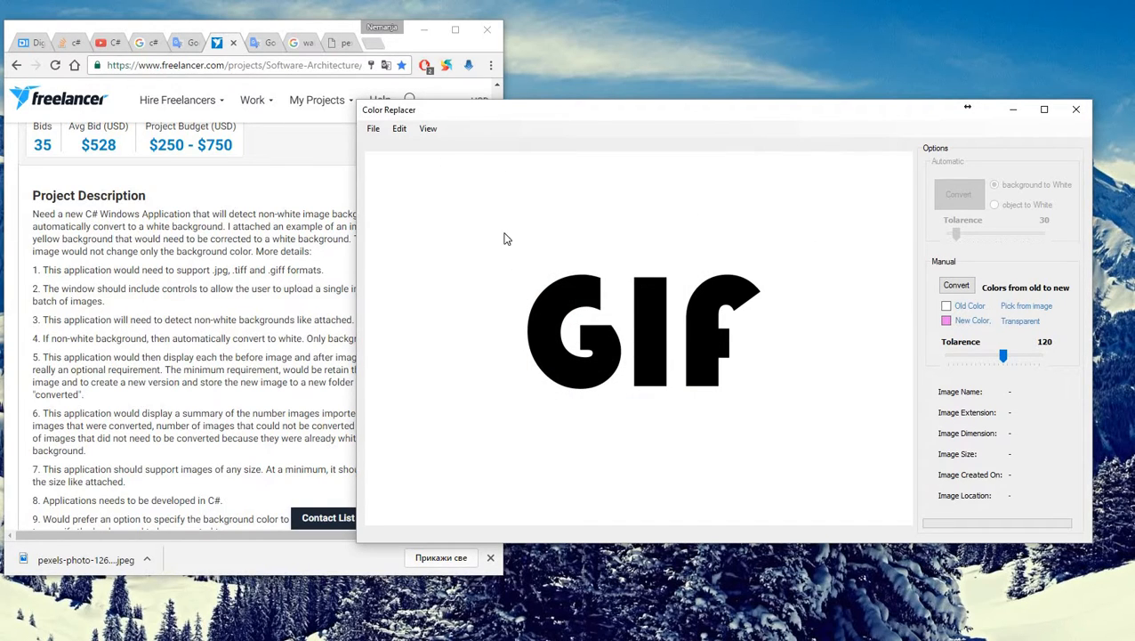
# - Step forward three images to the circuit breaker on yellow
pyautogui.click(428, 128)
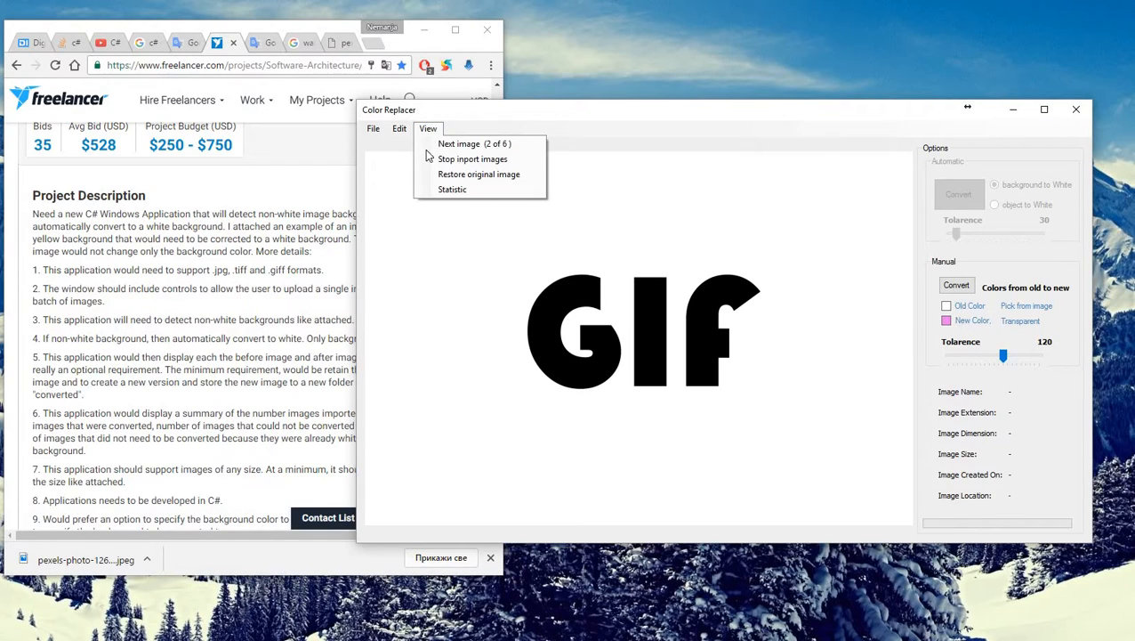
pyautogui.moveTo(481, 144)
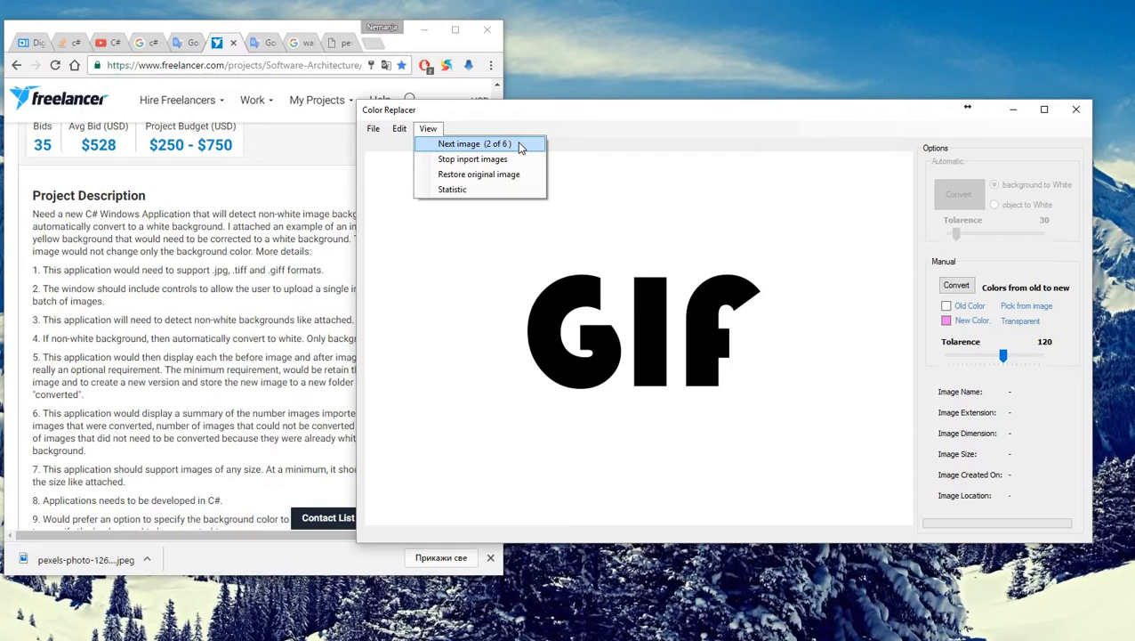
pyautogui.click(474, 143)
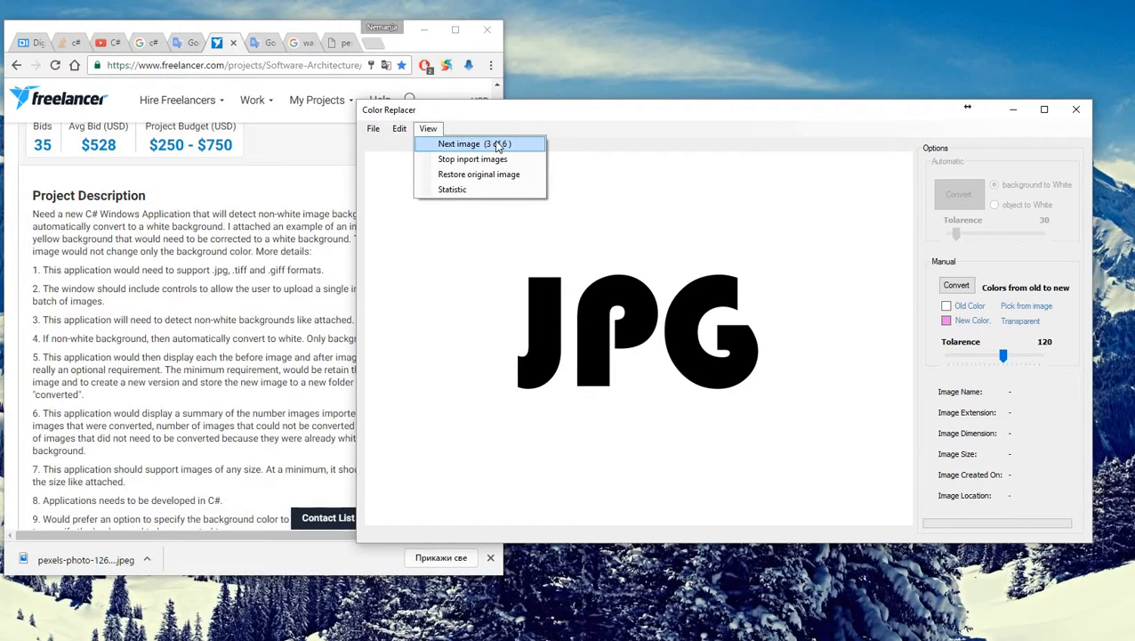
pyautogui.click(458, 143)
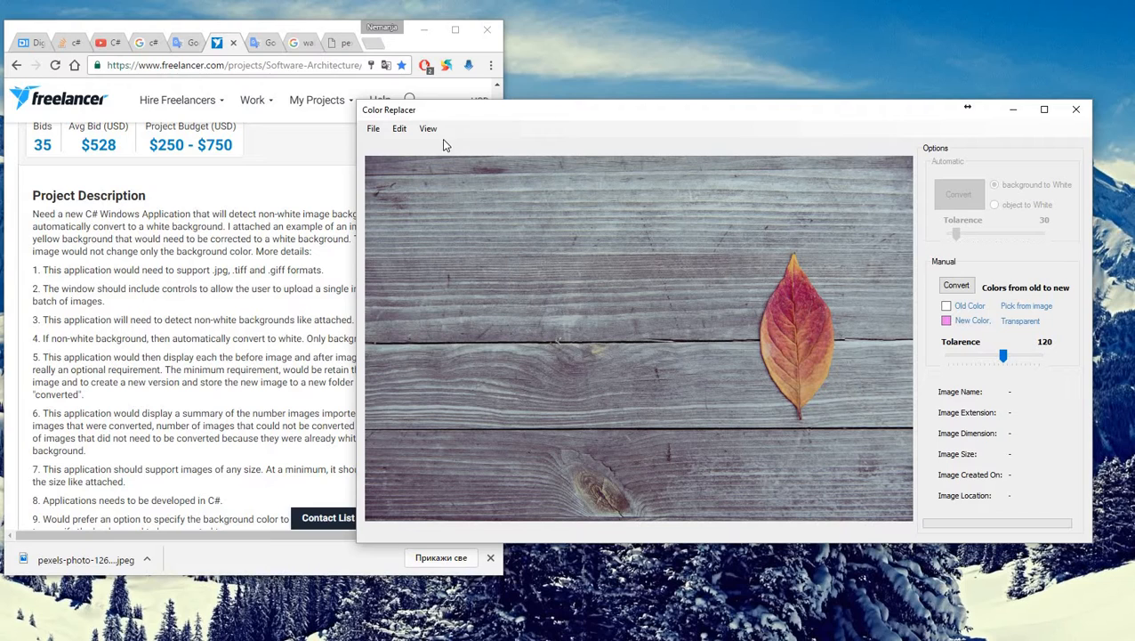
pyautogui.click(428, 128)
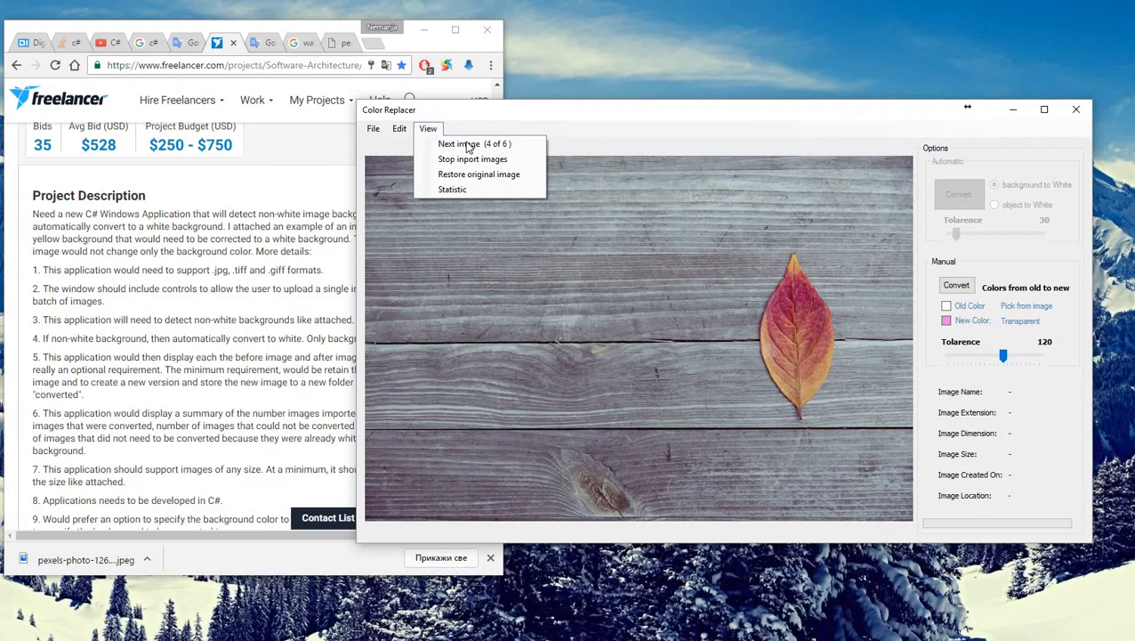
pyautogui.click(459, 143)
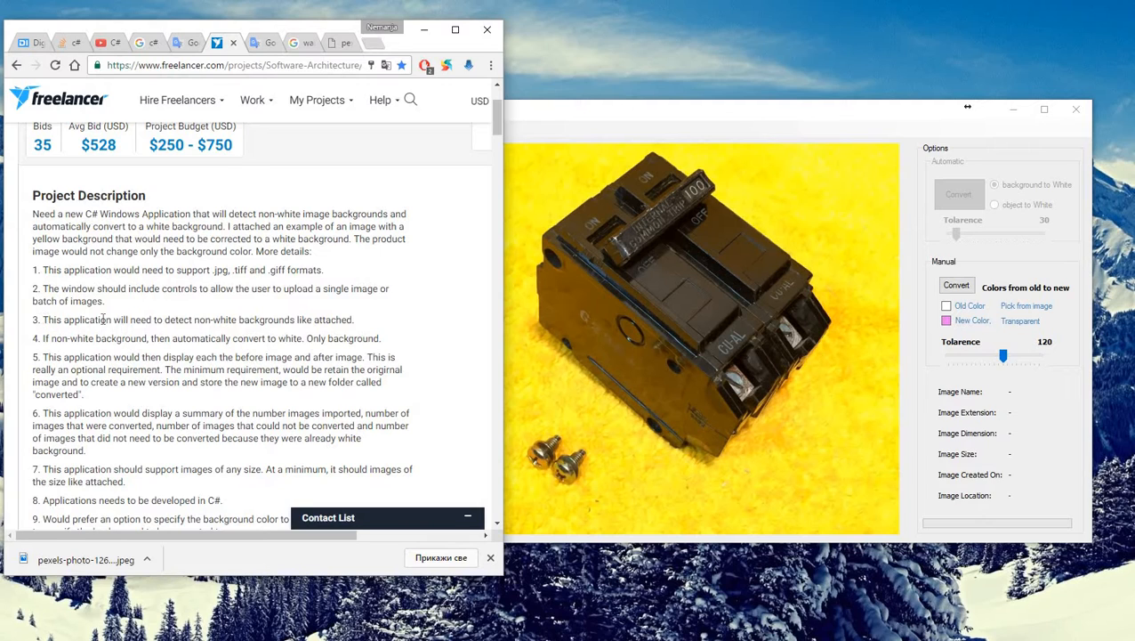
pyautogui.moveTo(274, 320)
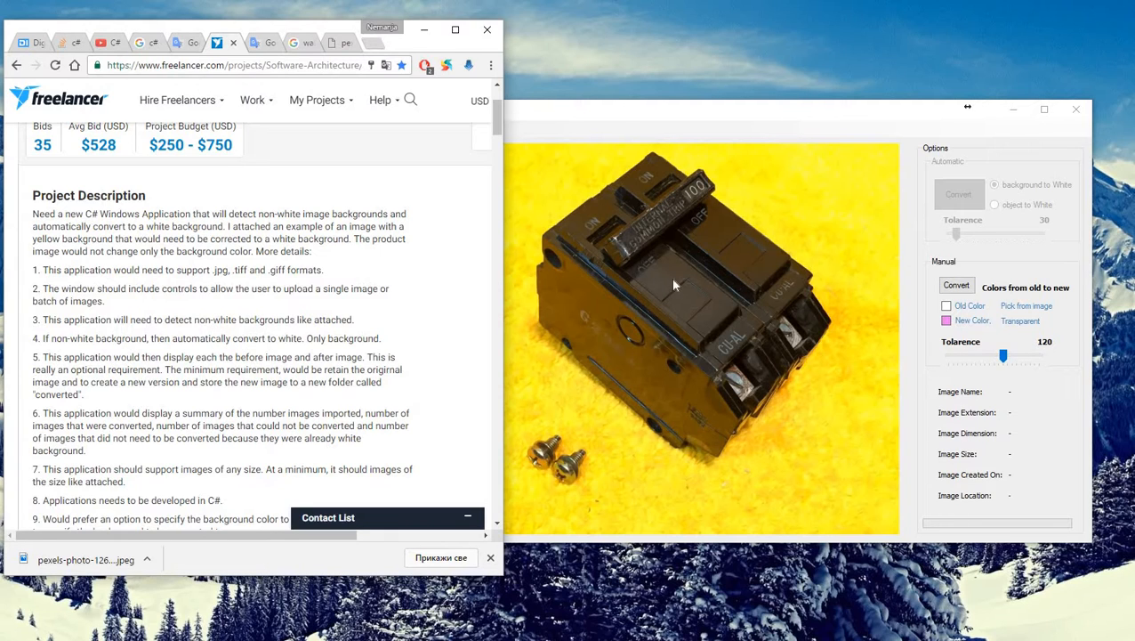
pyautogui.moveTo(712, 298)
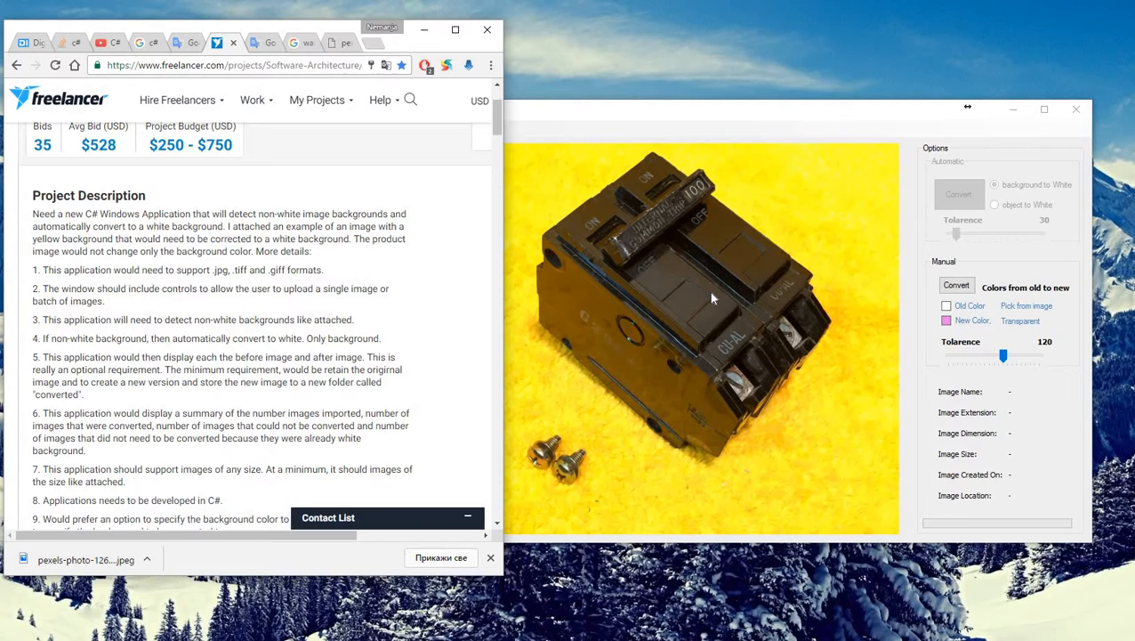
pyautogui.moveTo(685, 314)
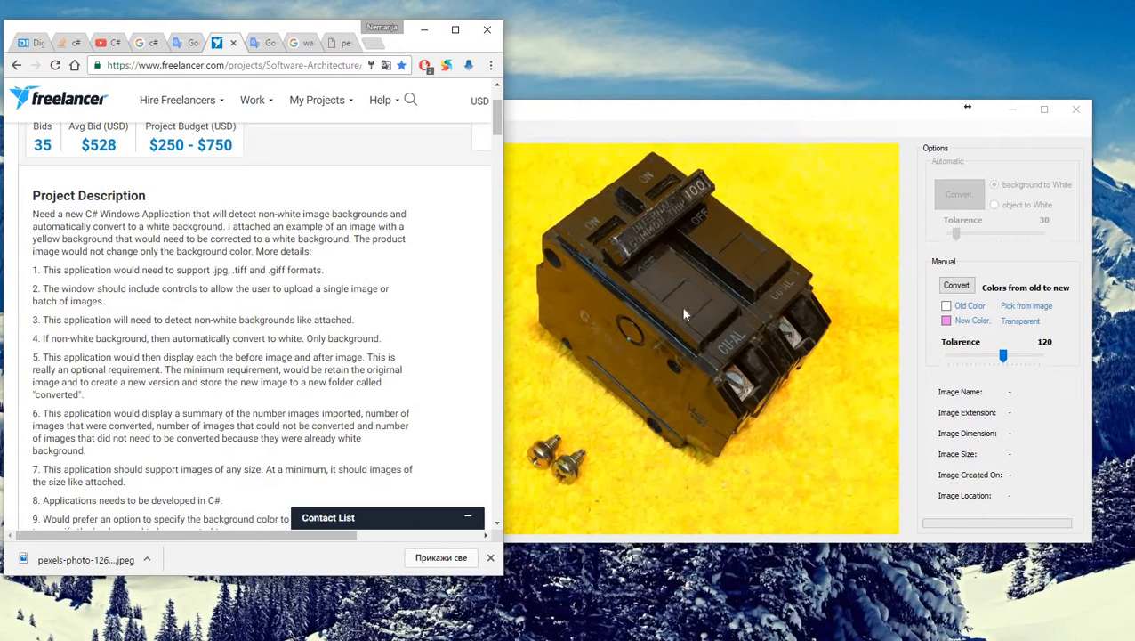
pyautogui.moveTo(703, 300)
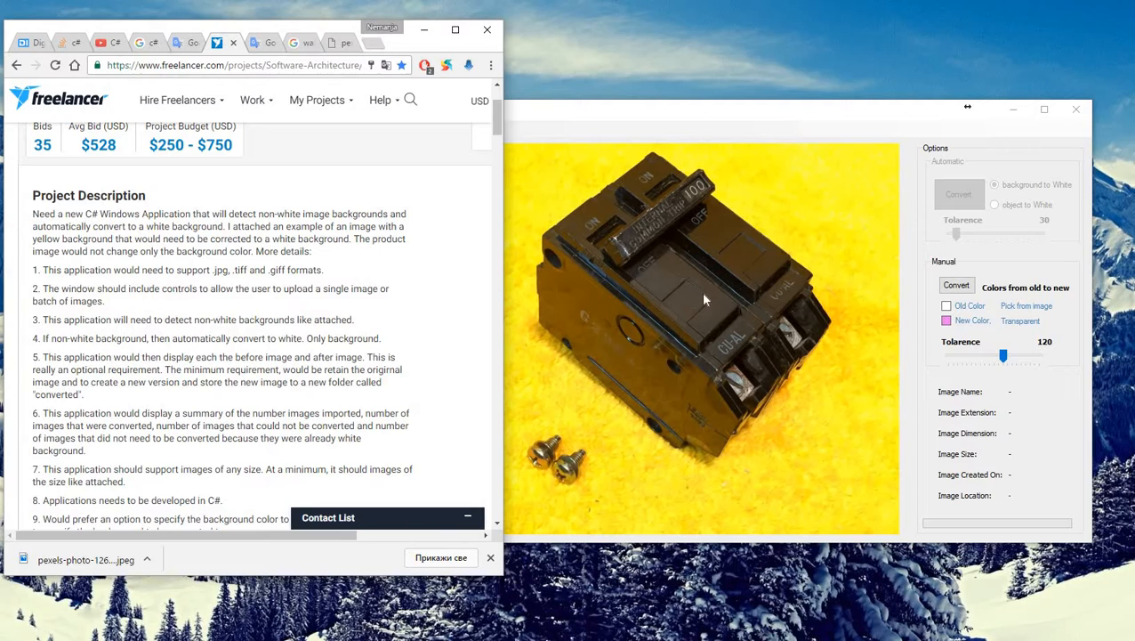
pyautogui.moveTo(654, 311)
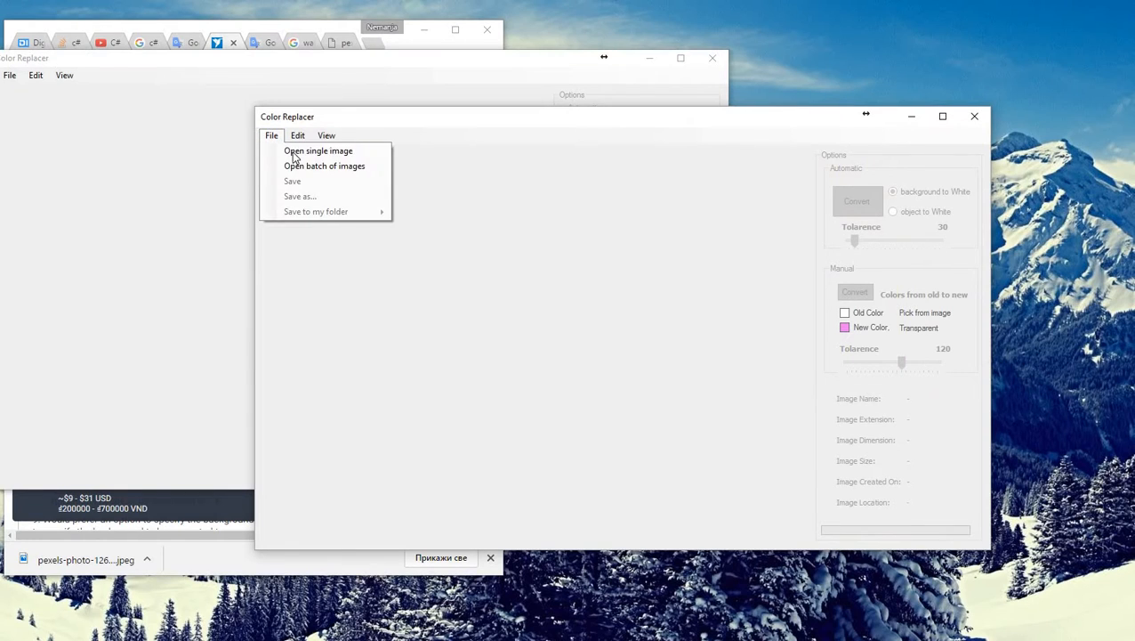
# - Open the Sample Image photo of the breaker on yellow
pyautogui.click(318, 151)
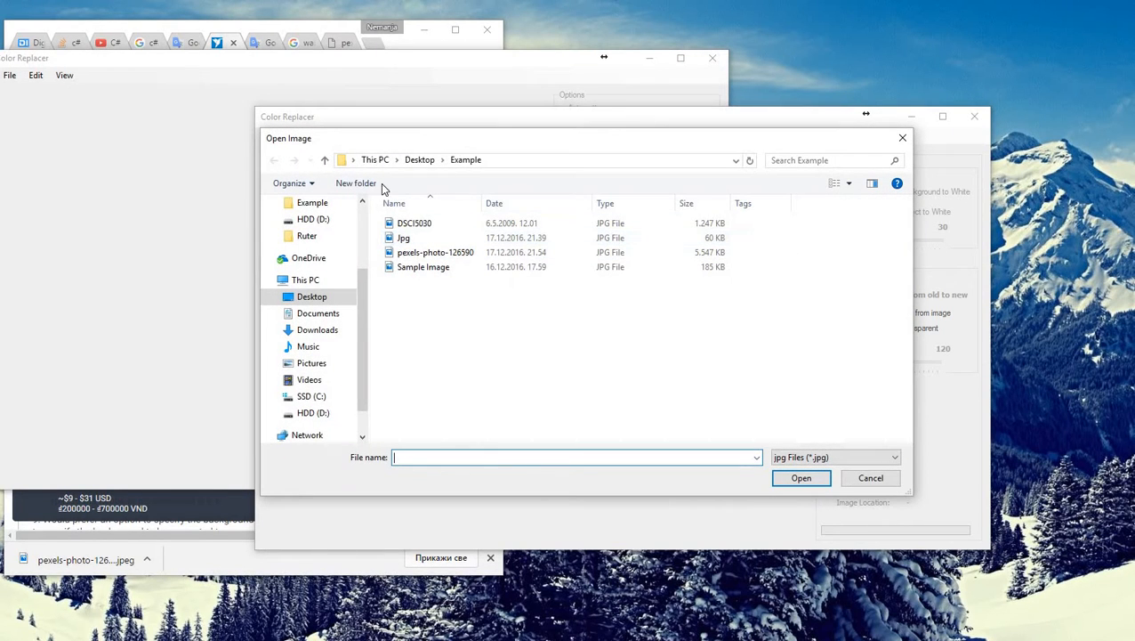
pyautogui.click(833, 184)
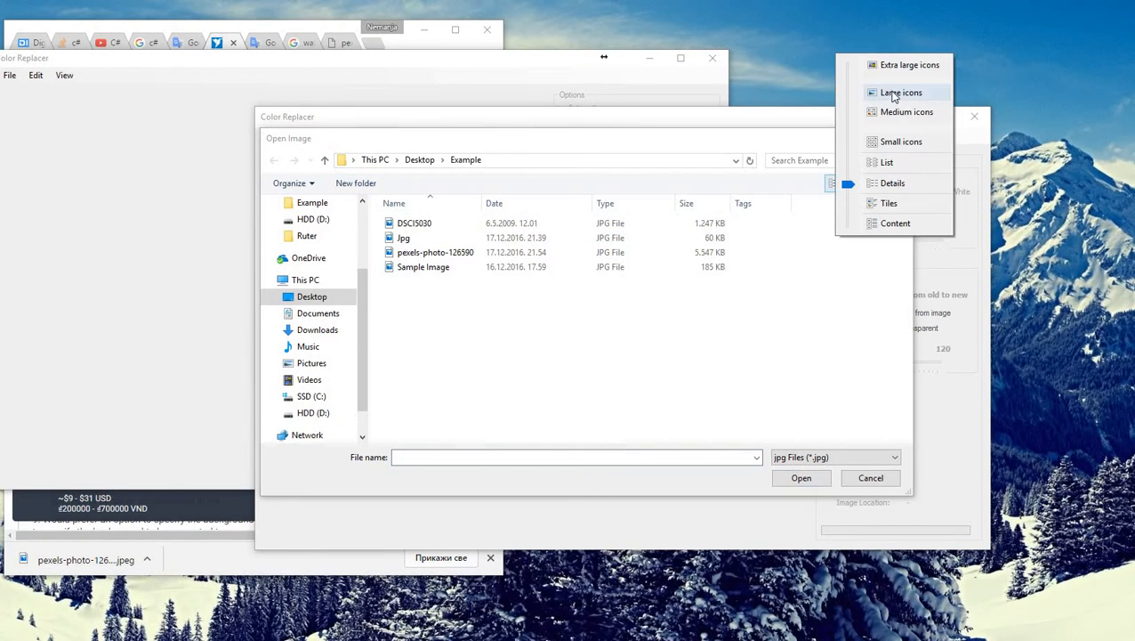
pyautogui.doubleClick(422, 267)
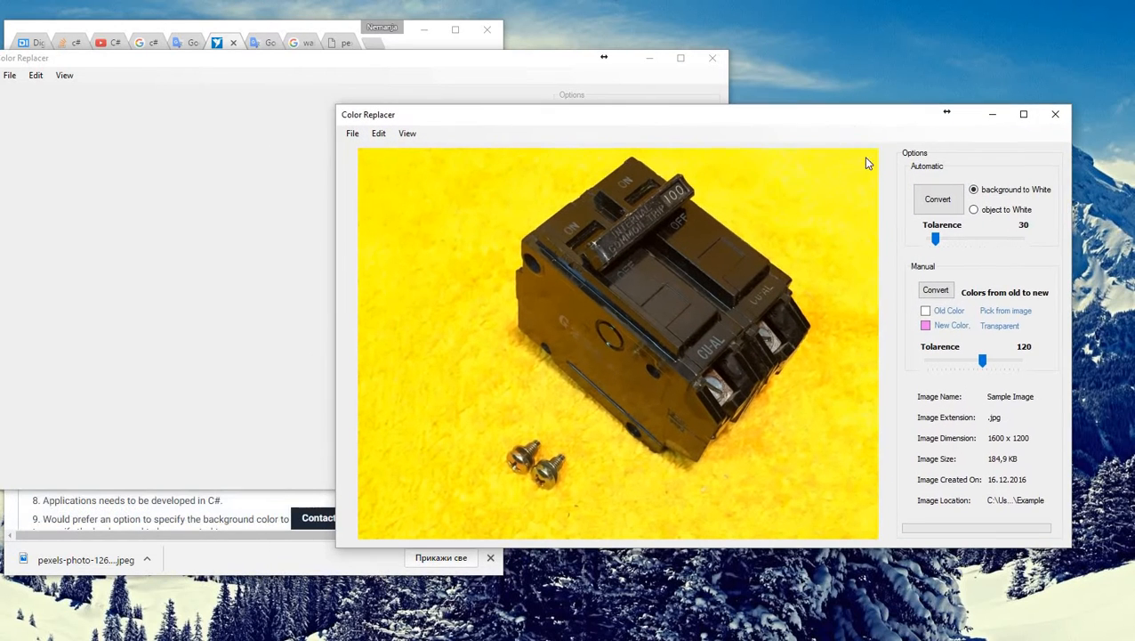
pyautogui.moveTo(763, 193)
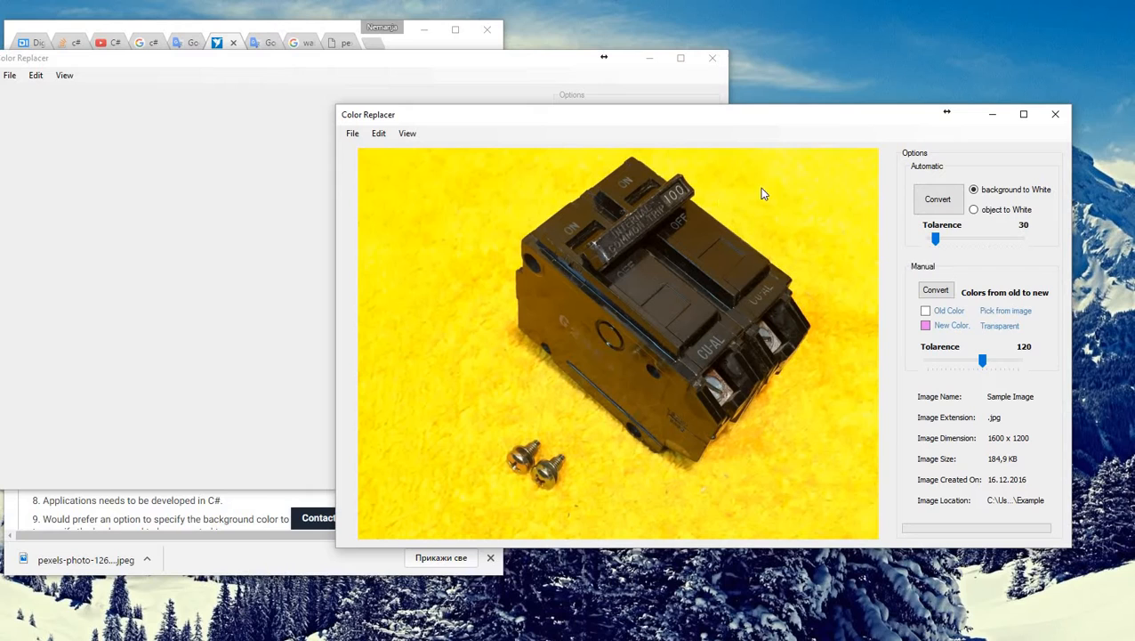
pyautogui.moveTo(576, 415)
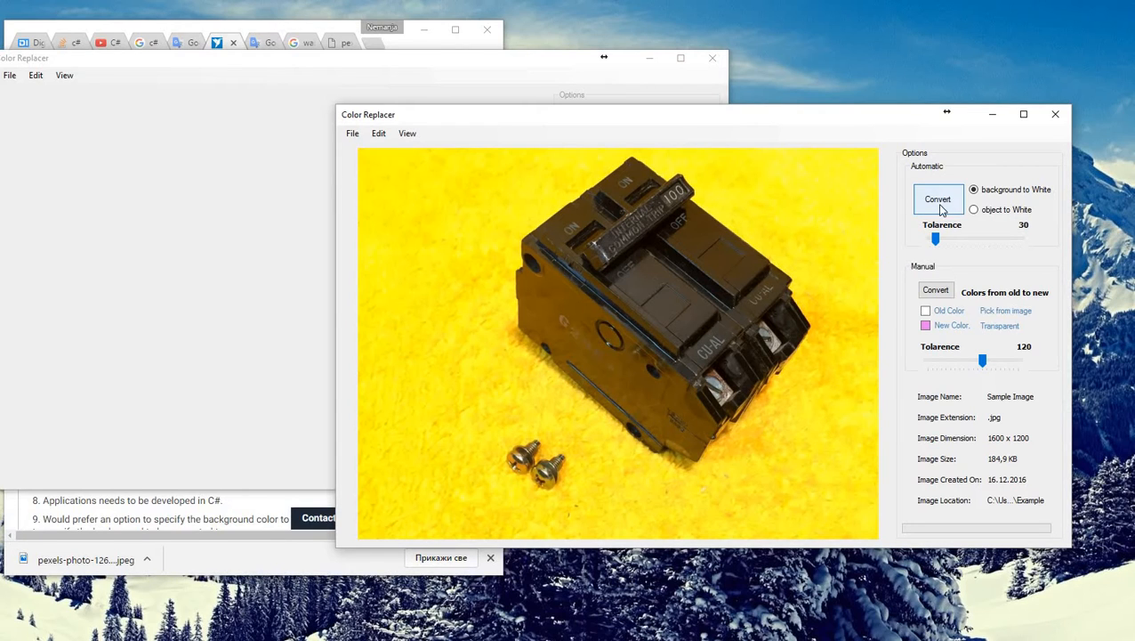
# - Set automatic tolerance to 68 and convert the yellow background to white
pyautogui.moveTo(935, 239); pyautogui.dragTo(1001, 239)
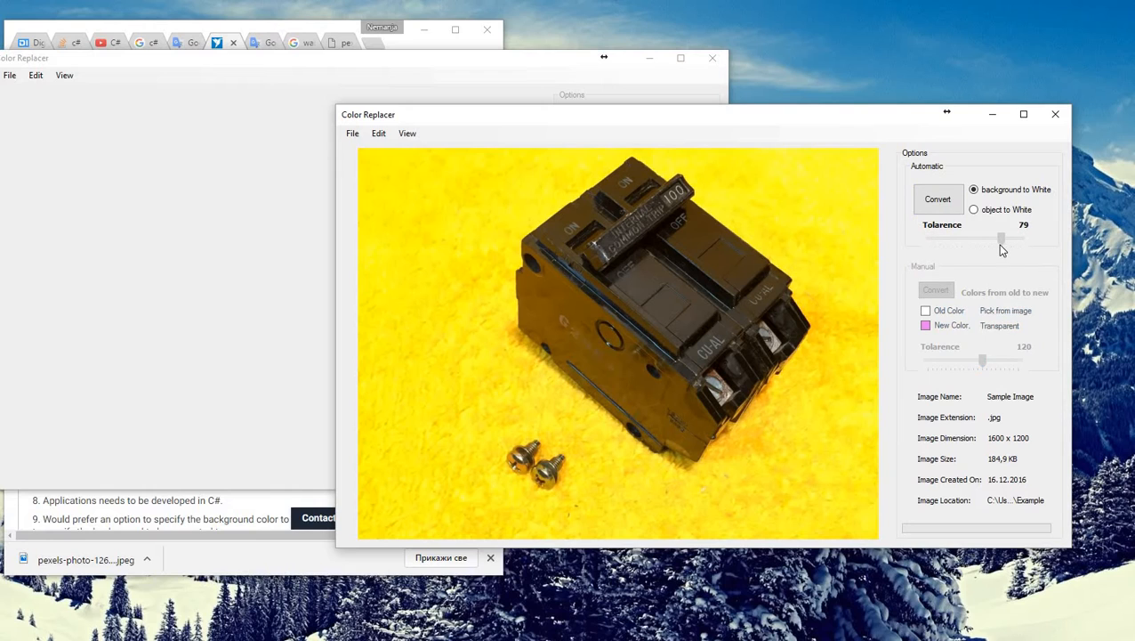
pyautogui.moveTo(1003, 239); pyautogui.dragTo(996, 239)
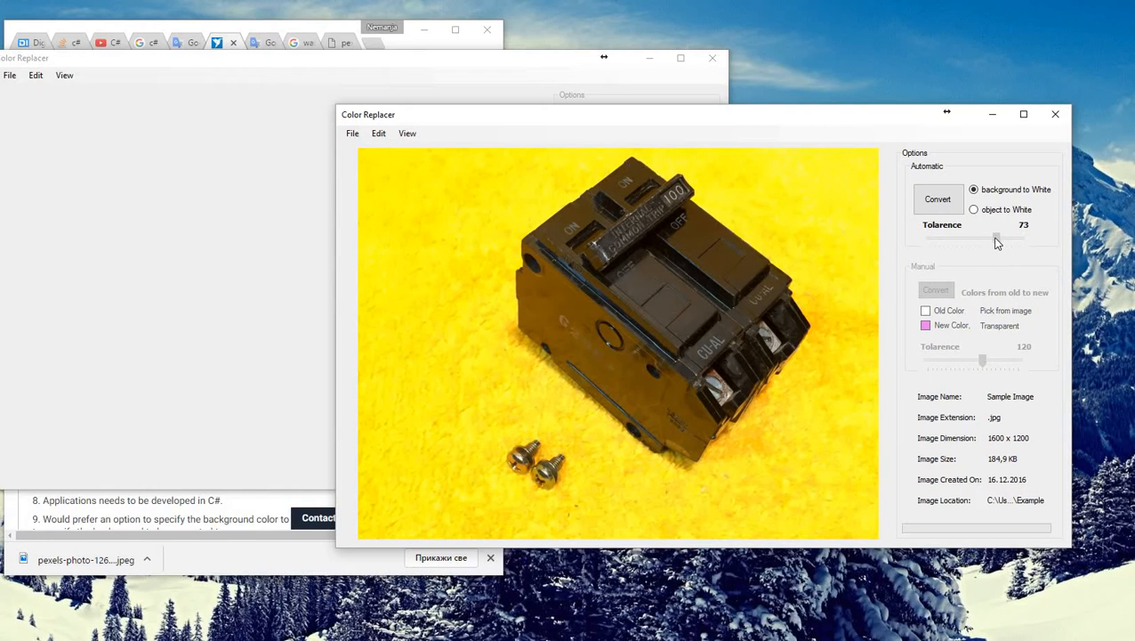
pyautogui.moveTo(996, 237); pyautogui.dragTo(1003, 238)
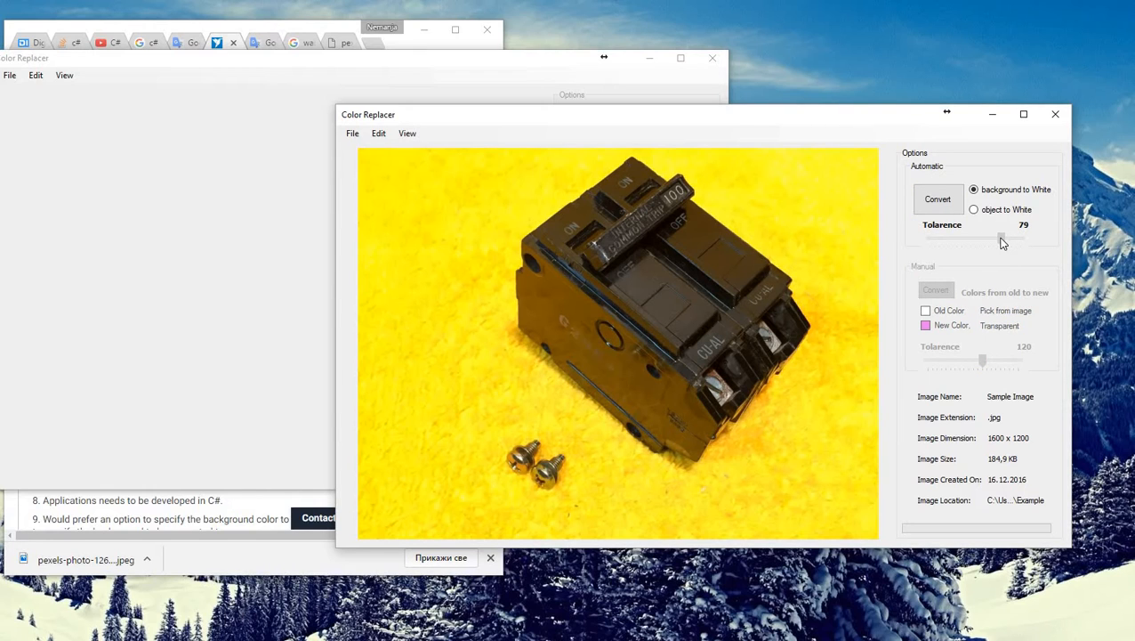
pyautogui.moveTo(1001, 237); pyautogui.dragTo(992, 238)
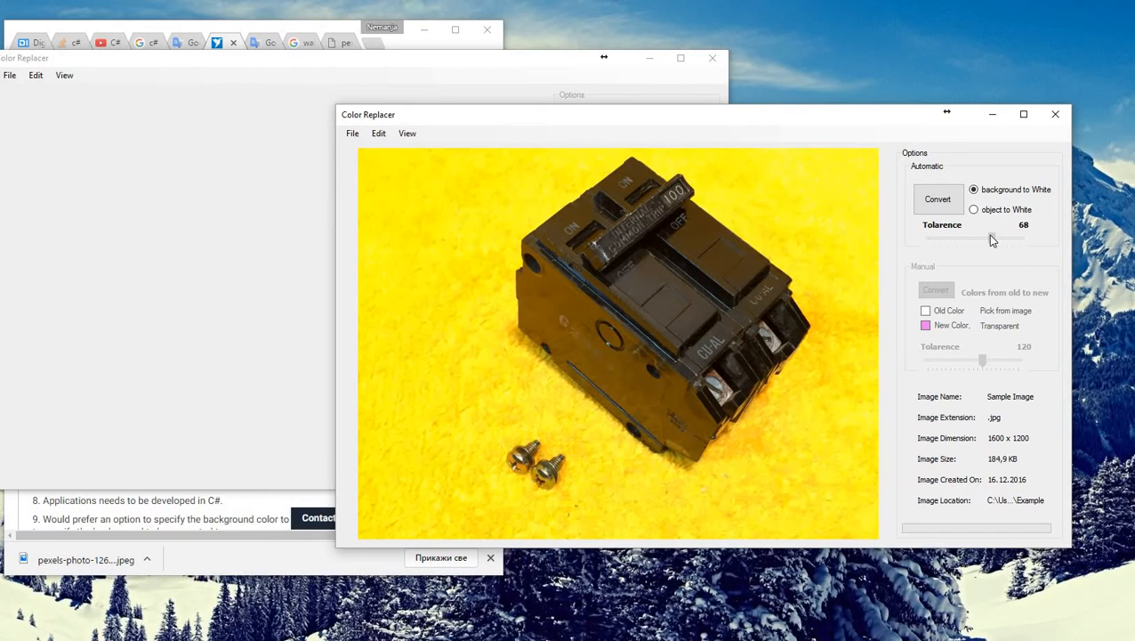
pyautogui.click(937, 198)
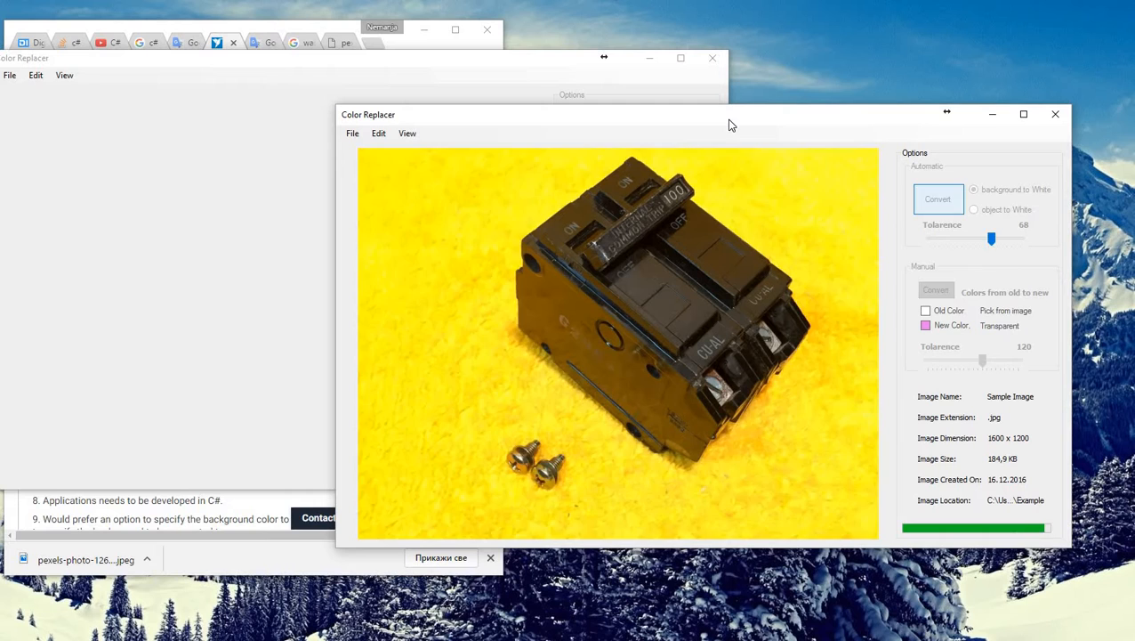
pyautogui.click(938, 198)
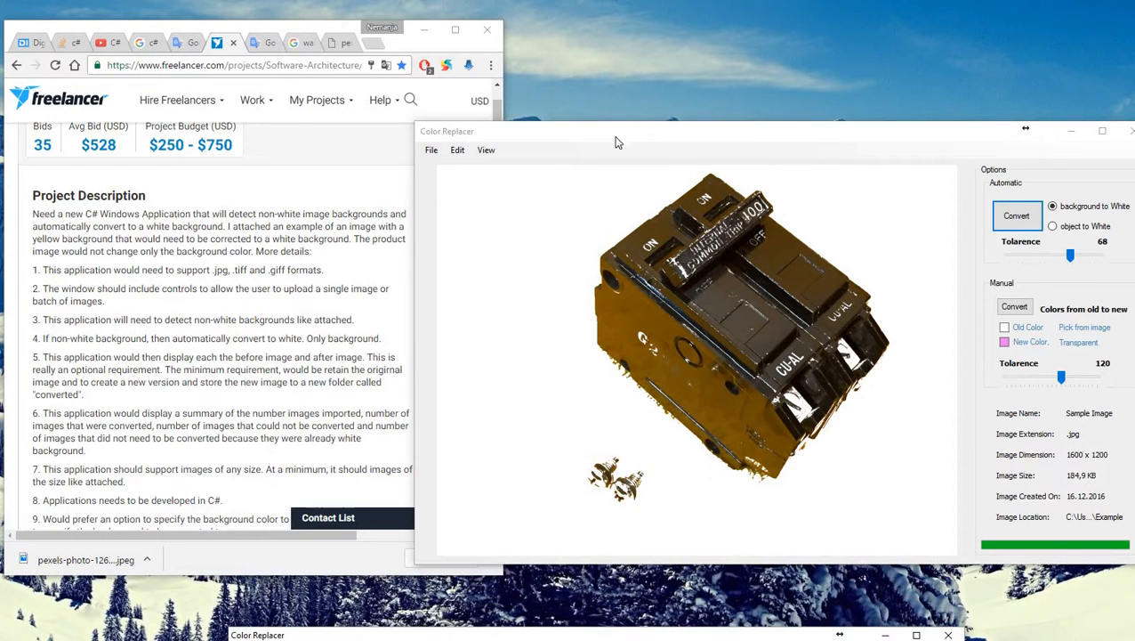
pyautogui.moveTo(194, 318)
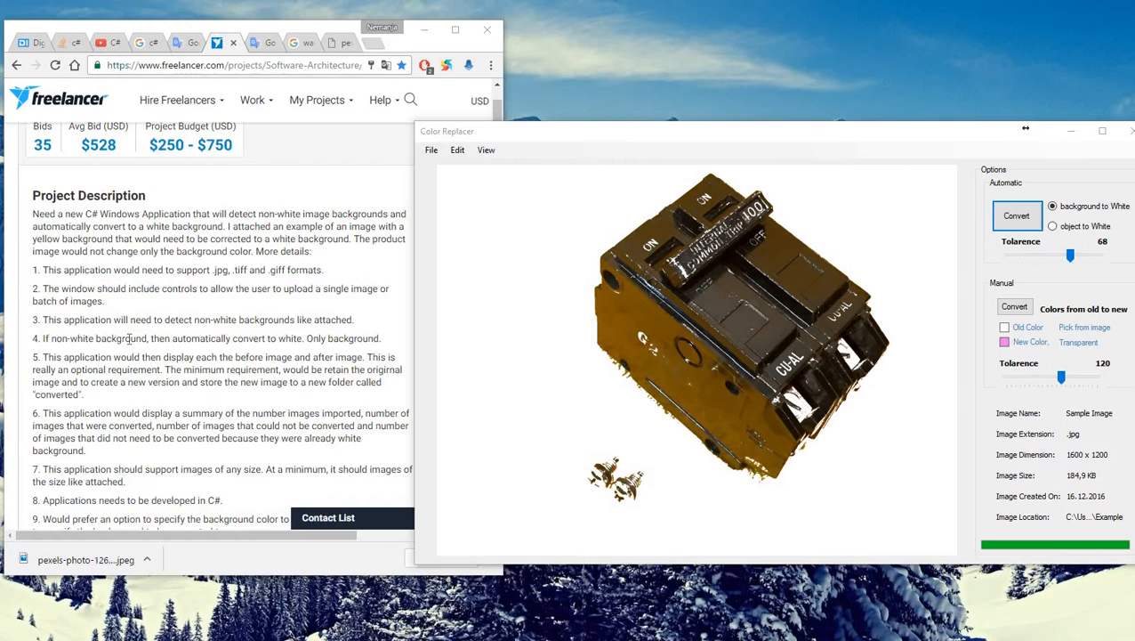
pyautogui.moveTo(281, 339)
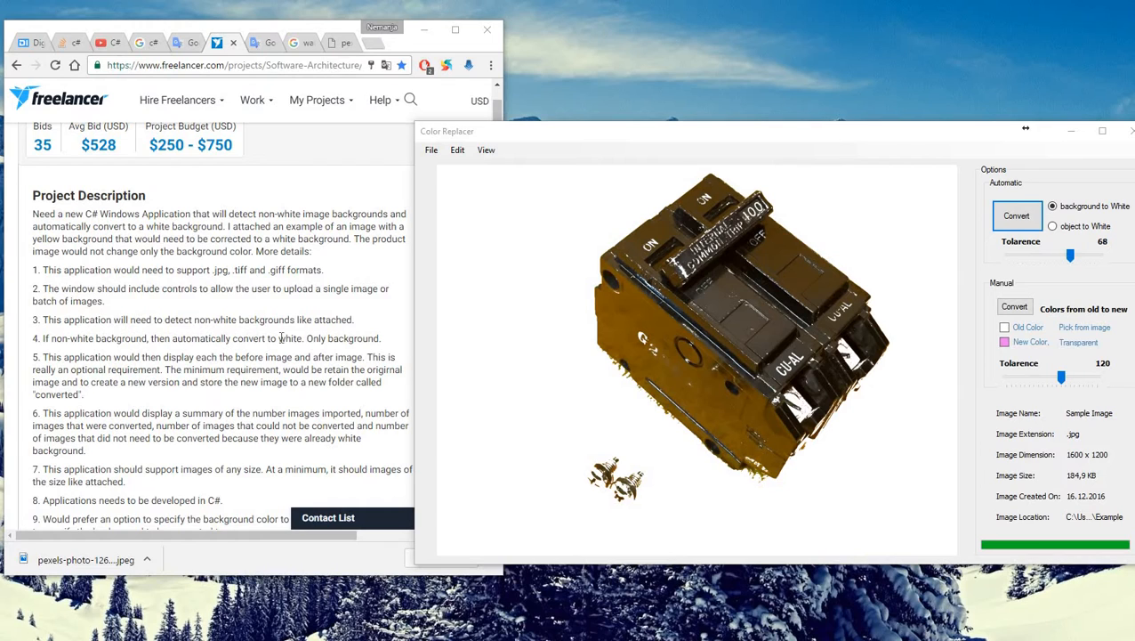
pyautogui.moveTo(605, 163)
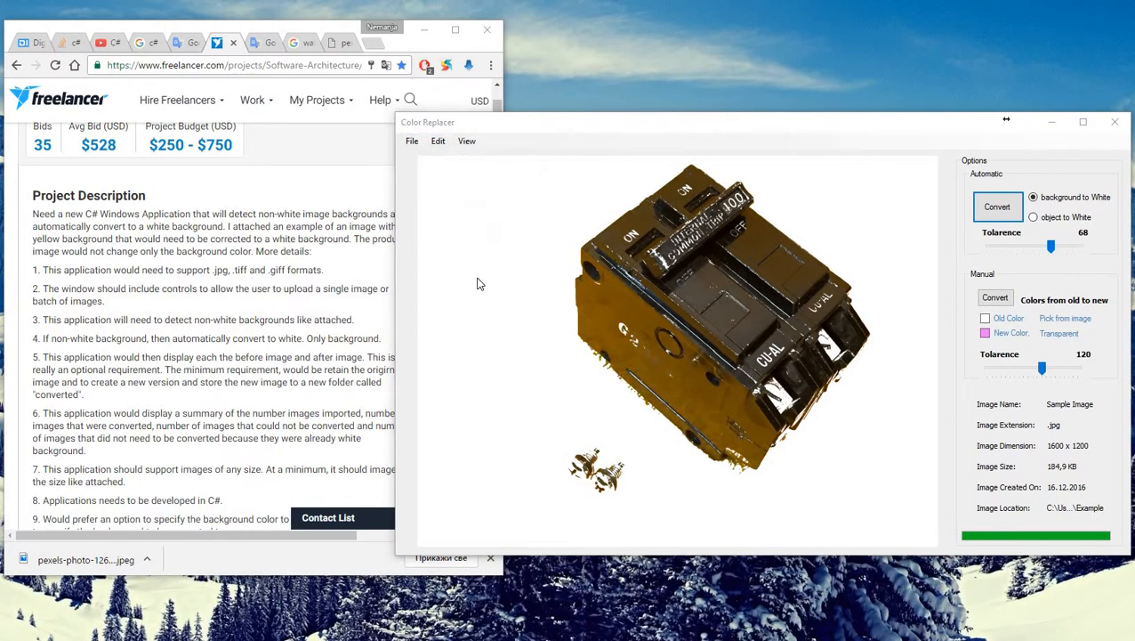
# - Check the save folder location, then try saving and hit the missing-folder error
pyautogui.click(998, 206)
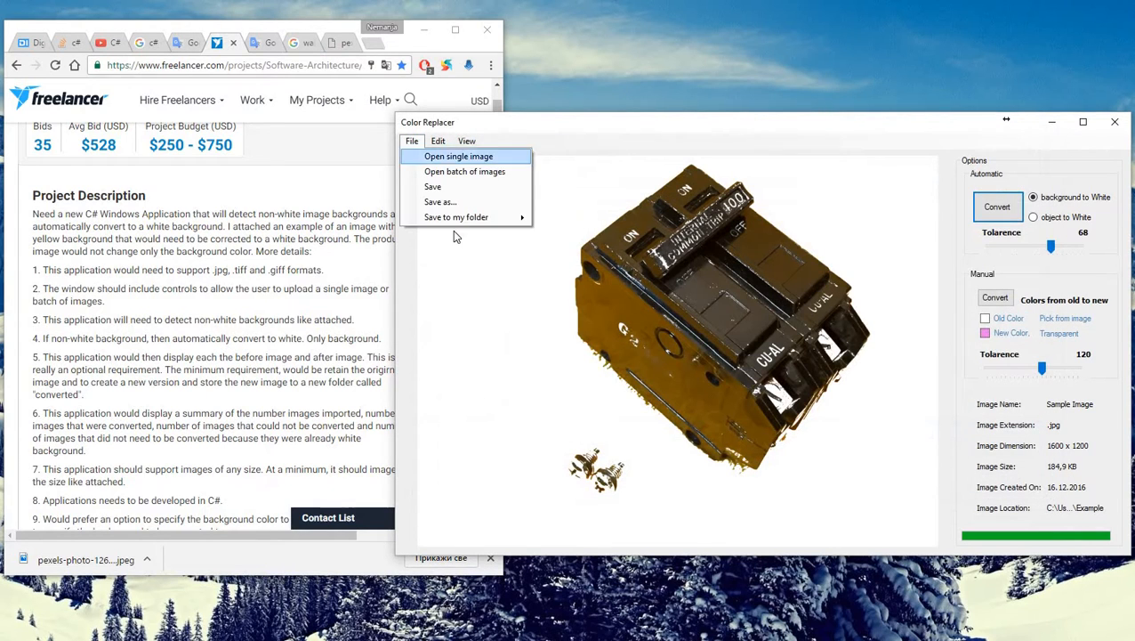
pyautogui.moveTo(456, 218)
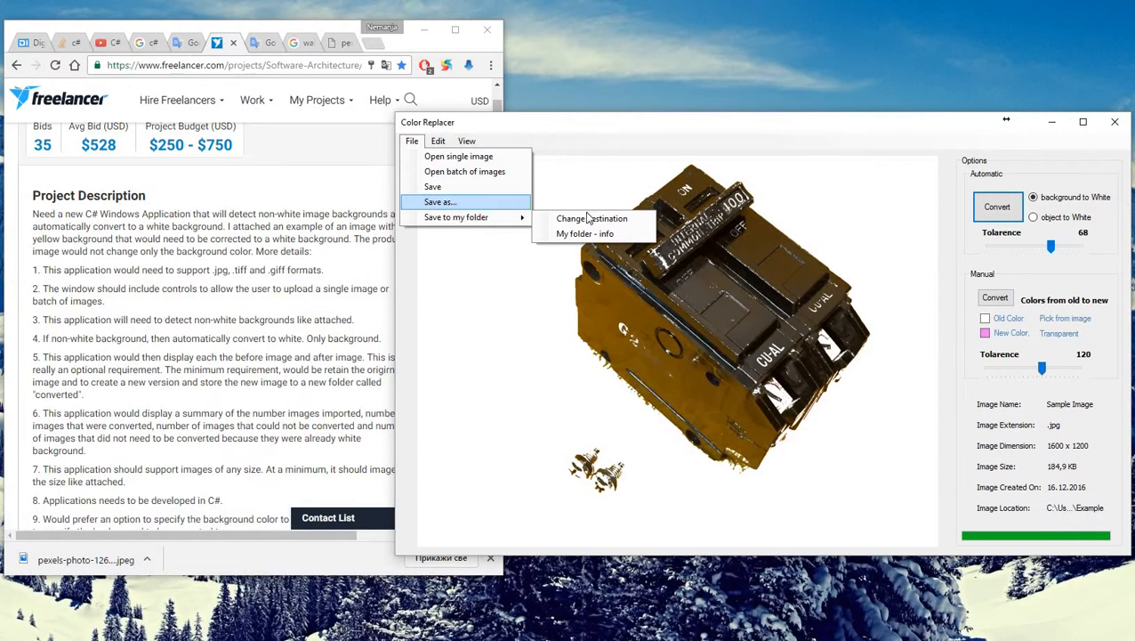
pyautogui.click(585, 233)
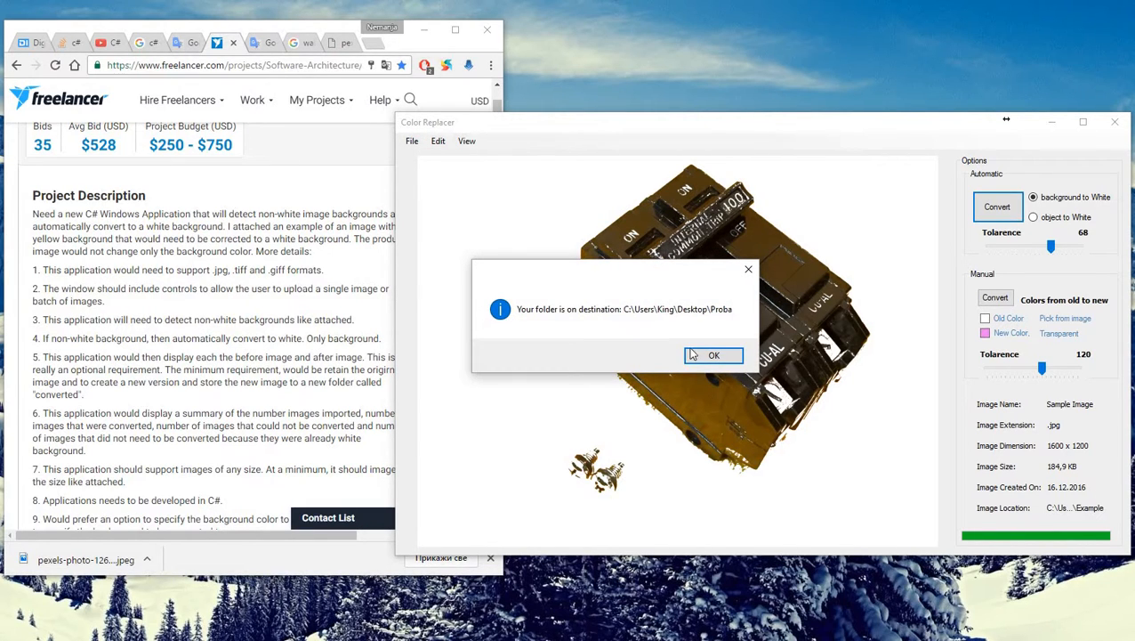
pyautogui.click(714, 355)
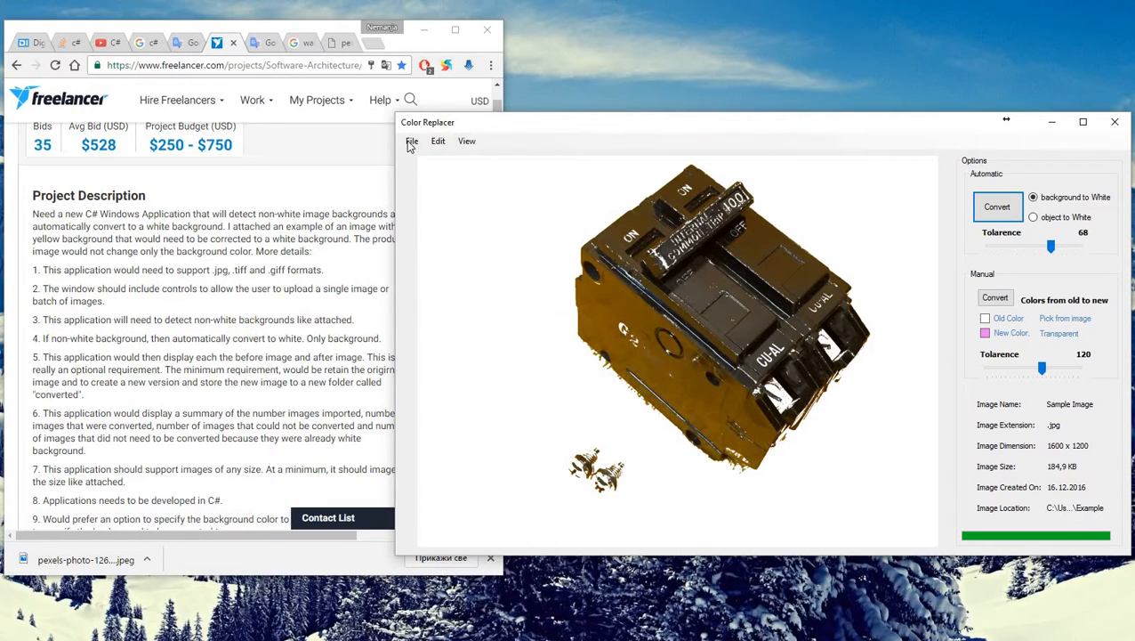
pyautogui.click(412, 141)
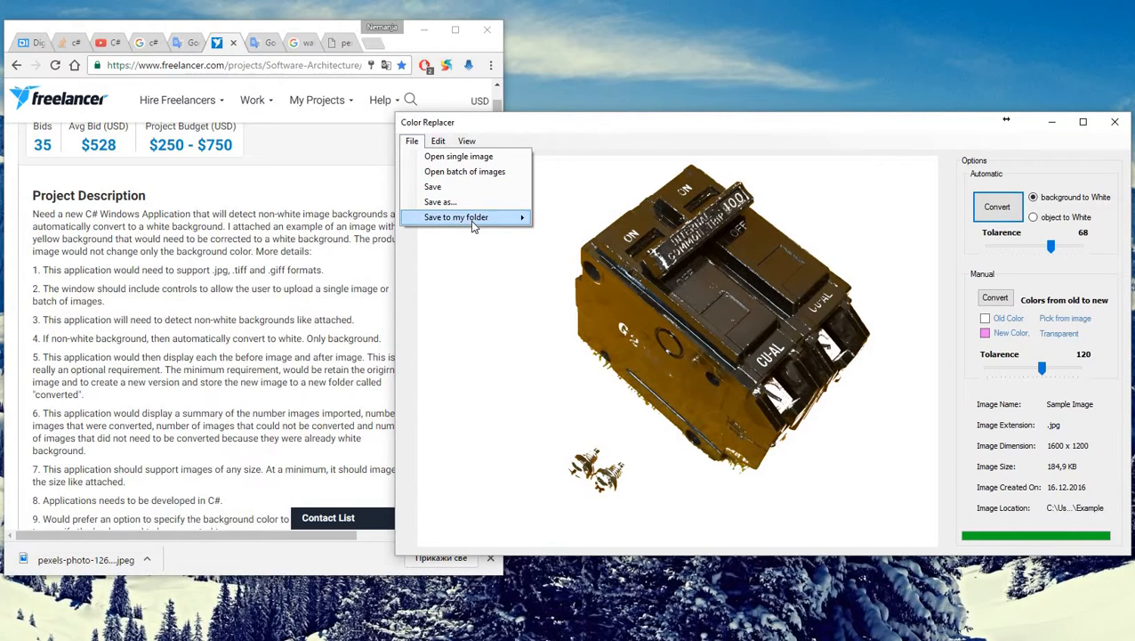
pyautogui.moveTo(456, 217)
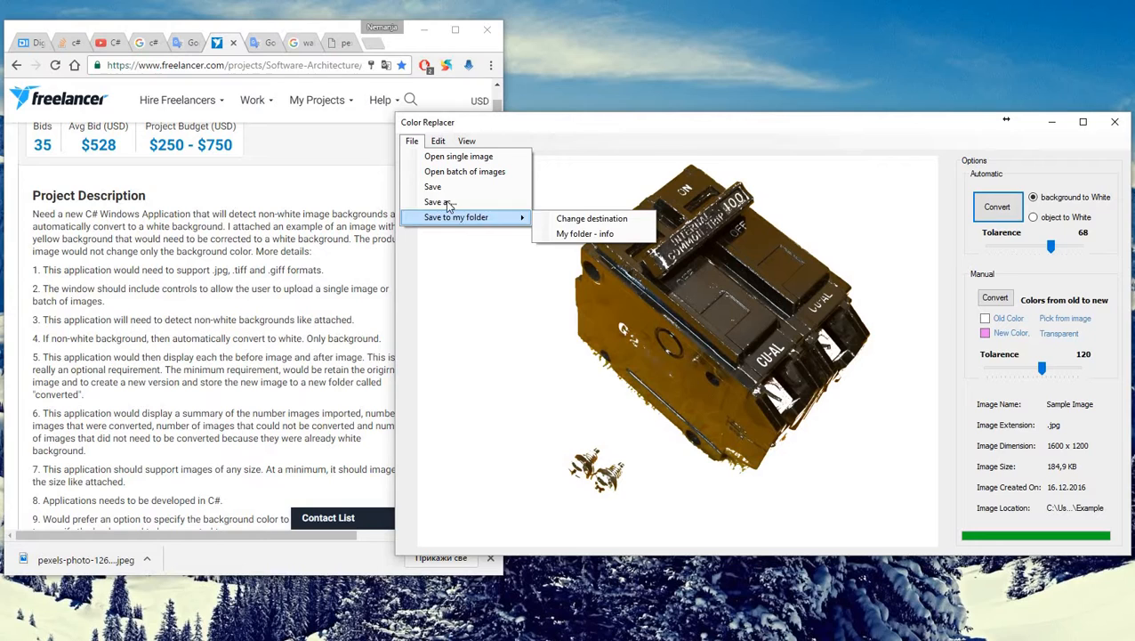
pyautogui.click(585, 233)
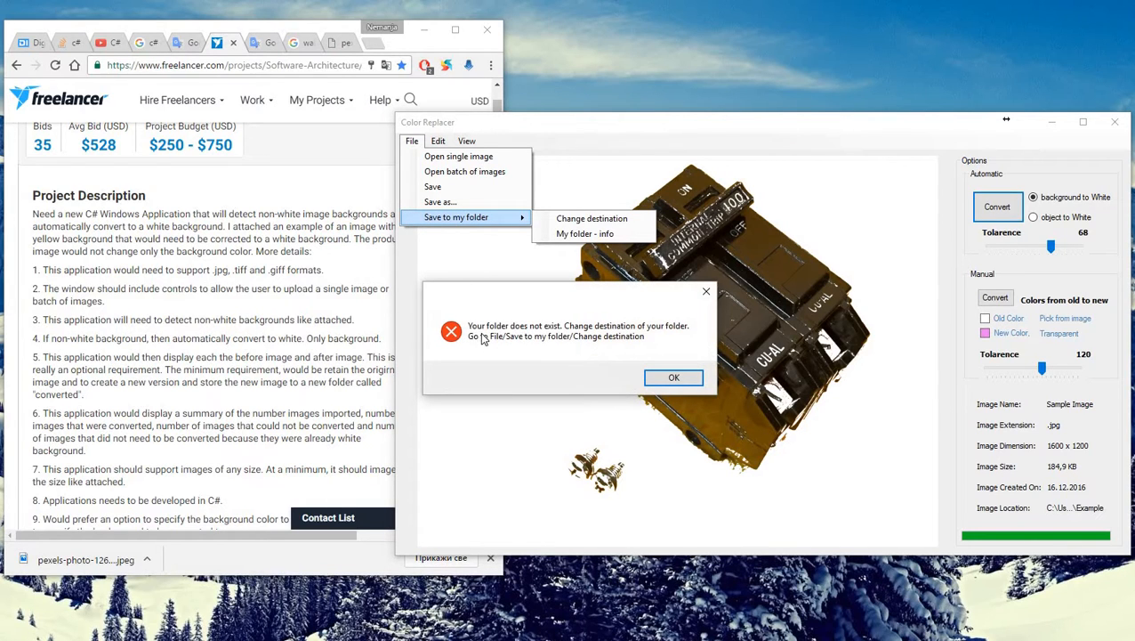
pyautogui.moveTo(556, 297)
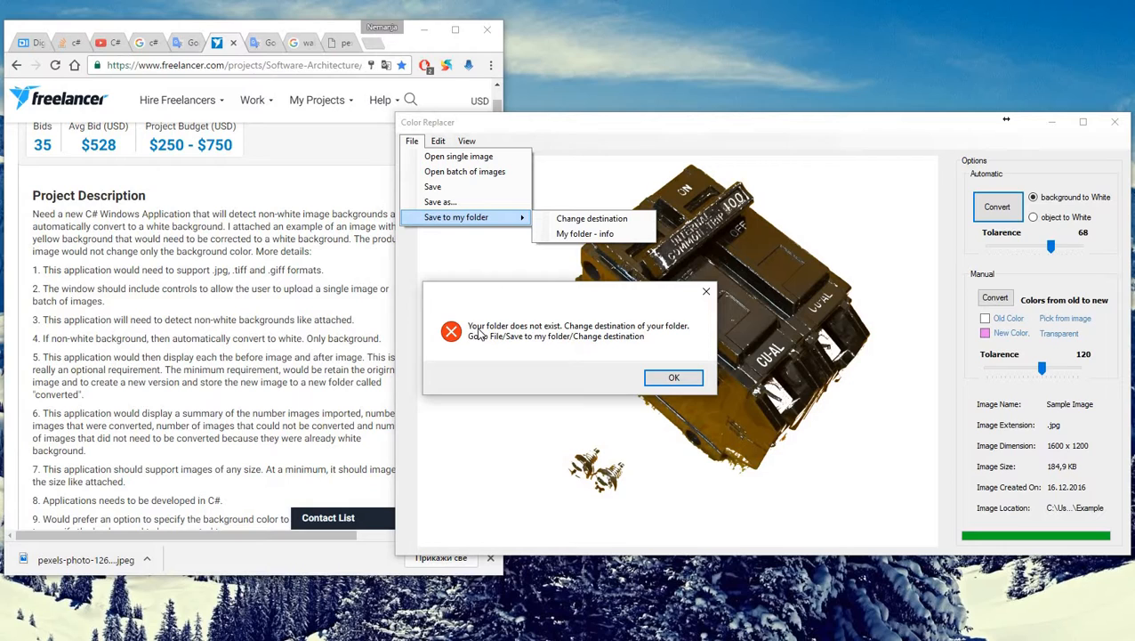
pyautogui.moveTo(556, 337)
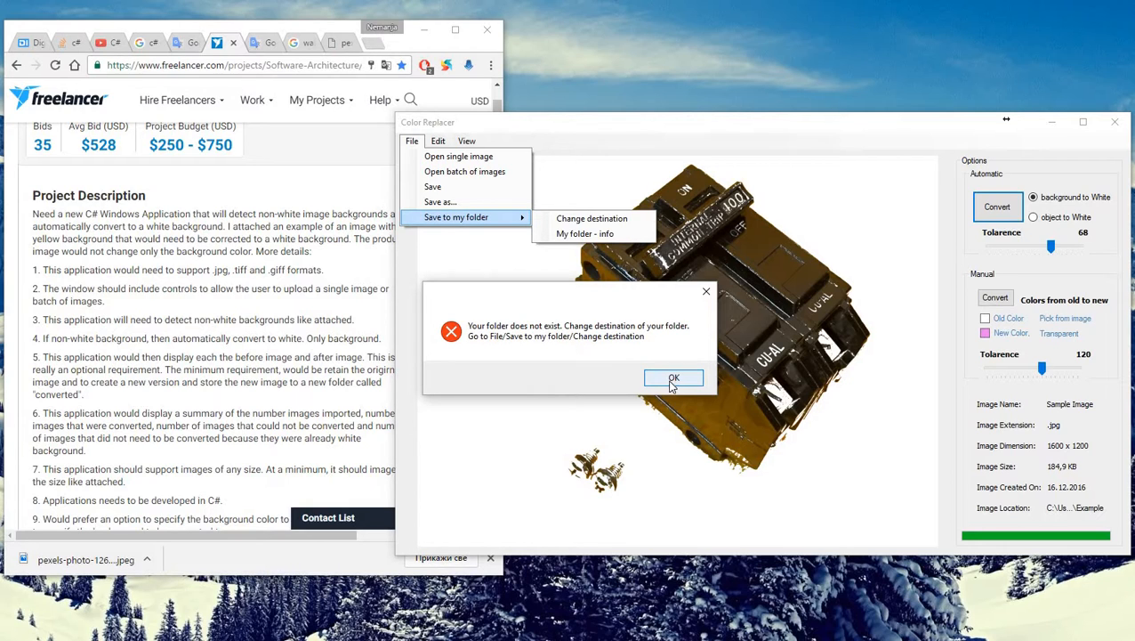
# - Create a new destination folder for saved images
pyautogui.click(674, 377)
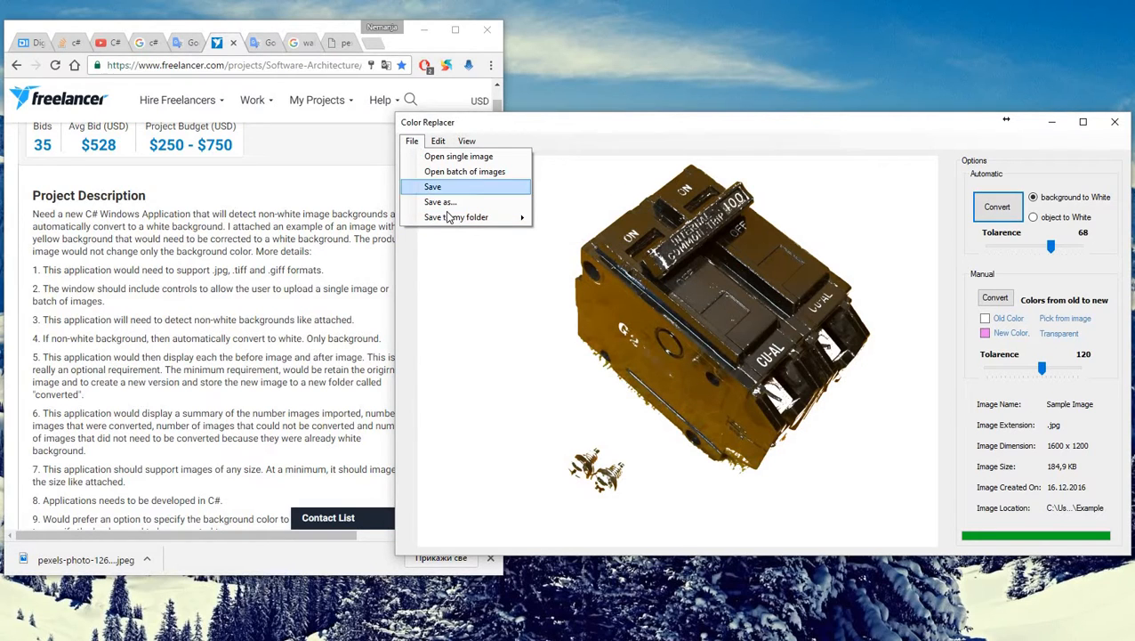
pyautogui.moveTo(456, 217)
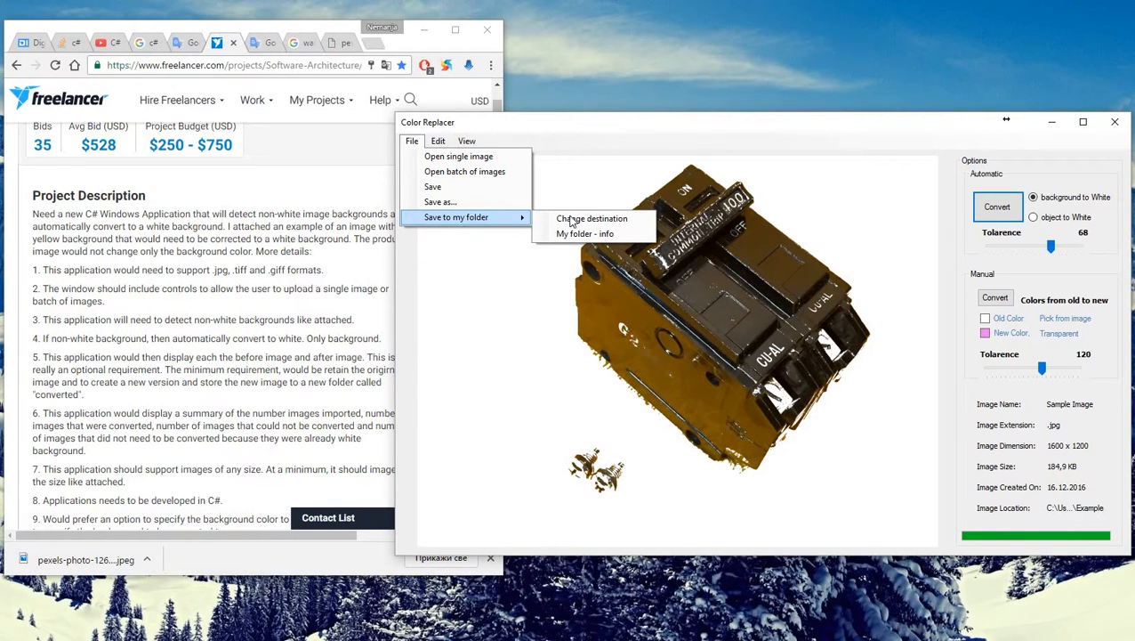
pyautogui.click(592, 218)
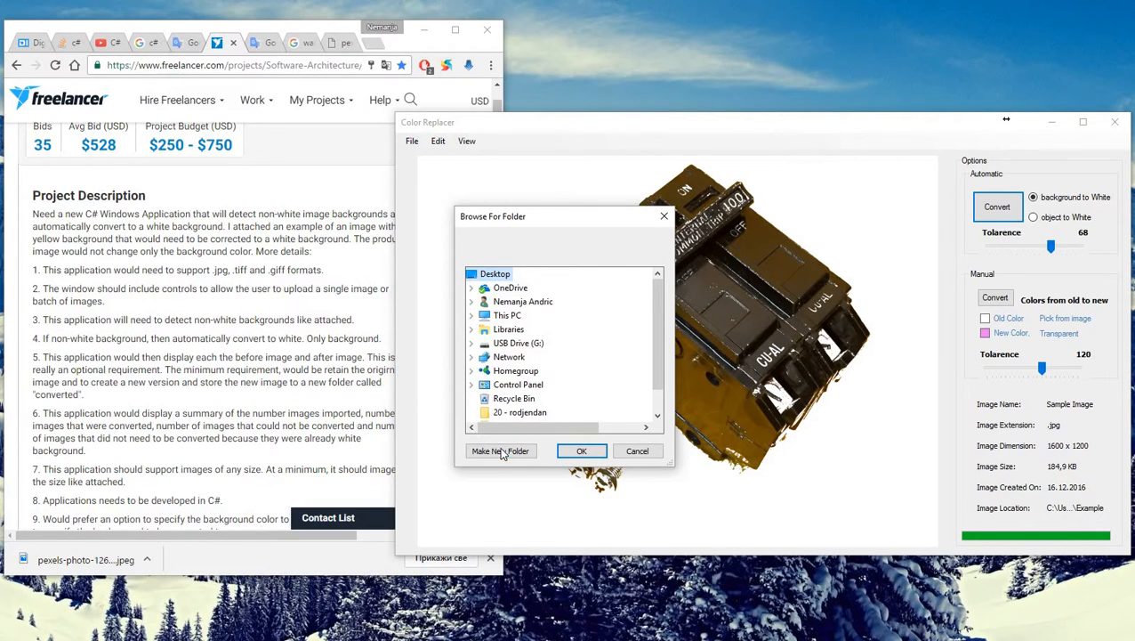
pyautogui.click(500, 450)
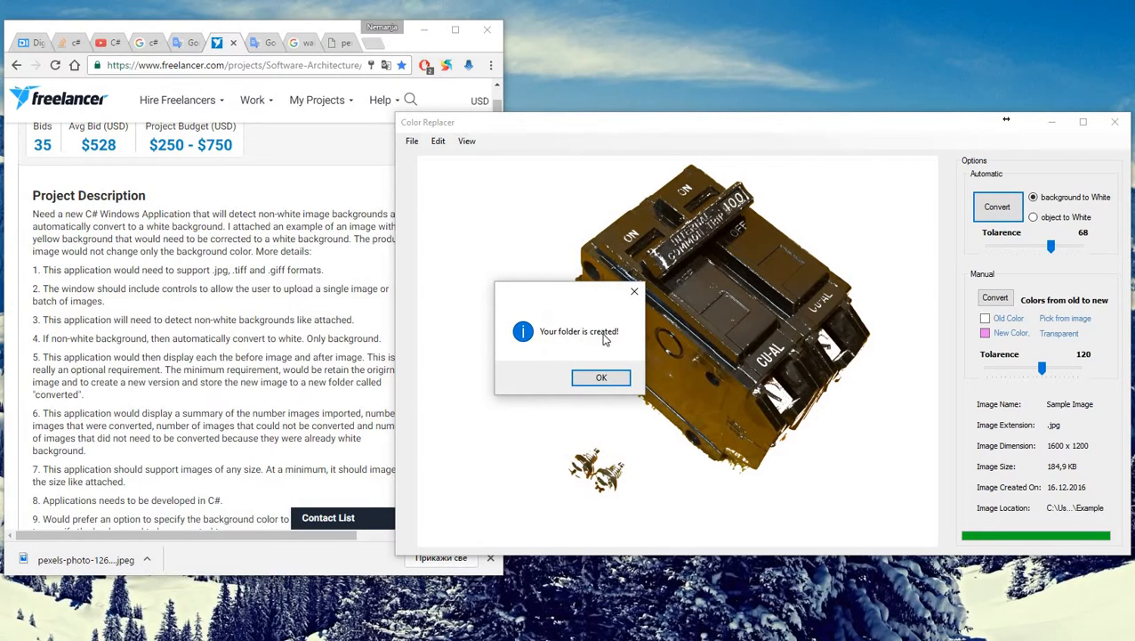
pyautogui.click(600, 377)
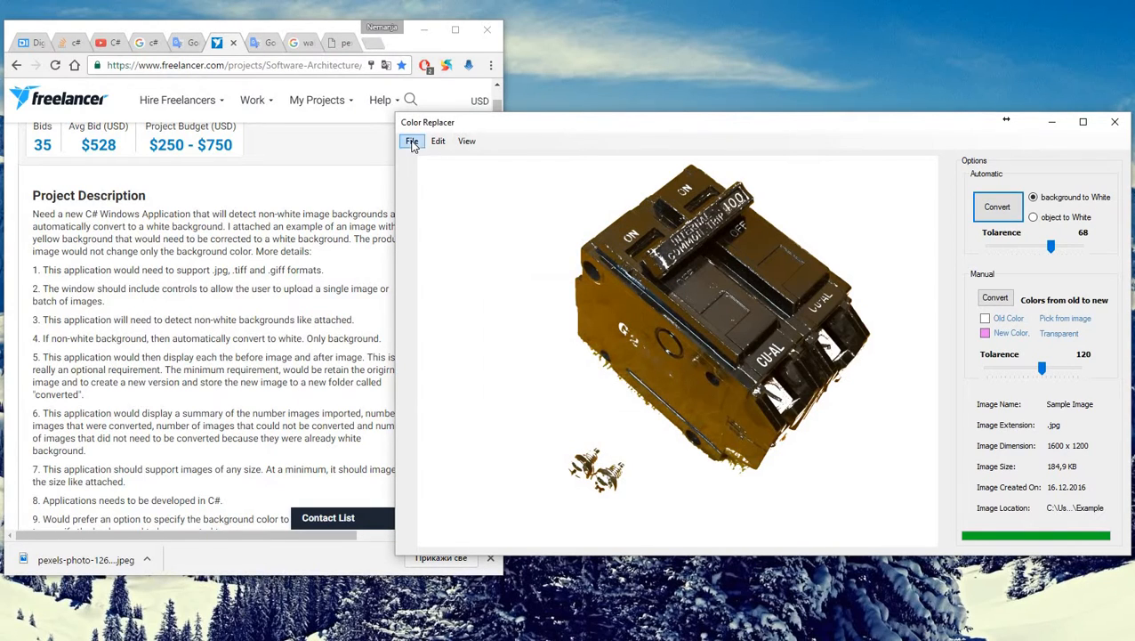
# - Save the white-background breaker image into the new folder
pyautogui.click(412, 140)
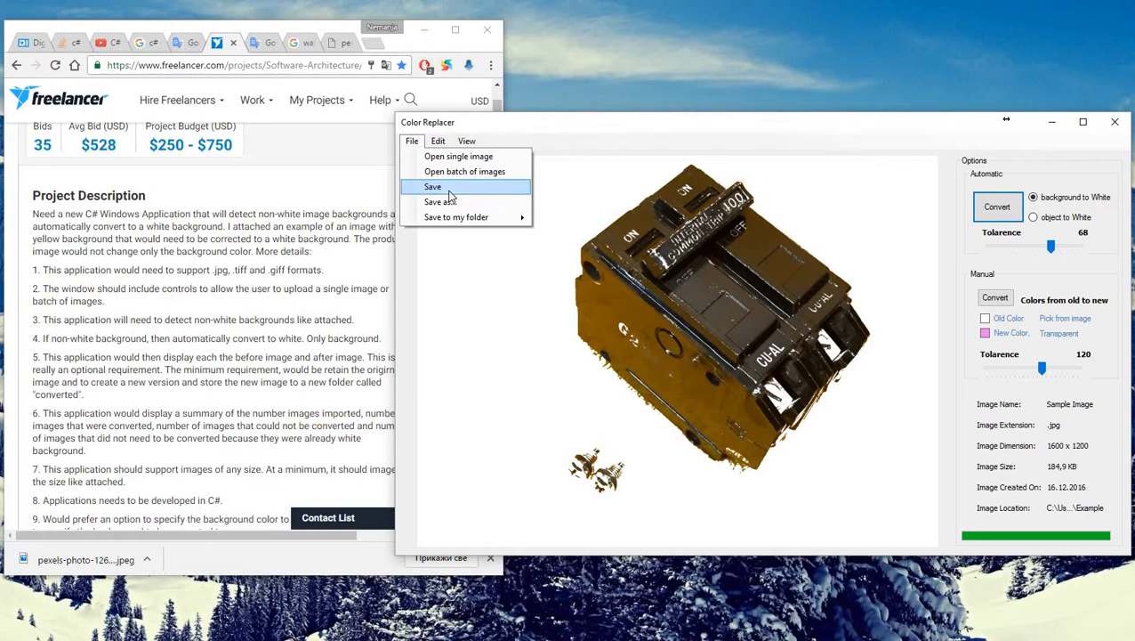
pyautogui.click(433, 186)
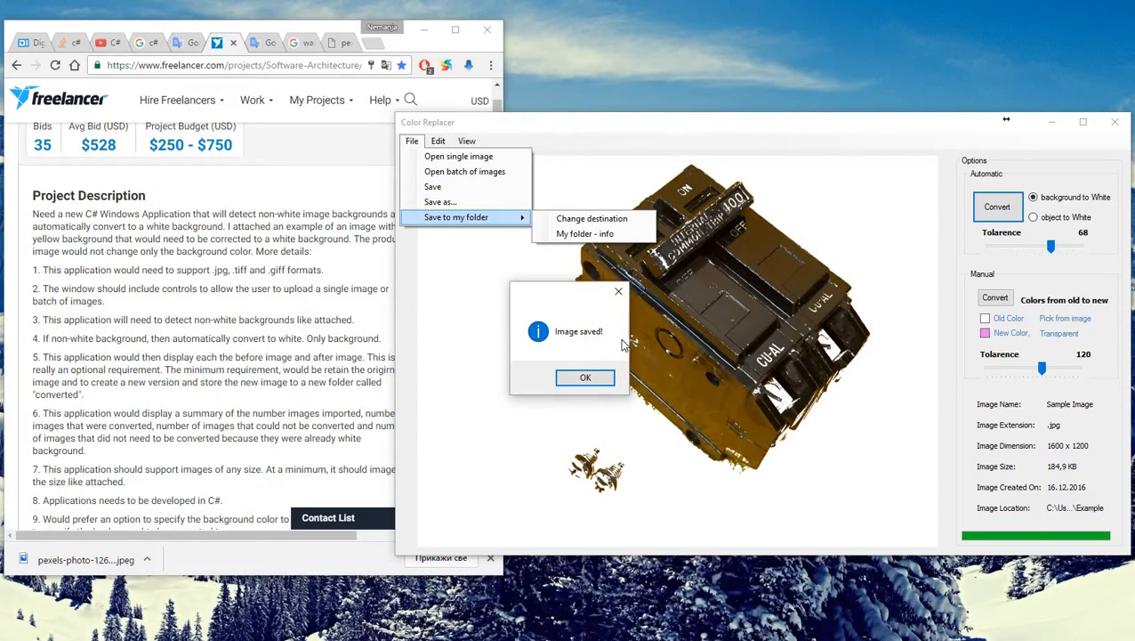
pyautogui.click(585, 376)
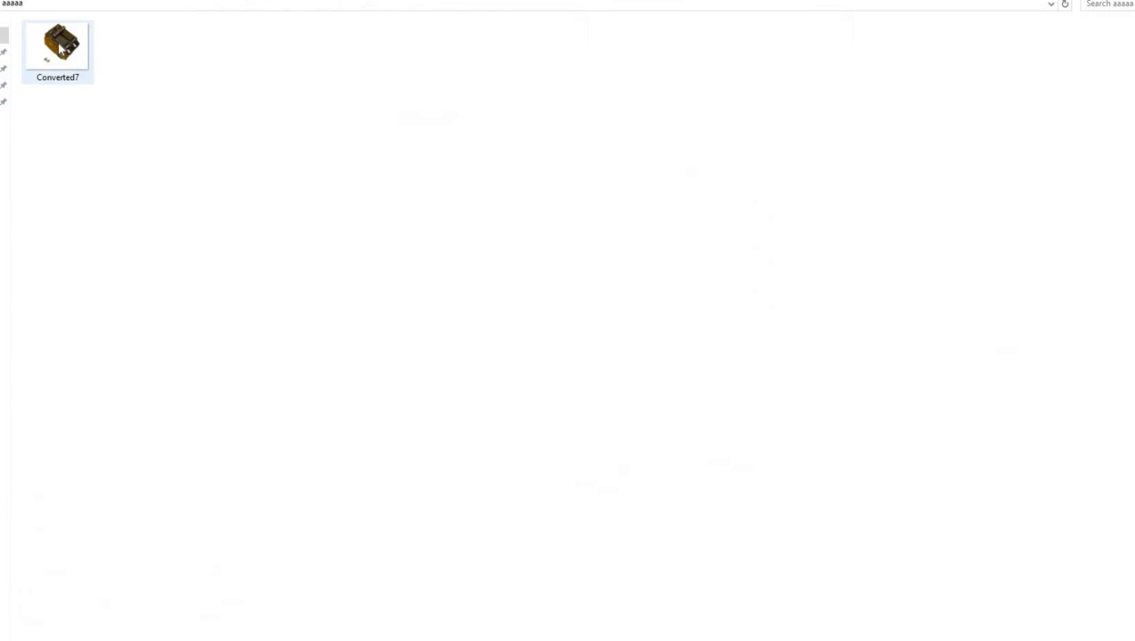
# - Select the saved Converted7 image in the aaaaa folder
pyautogui.click(57, 49)
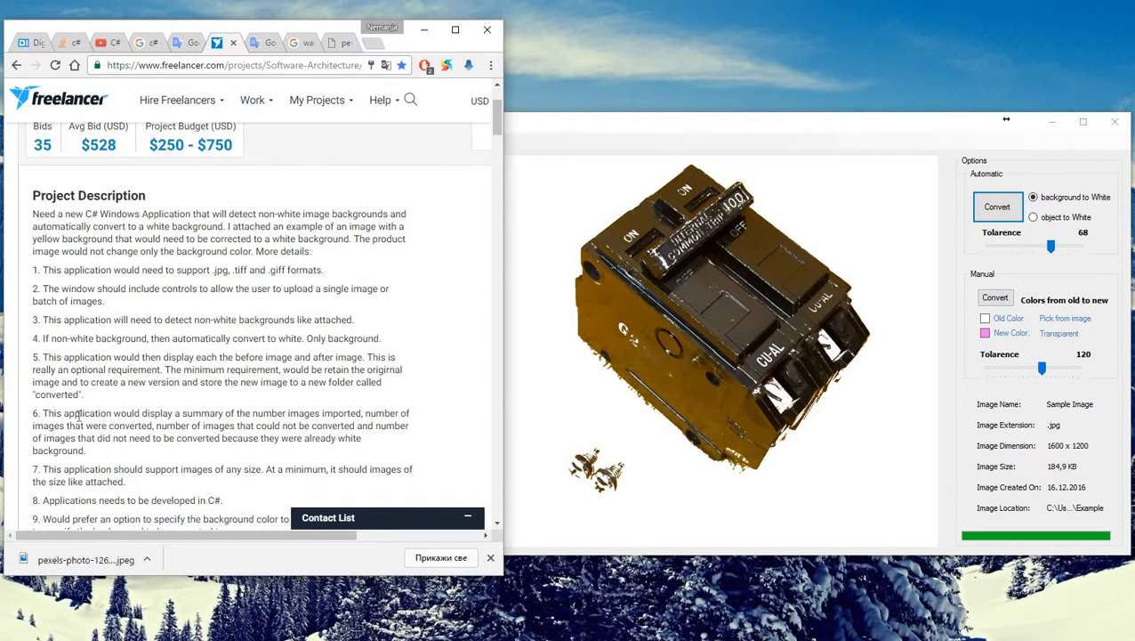
pyautogui.moveTo(238, 415)
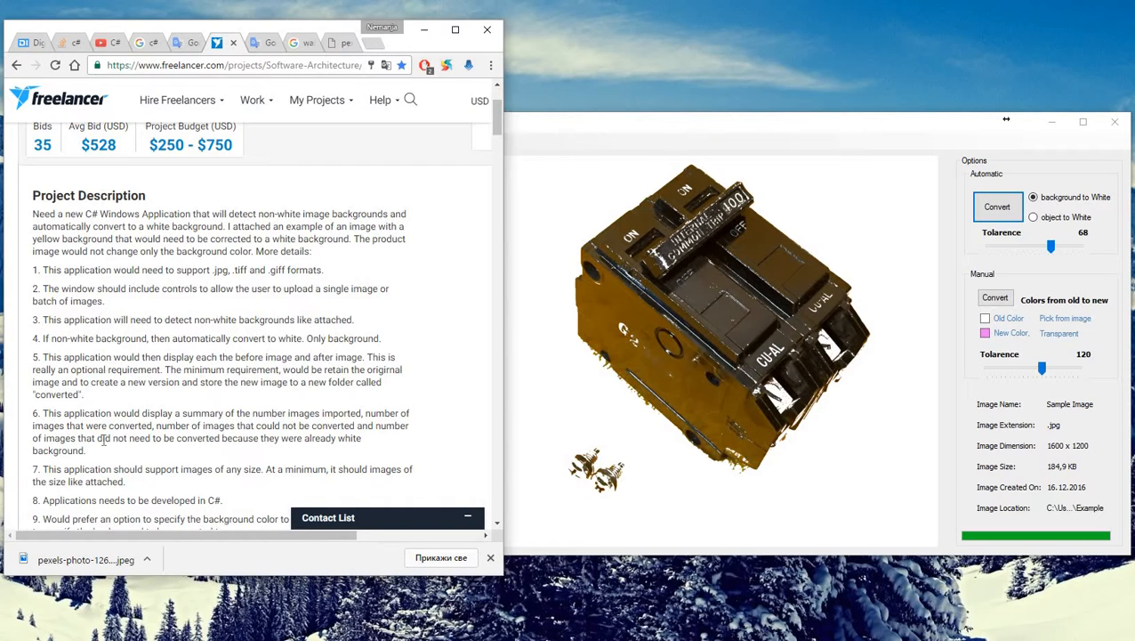
pyautogui.moveTo(322, 377)
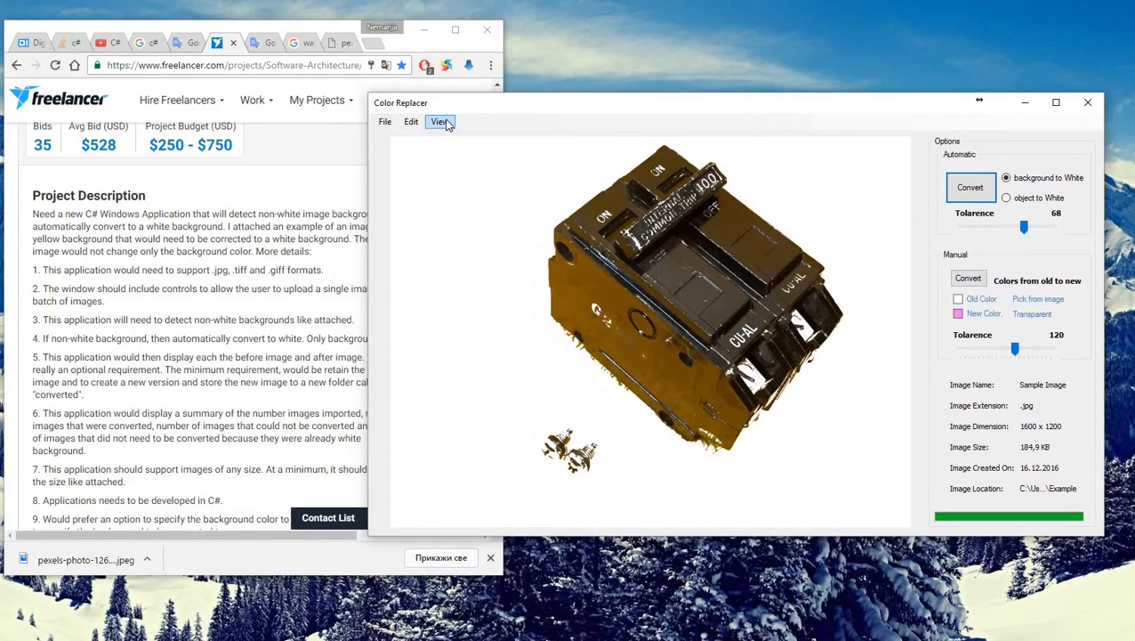
# - View the statistics showing 16 imported and 7 converted images, then close them
pyautogui.click(440, 122)
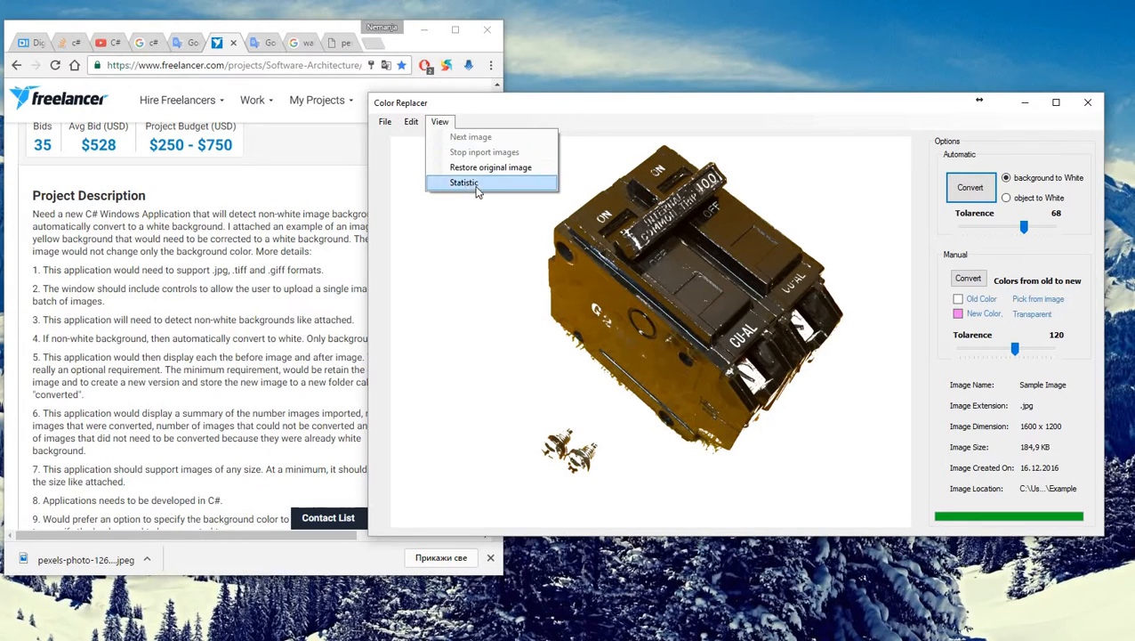
pyautogui.click(463, 182)
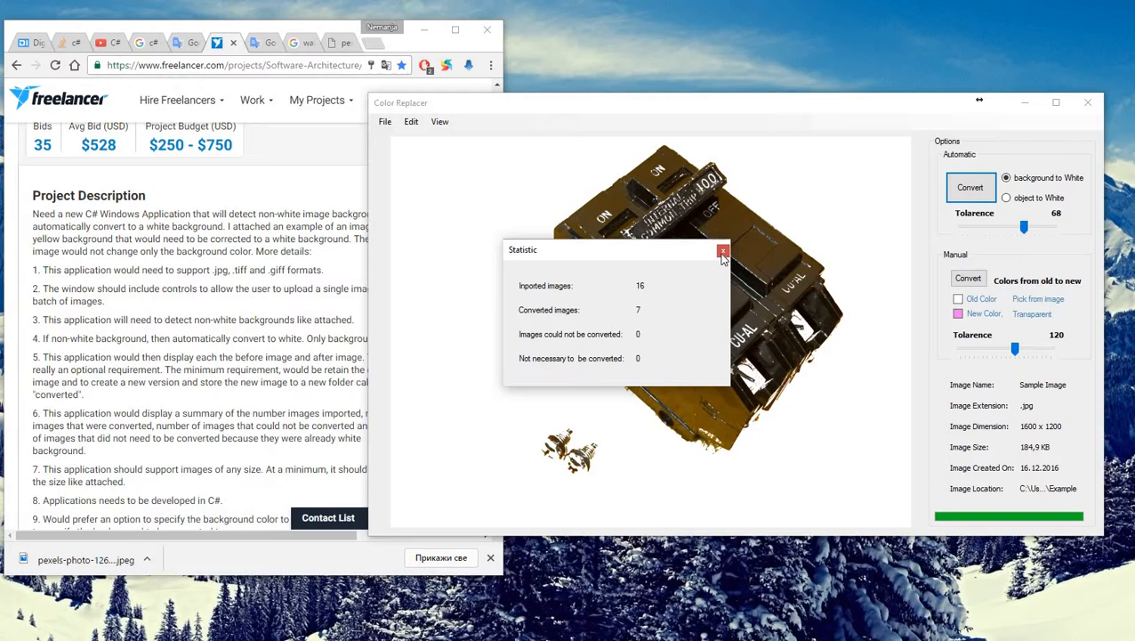
pyautogui.click(722, 250)
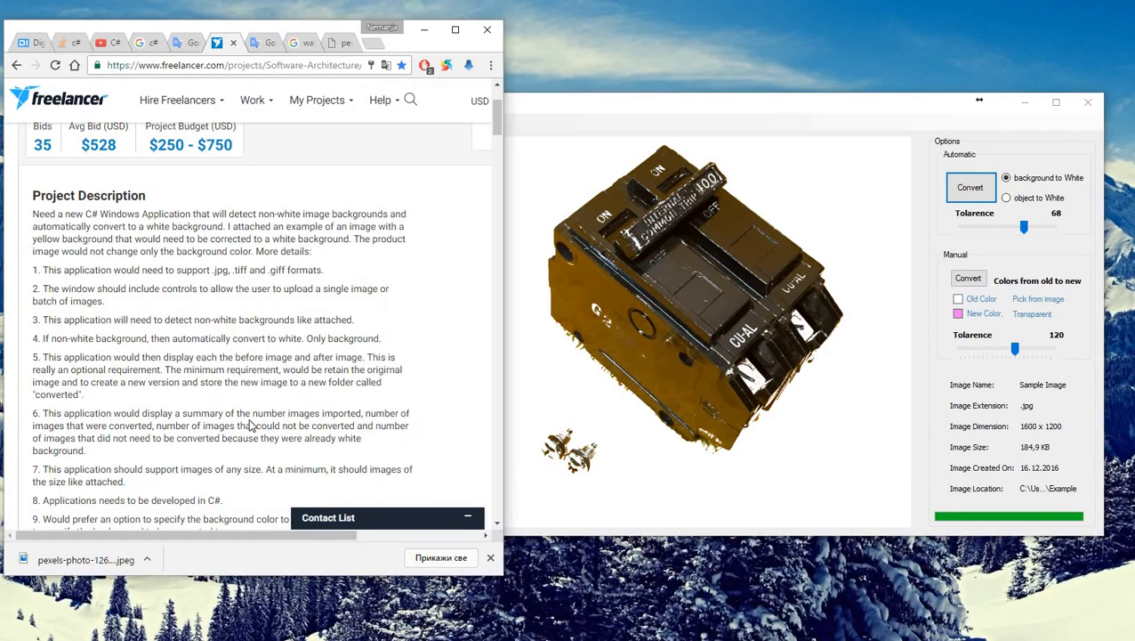
pyautogui.scroll(-3)
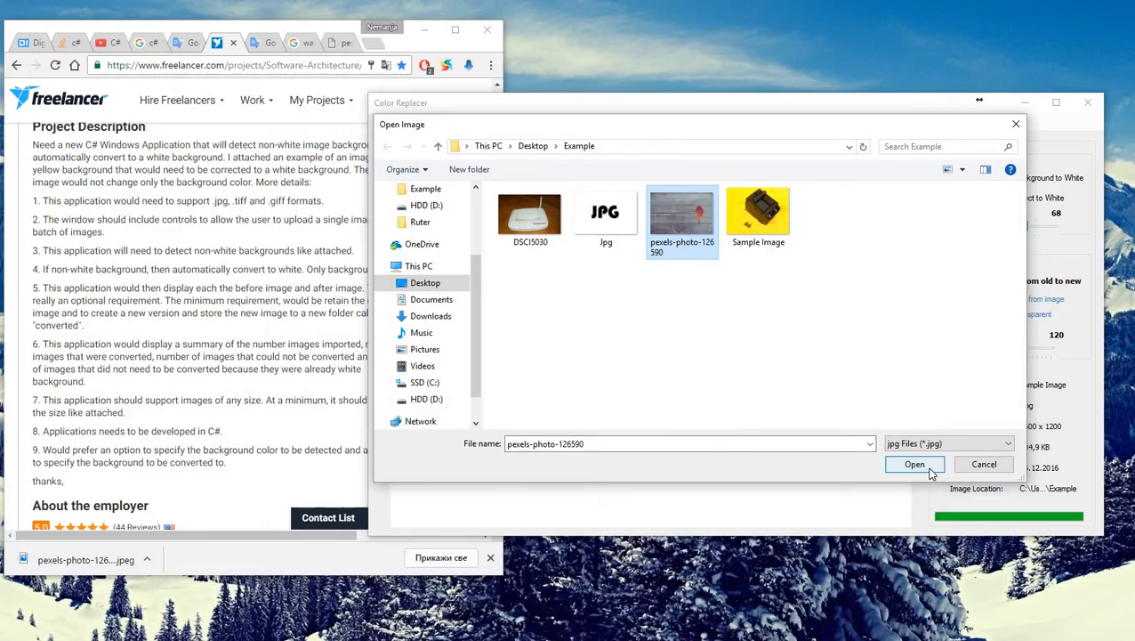
# - Open pexels-photo-126590, the 5760 x 3840 leaf photo, from Example
pyautogui.click(914, 464)
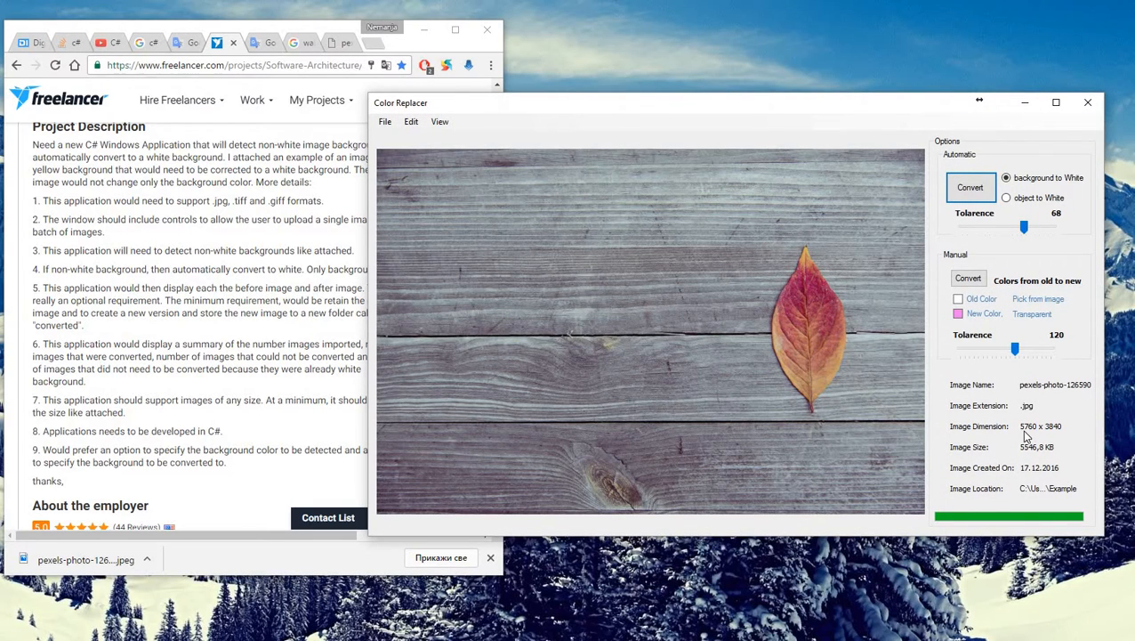
pyautogui.moveTo(1070, 435)
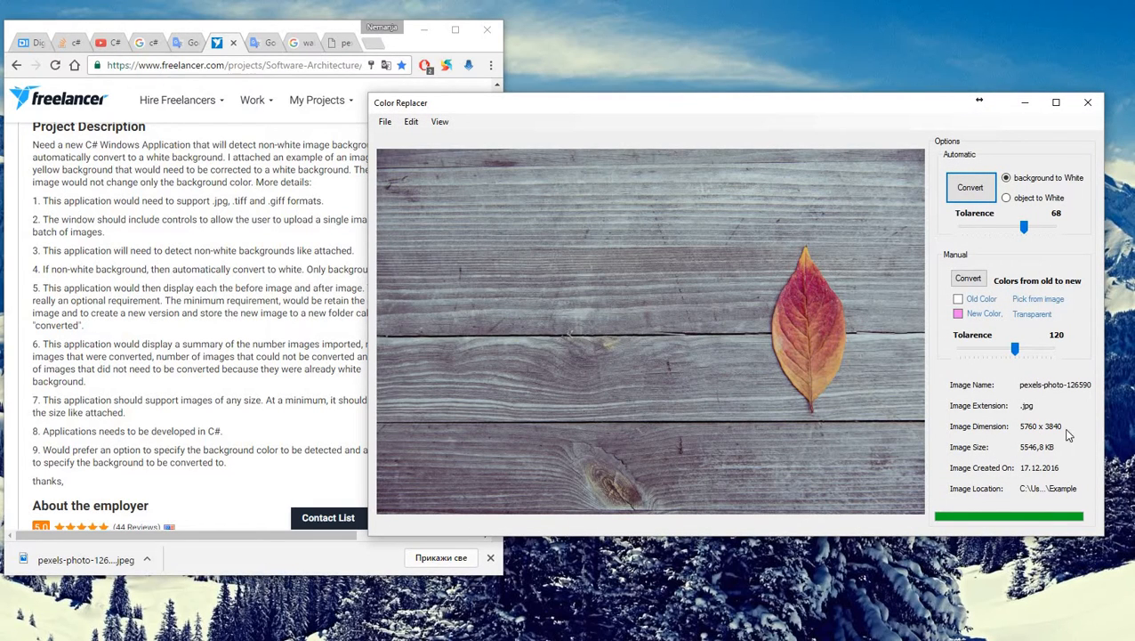
pyautogui.moveTo(960, 436)
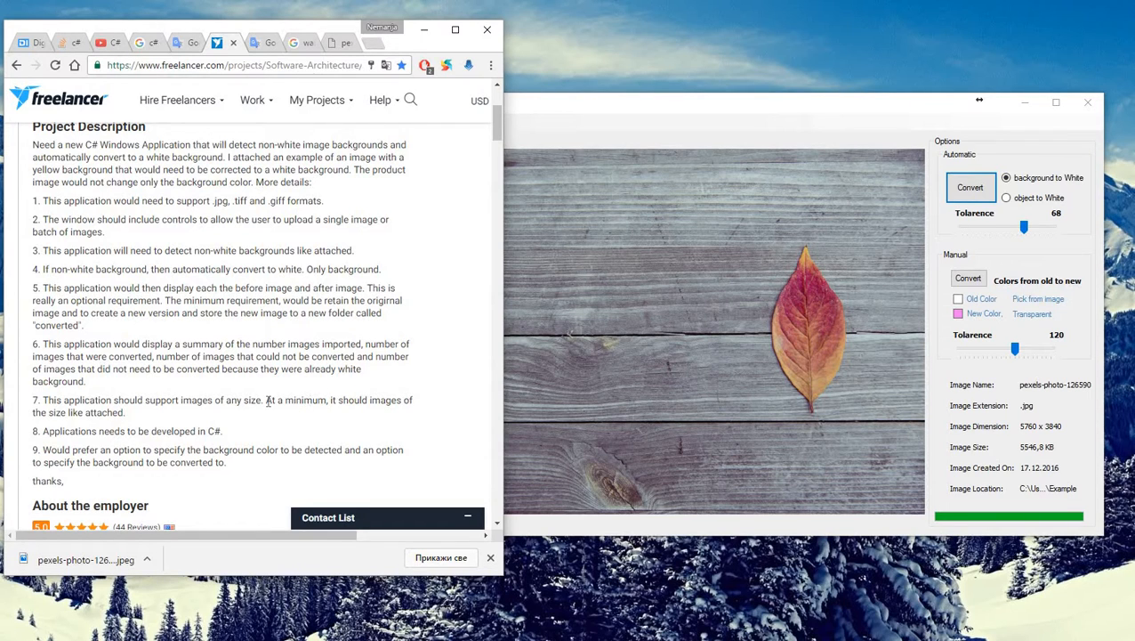
# - Scroll the project brief to requirement 9 on detected and target colours
pyautogui.scroll(-3)
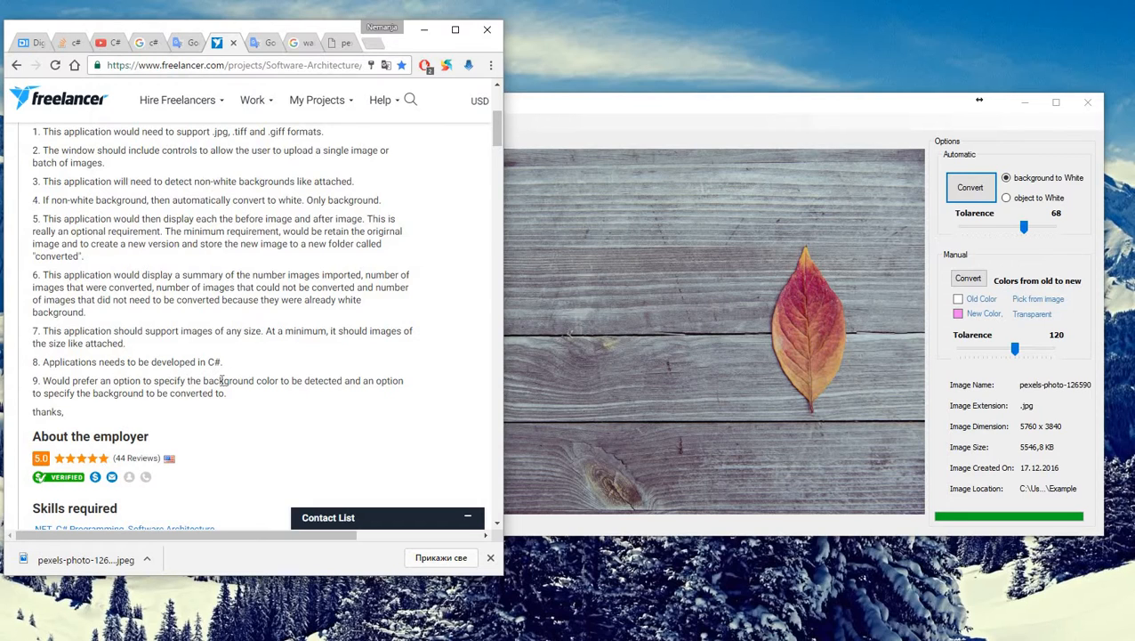
pyautogui.moveTo(343, 380)
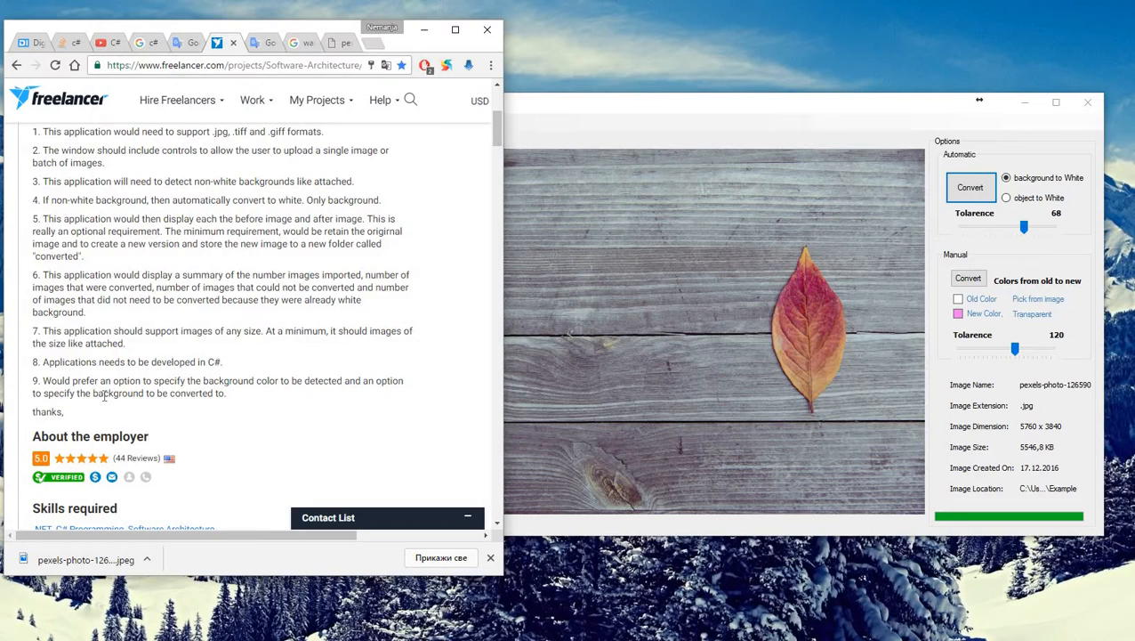
pyautogui.moveTo(213, 393)
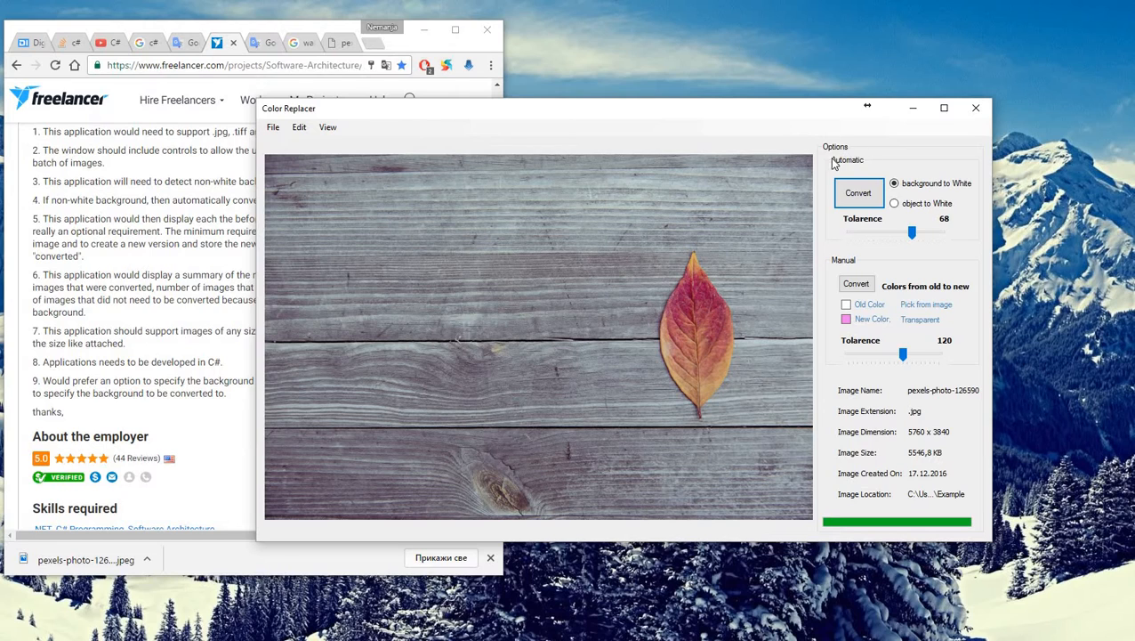
pyautogui.moveTo(861, 264)
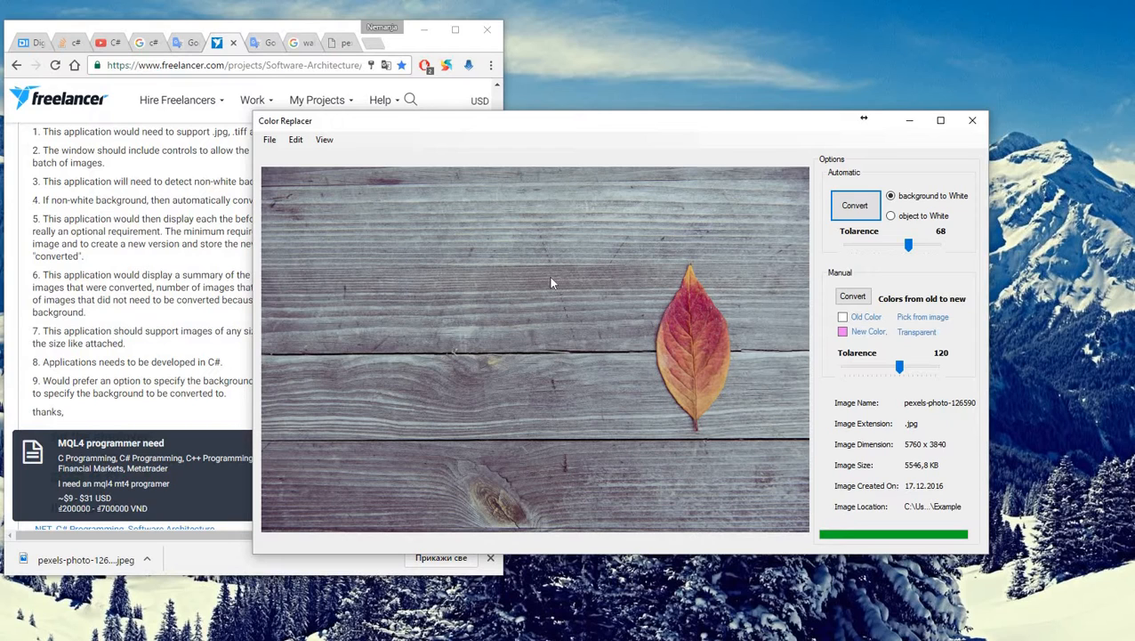
pyautogui.moveTo(845, 287)
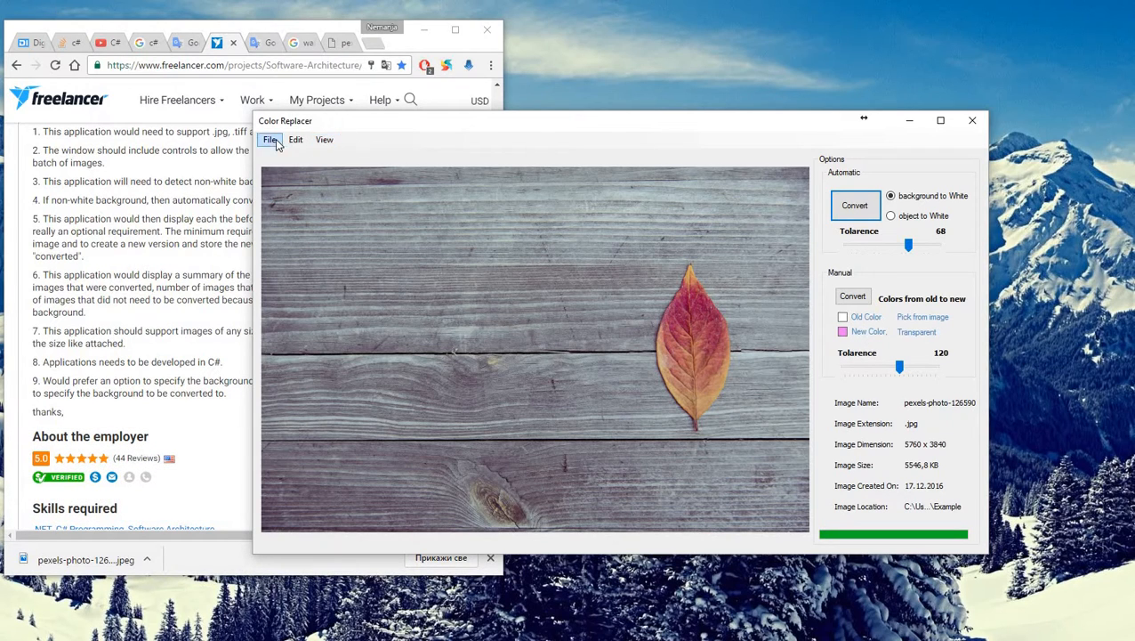
# - Reopen the yellow-background sample image and choose red as the replacement colour
pyautogui.click(269, 140)
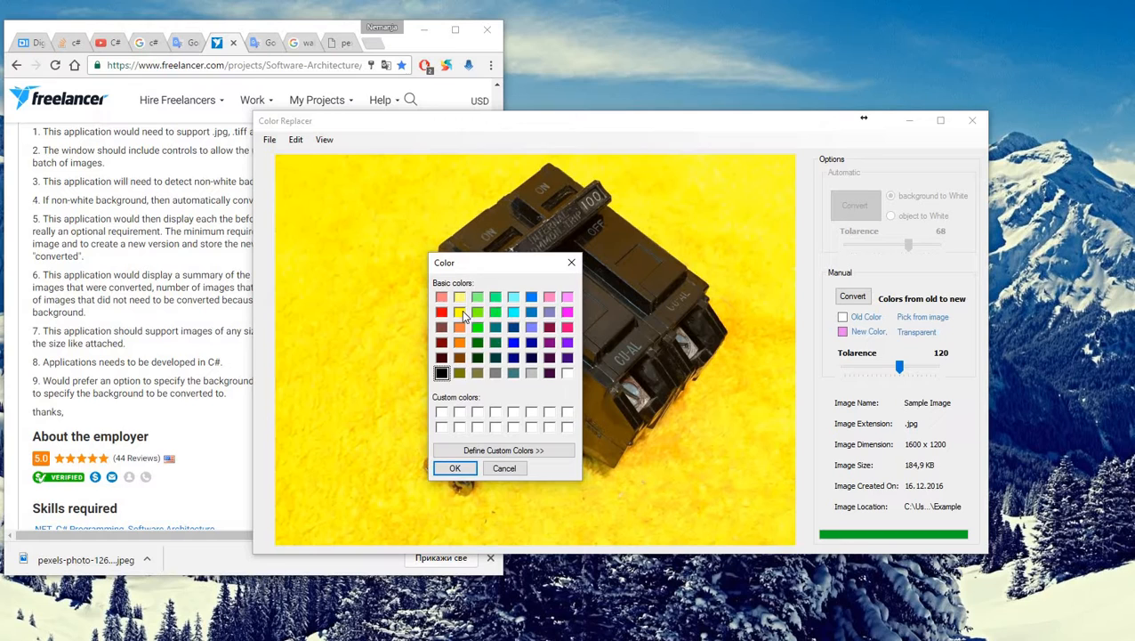
pyautogui.click(454, 468)
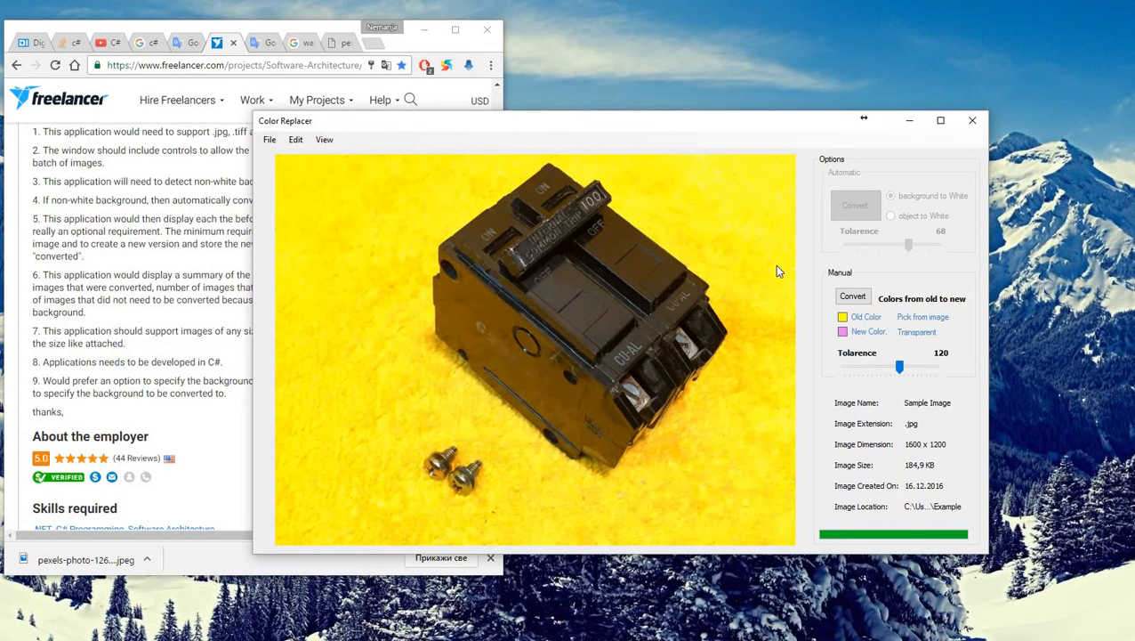
pyautogui.click(841, 317)
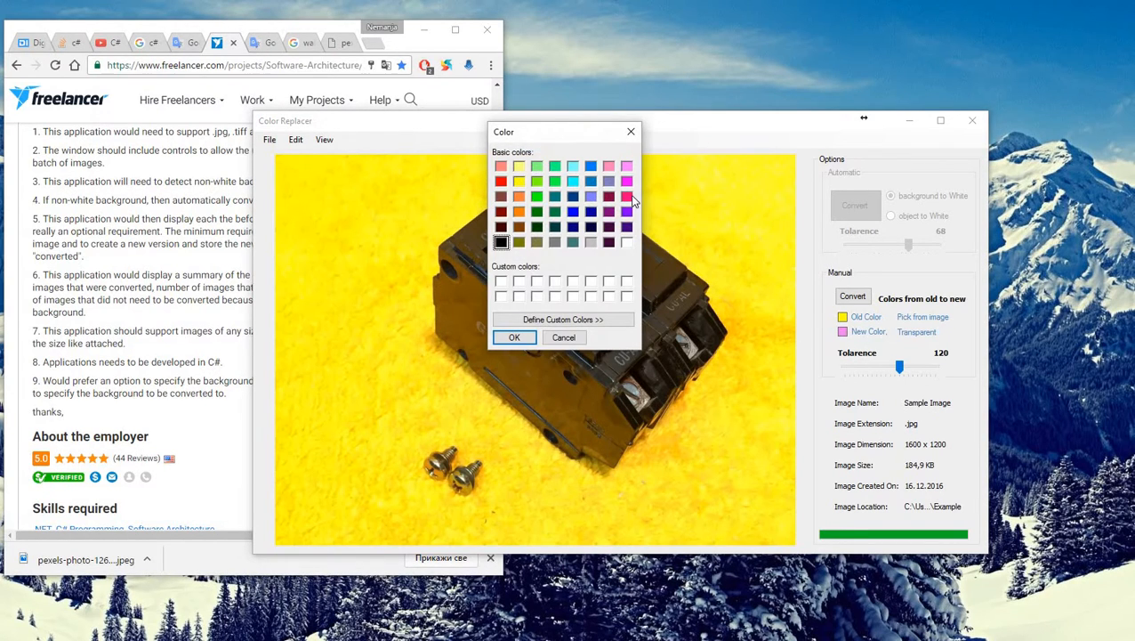
pyautogui.click(501, 182)
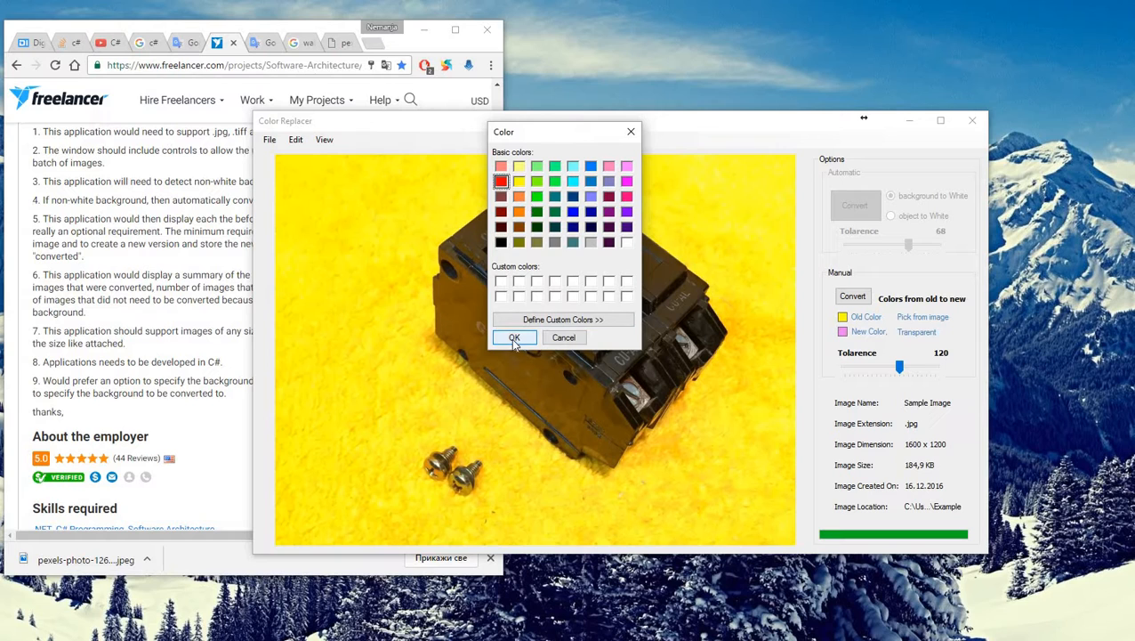
pyautogui.click(514, 338)
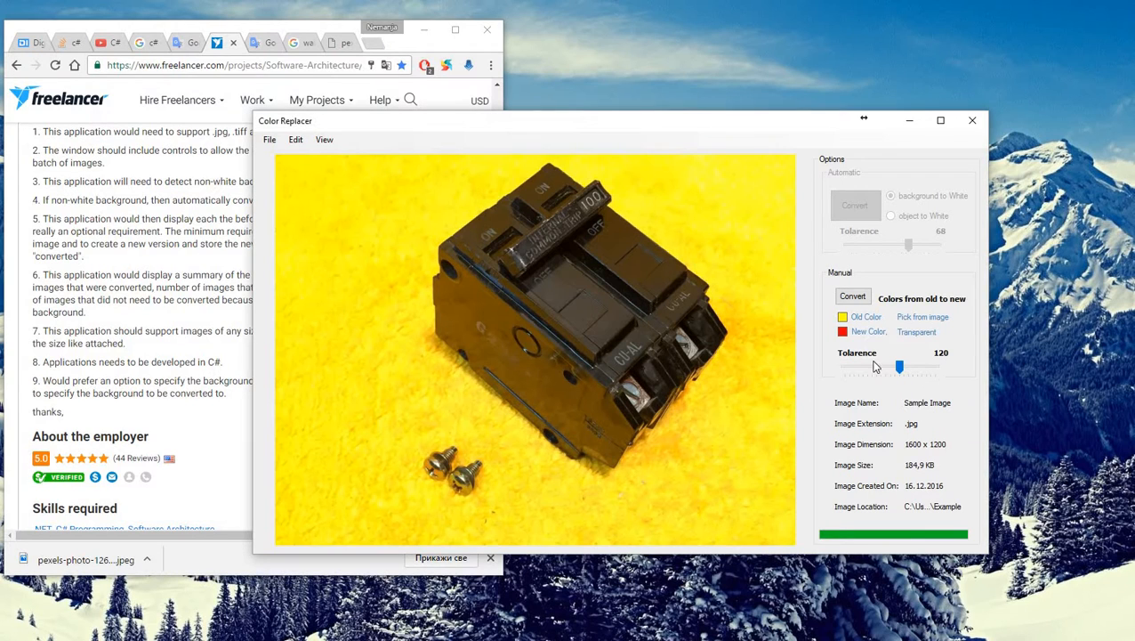
# - Lower the manual tolerance slider from 120 to 47
pyautogui.moveTo(899, 367); pyautogui.dragTo(901, 367)
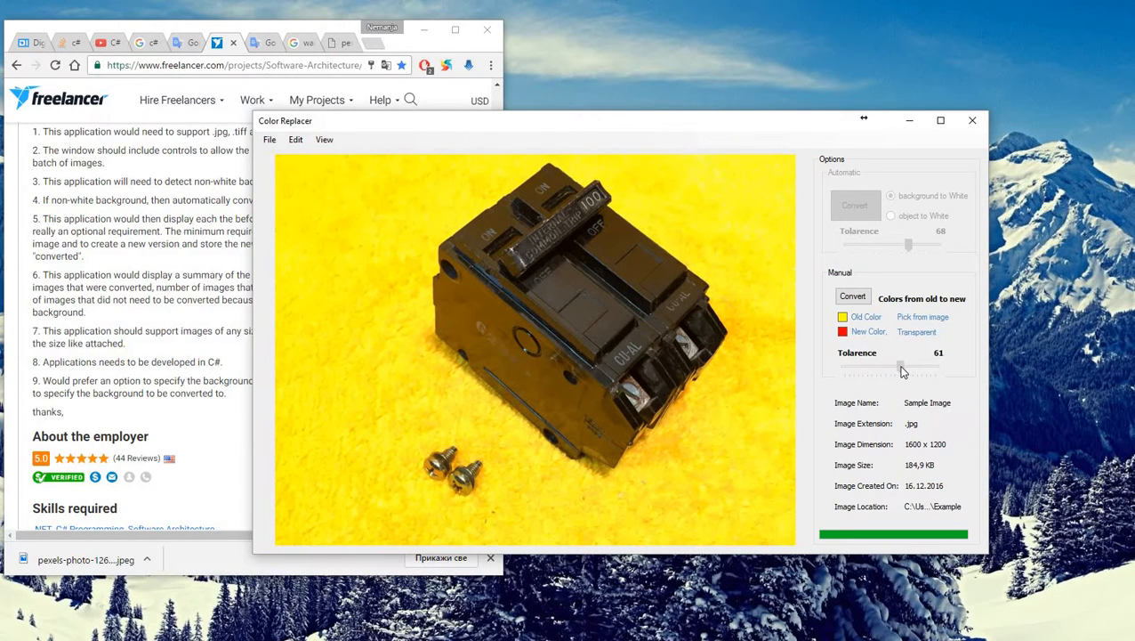
pyautogui.moveTo(901, 368); pyautogui.dragTo(888, 367)
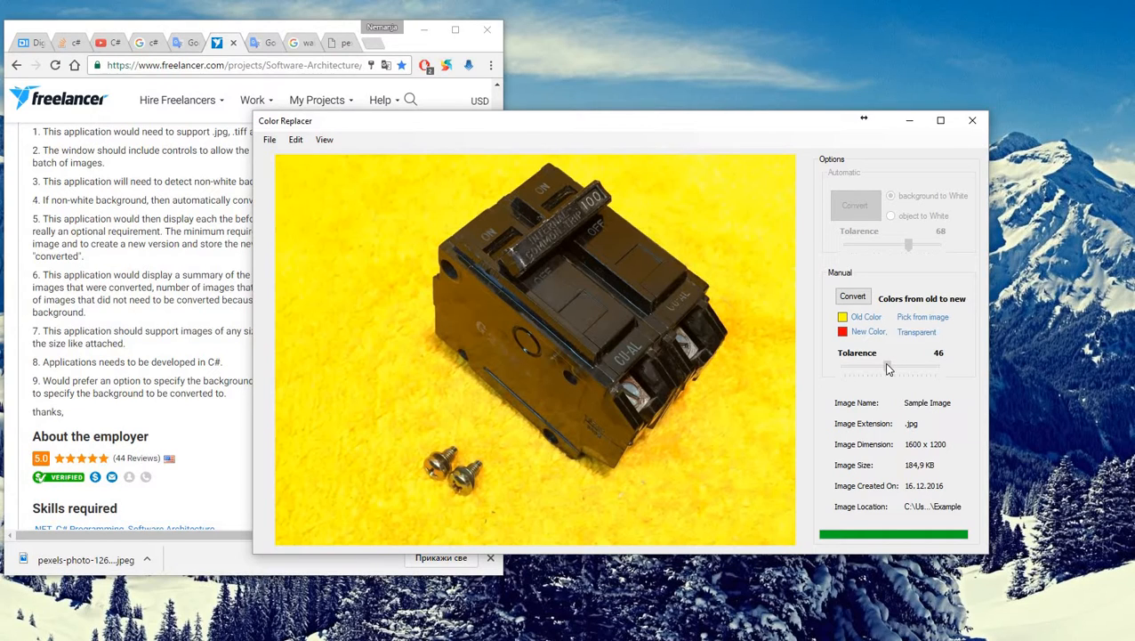
pyautogui.moveTo(890, 370)
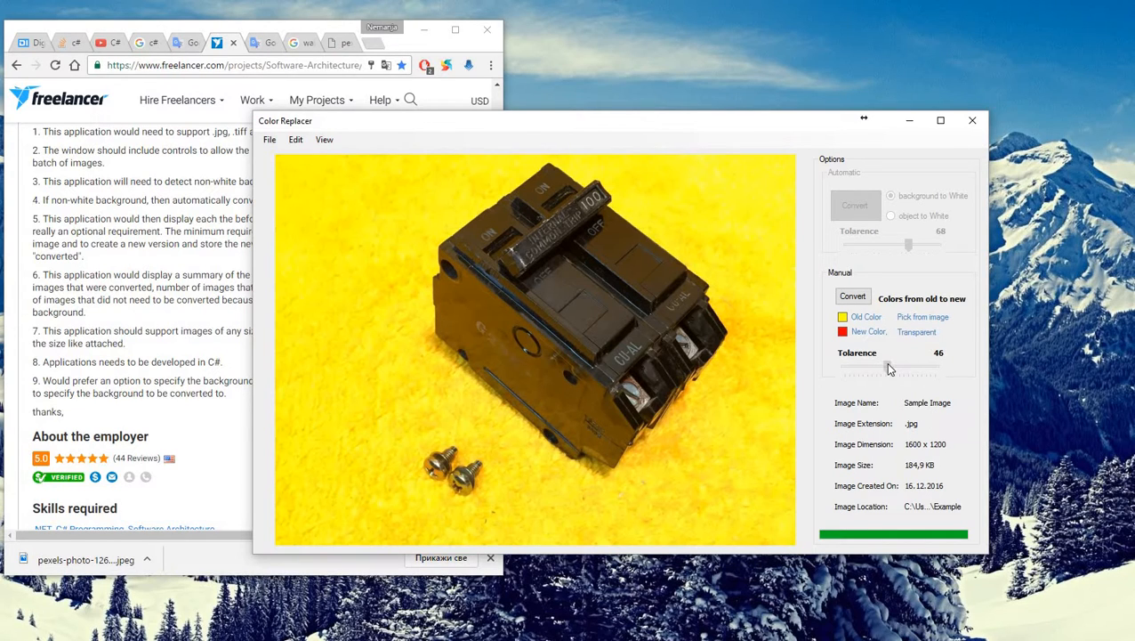
pyautogui.moveTo(887, 368); pyautogui.dragTo(890, 368)
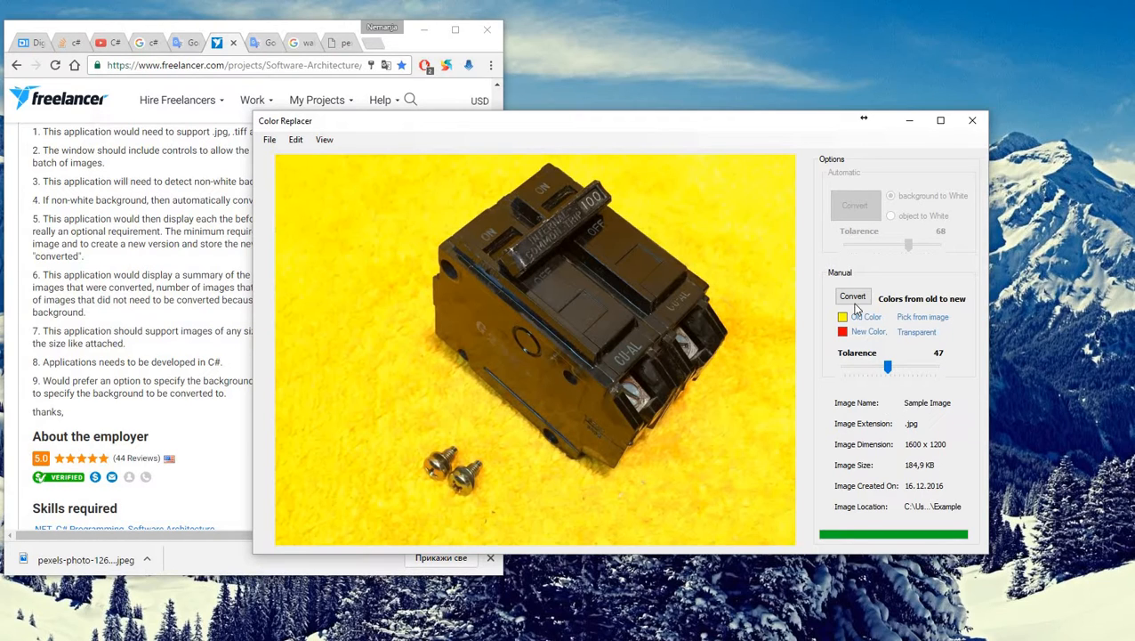
# - Convert the breaker photo's yellow background to red at tolerance 47
pyautogui.click(853, 295)
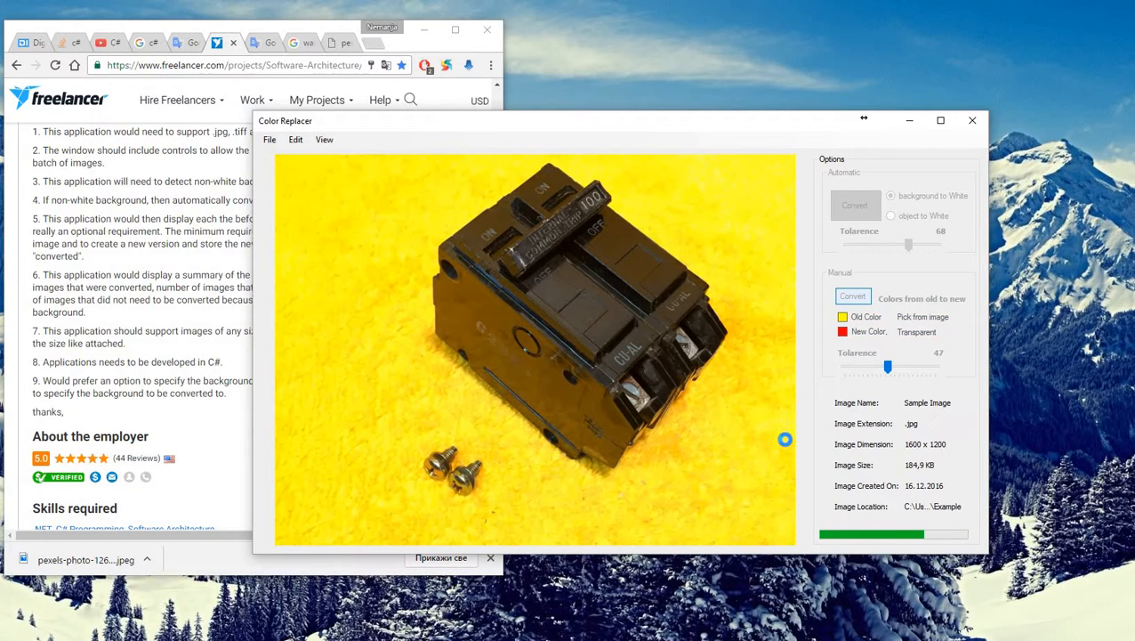
pyautogui.click(855, 204)
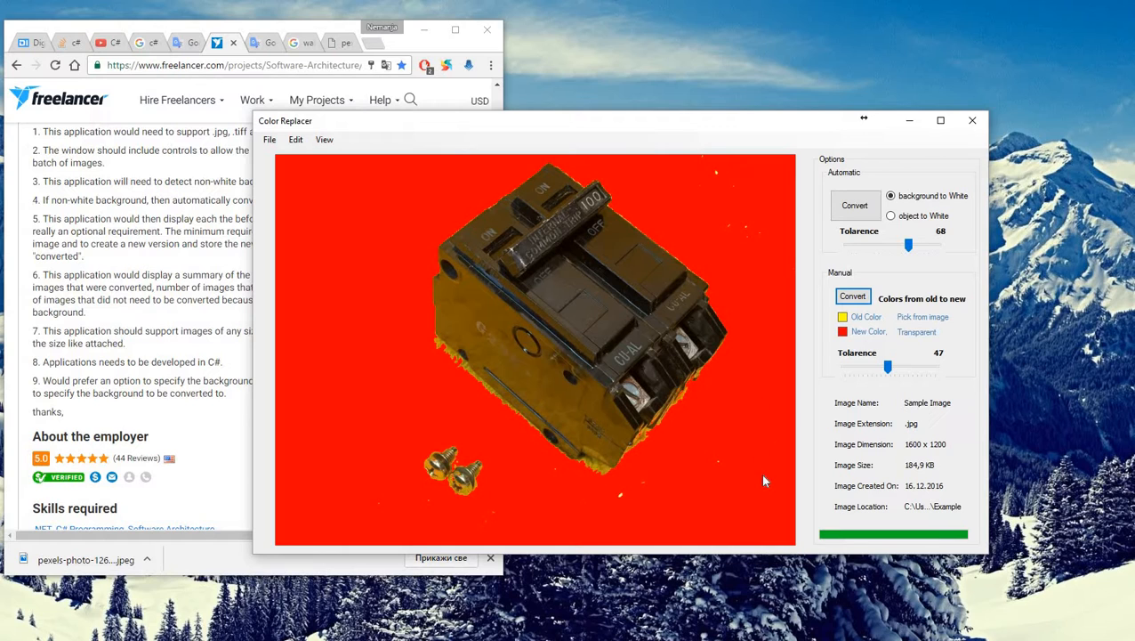
pyautogui.moveTo(797, 442)
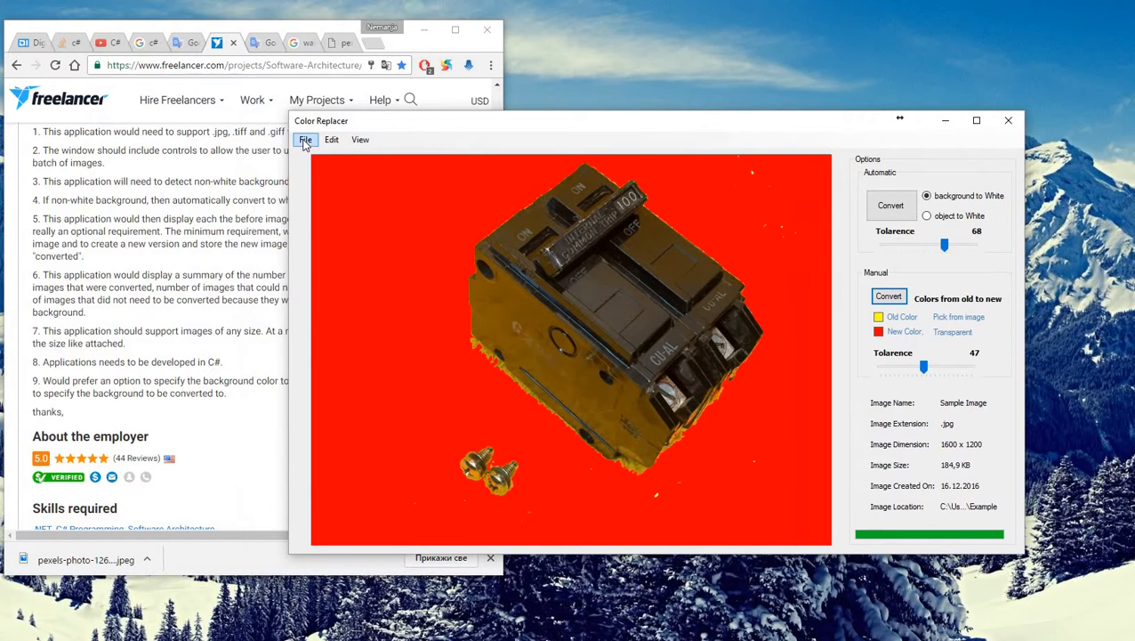
# - Save the red-background image to the aaaaa folder and acknowledge the 'Image saved!' message
pyautogui.click(305, 139)
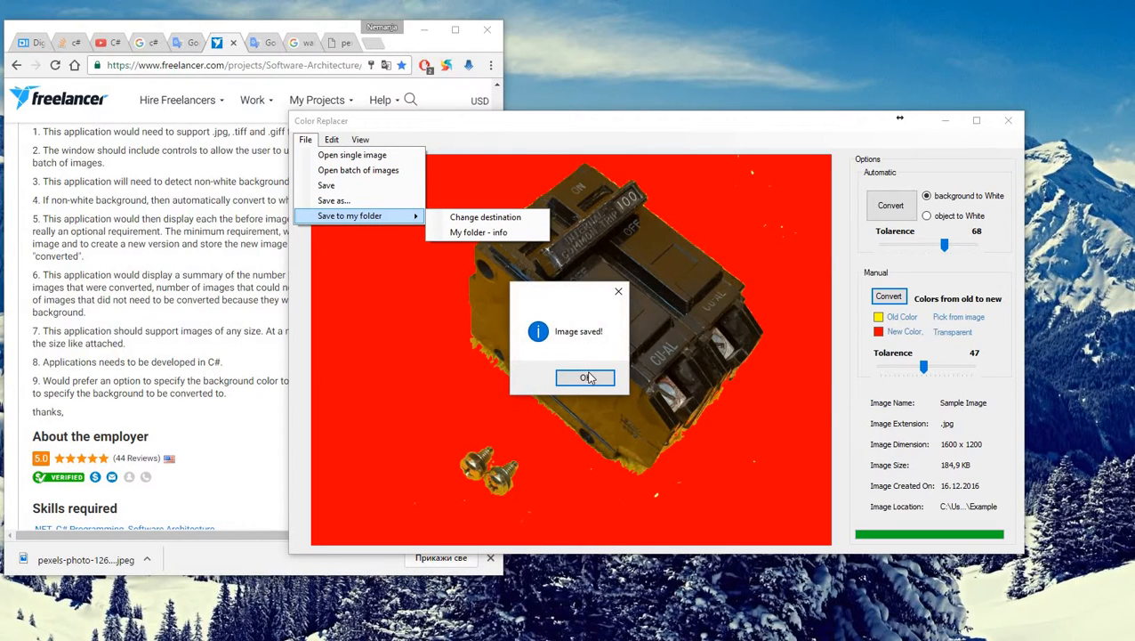
pyautogui.click(586, 377)
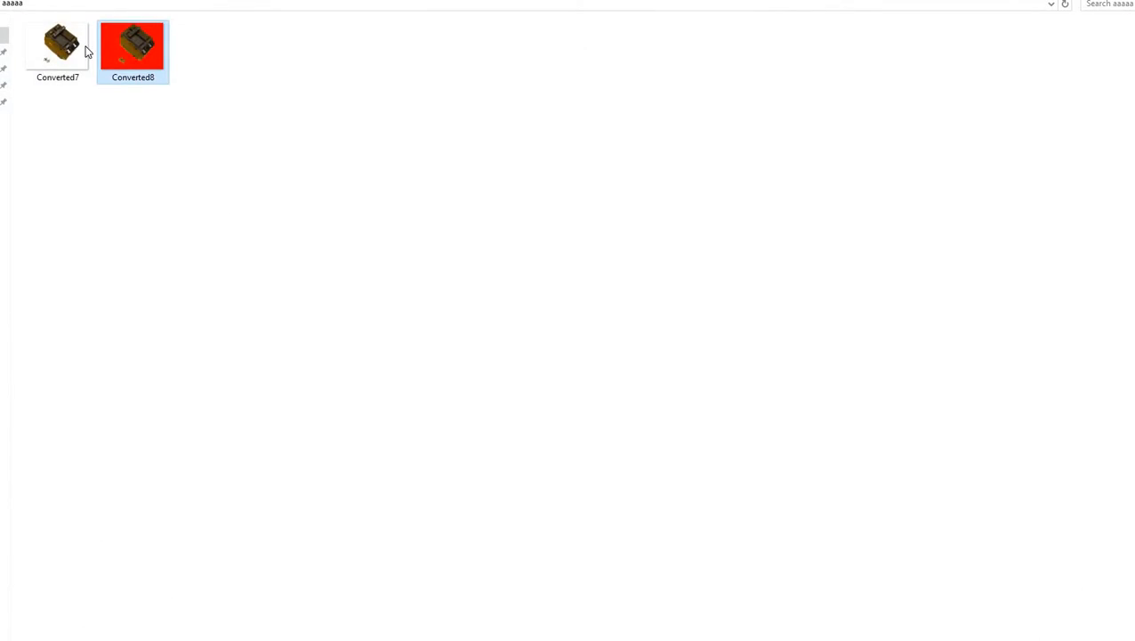
# - Open a converted image from the aaaaa output folder to view it
pyautogui.doubleClick(133, 44)
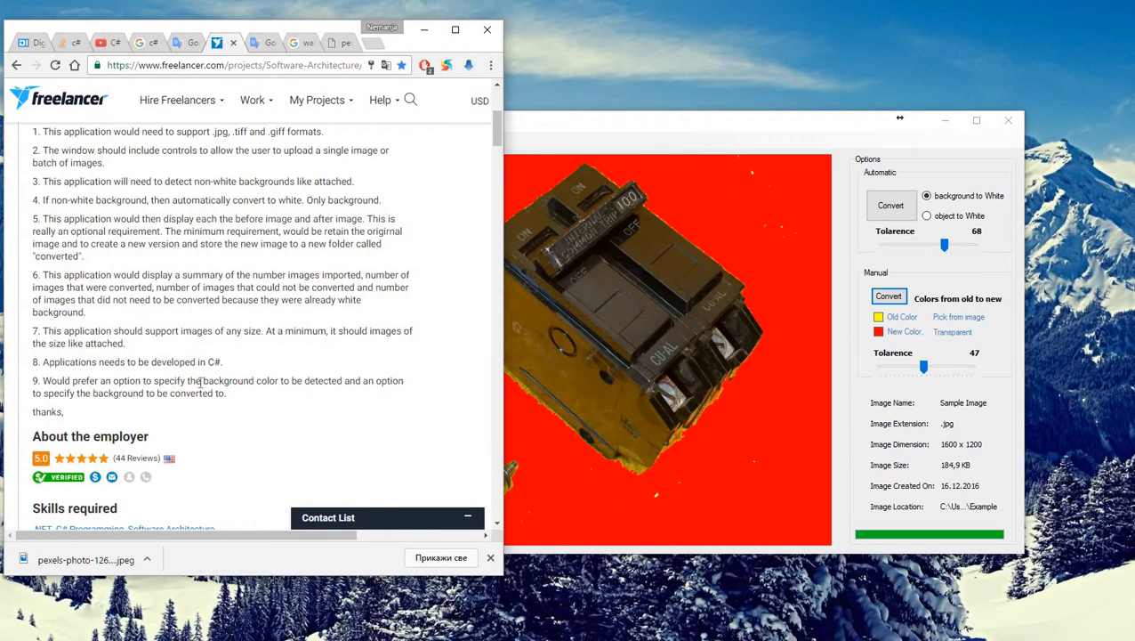
pyautogui.moveTo(182, 406)
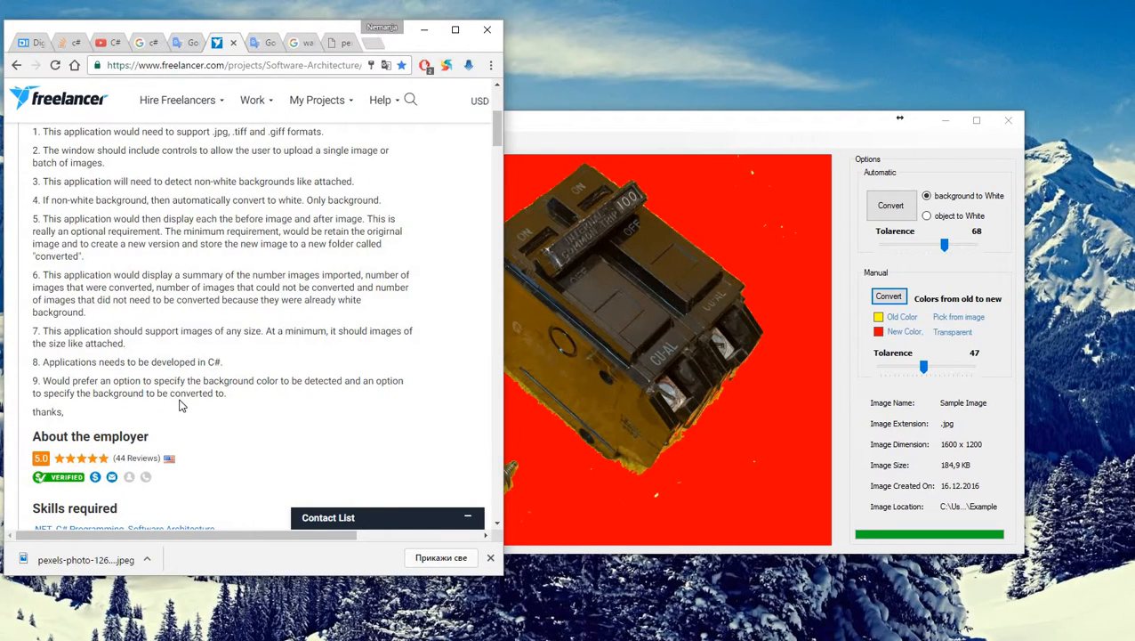
pyautogui.moveTo(630, 127)
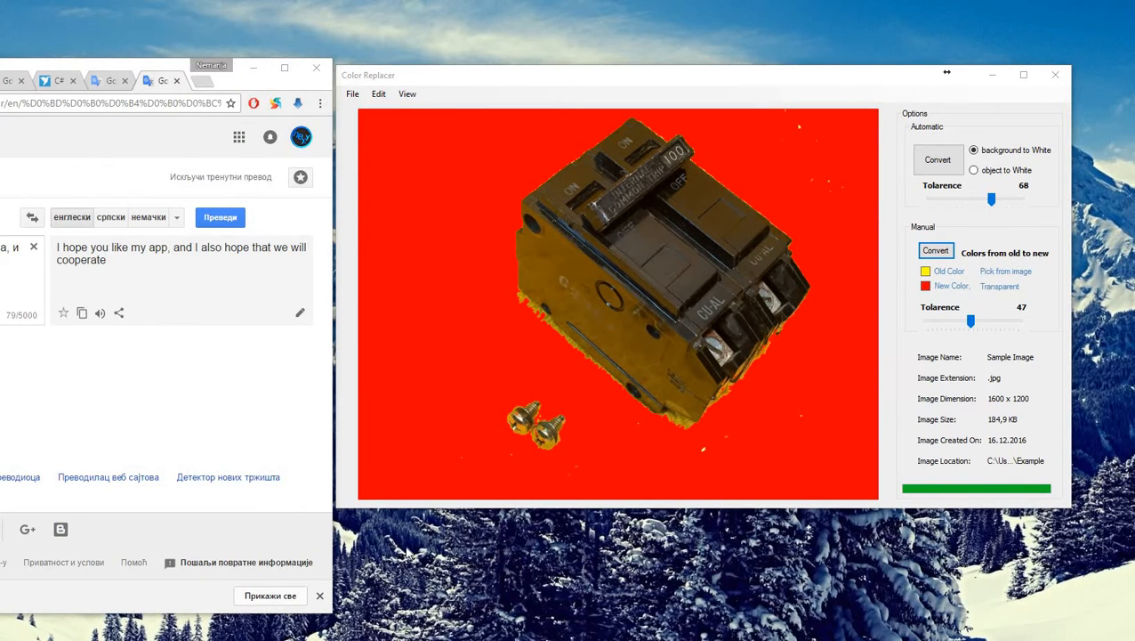
pyautogui.moveTo(196, 285)
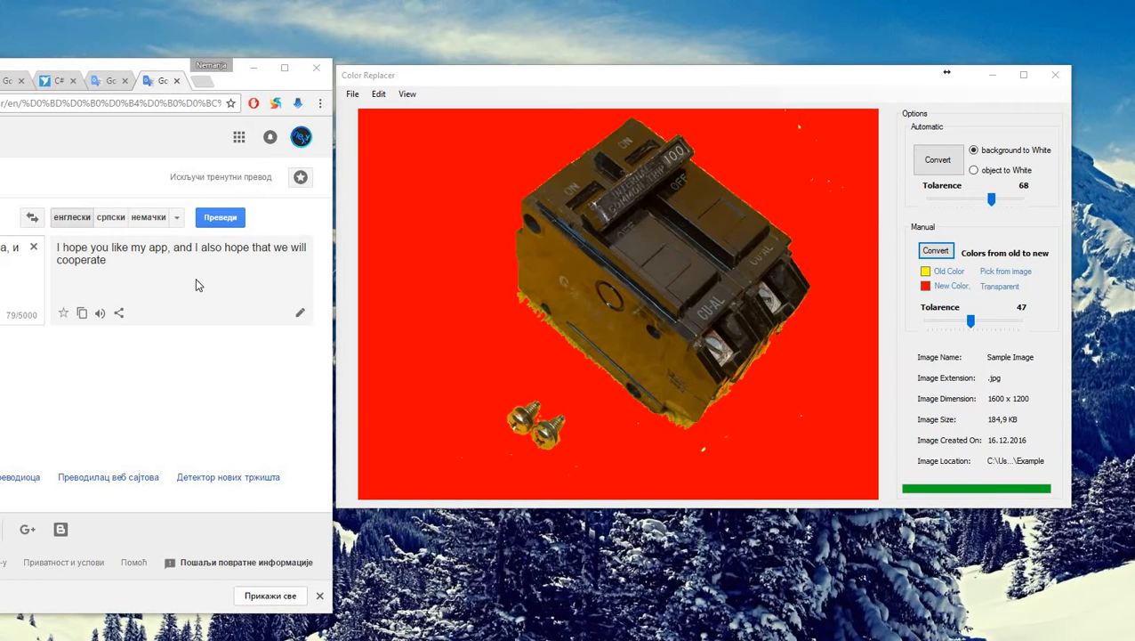
pyautogui.moveTo(240, 370)
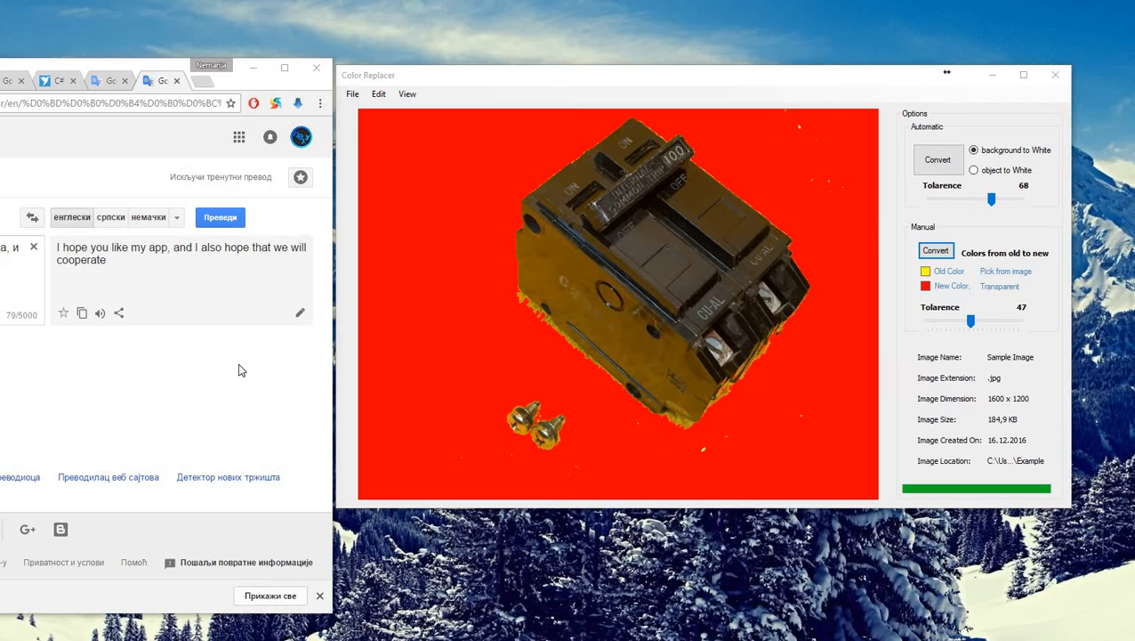
pyautogui.moveTo(226, 360)
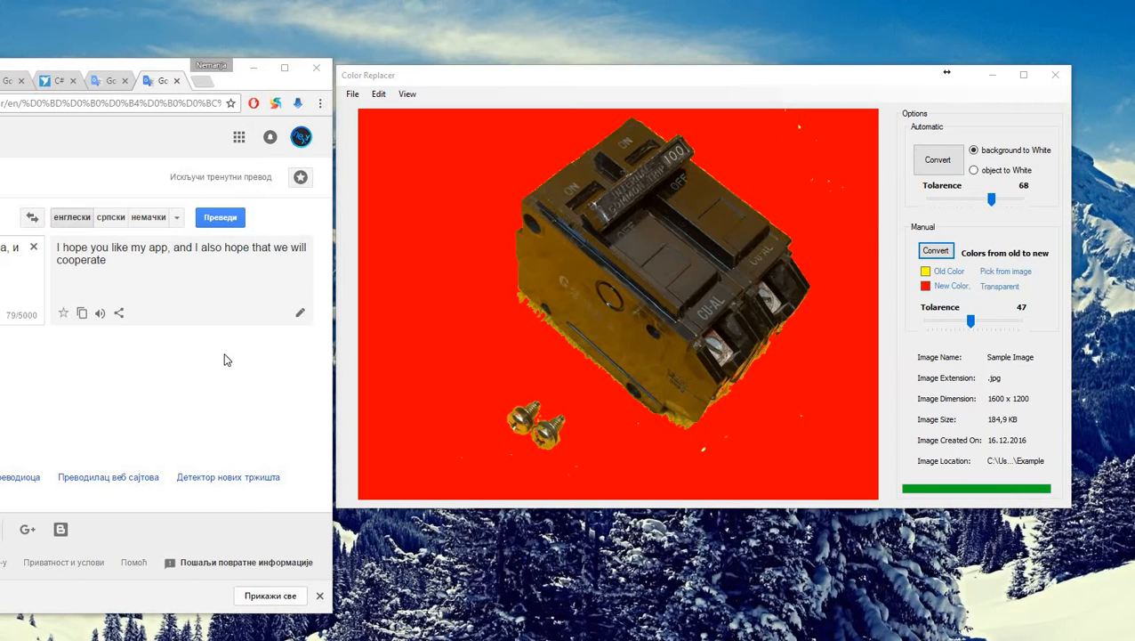
pyautogui.moveTo(221, 363)
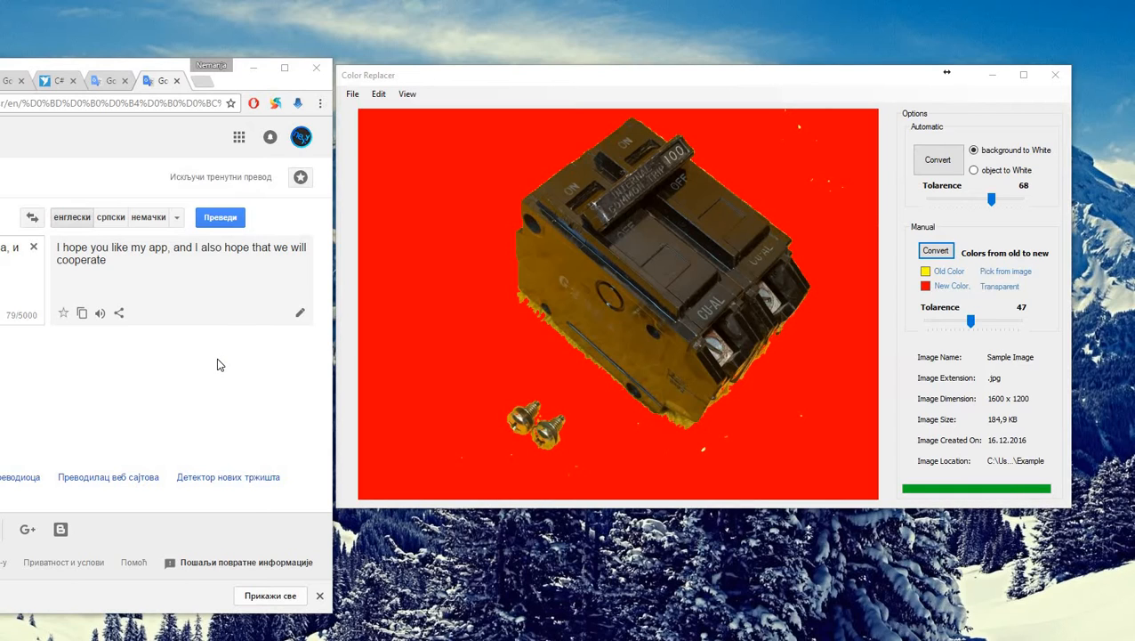
pyautogui.moveTo(214, 369)
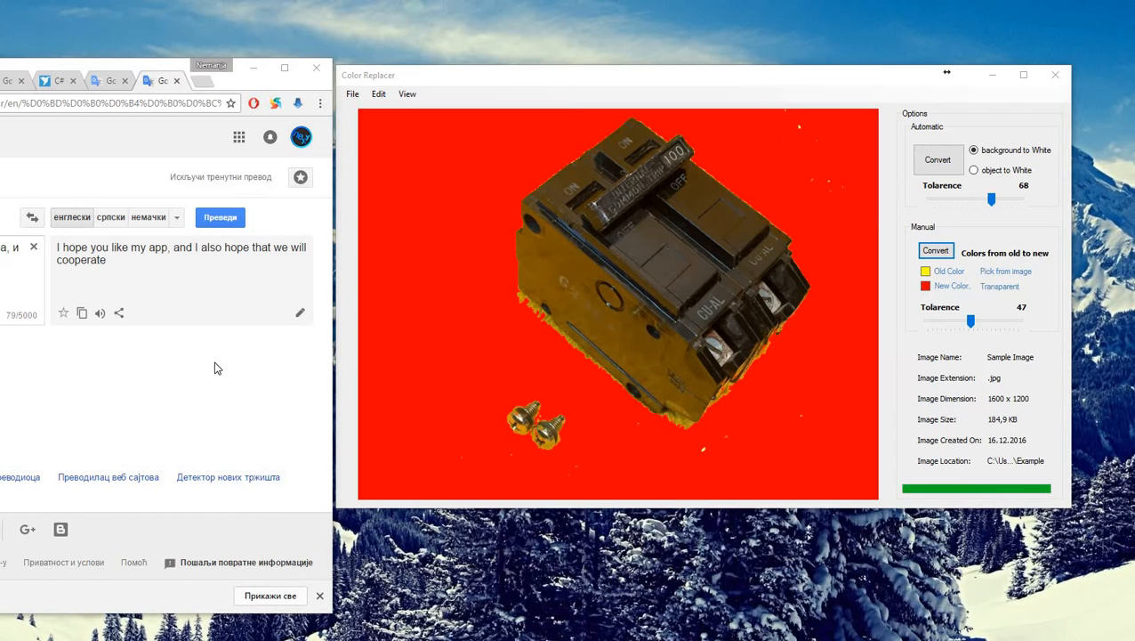
pyautogui.moveTo(247, 382)
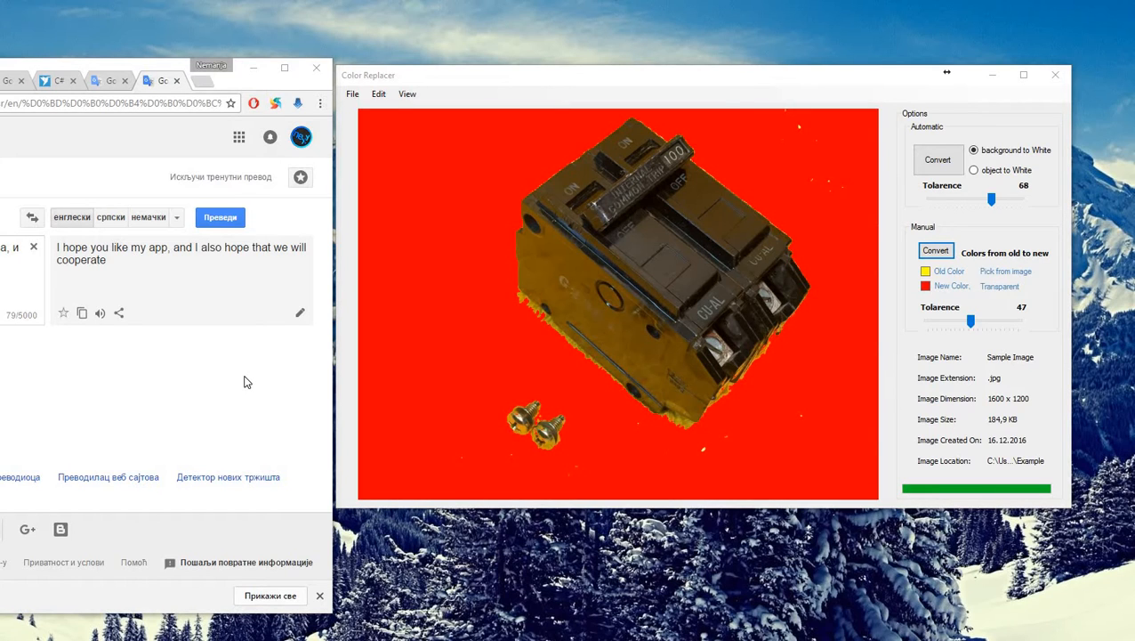